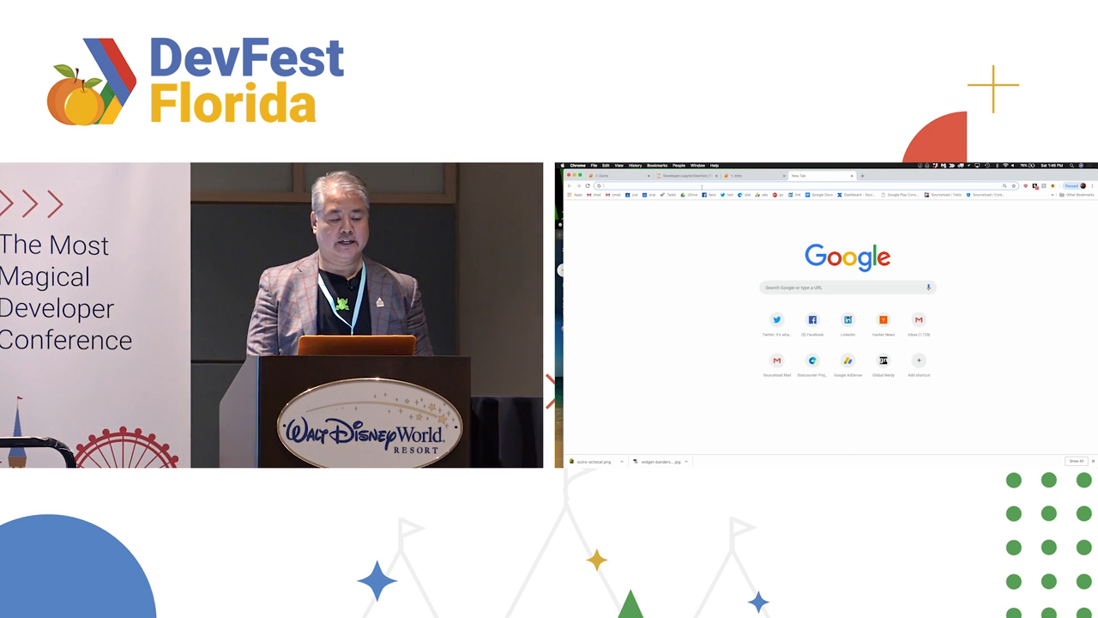
- Go to colab.research.google.com in the new tab to see recent notebooks
{"action": "type", "text": "colab.research.google.com/notebooks/welcome.ipynb#recent=true"}
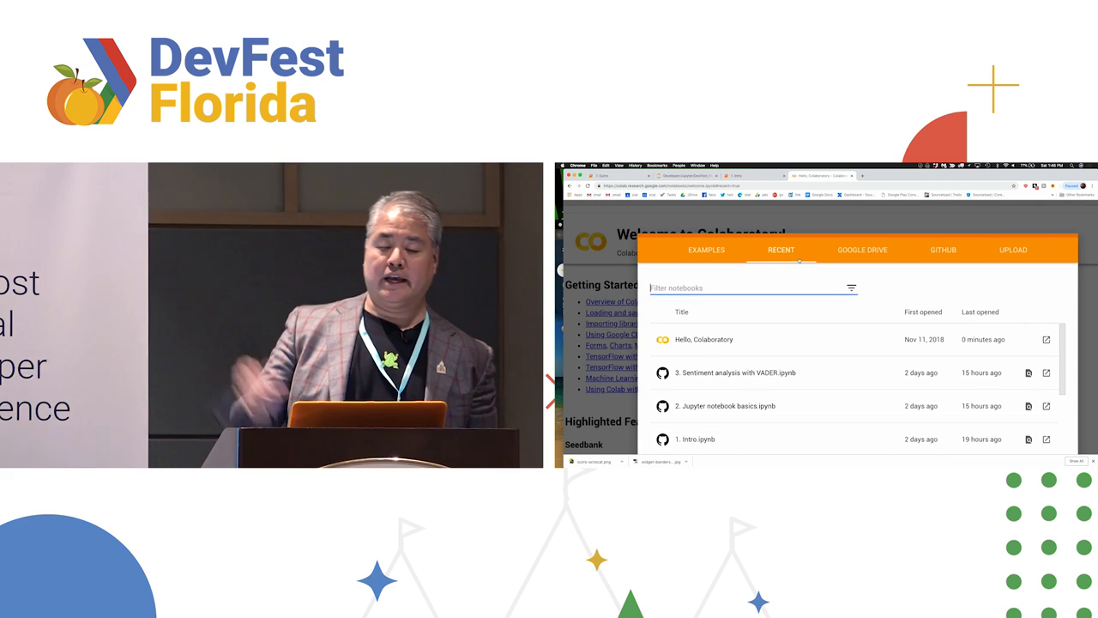
- Search GitHub in the Open notebook dialog for AccordionGuy/DevFestFlorida2019
{"action": "left_click", "coordinate": [942, 250]}
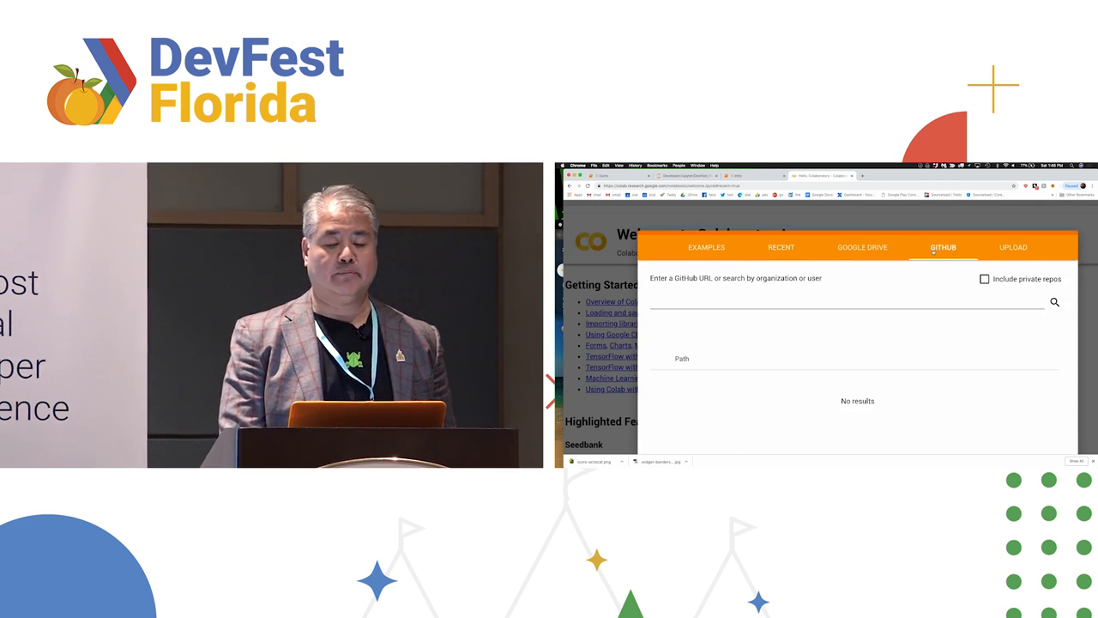
{"action": "type", "text": "A"}
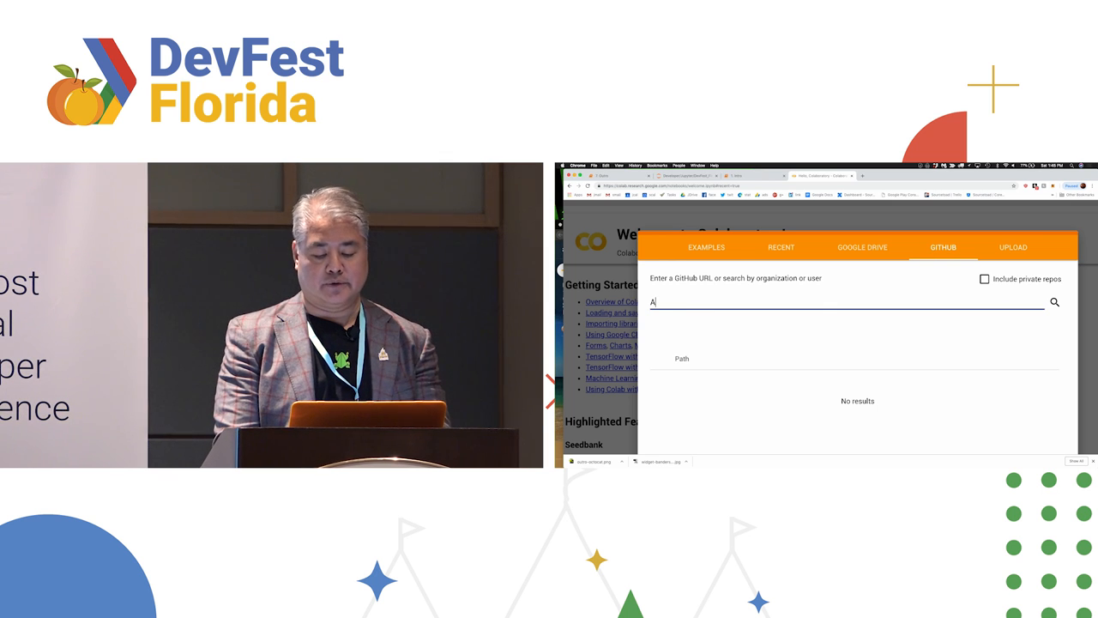
{"action": "type", "text": "AccordionG"}
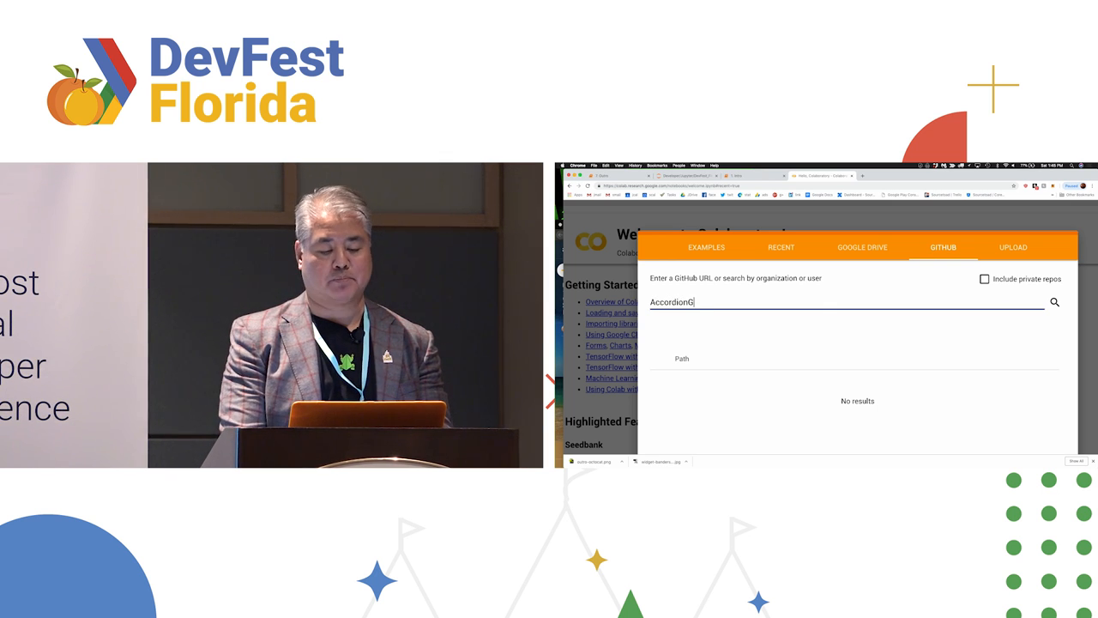
{"action": "type", "text": "uy/D"}
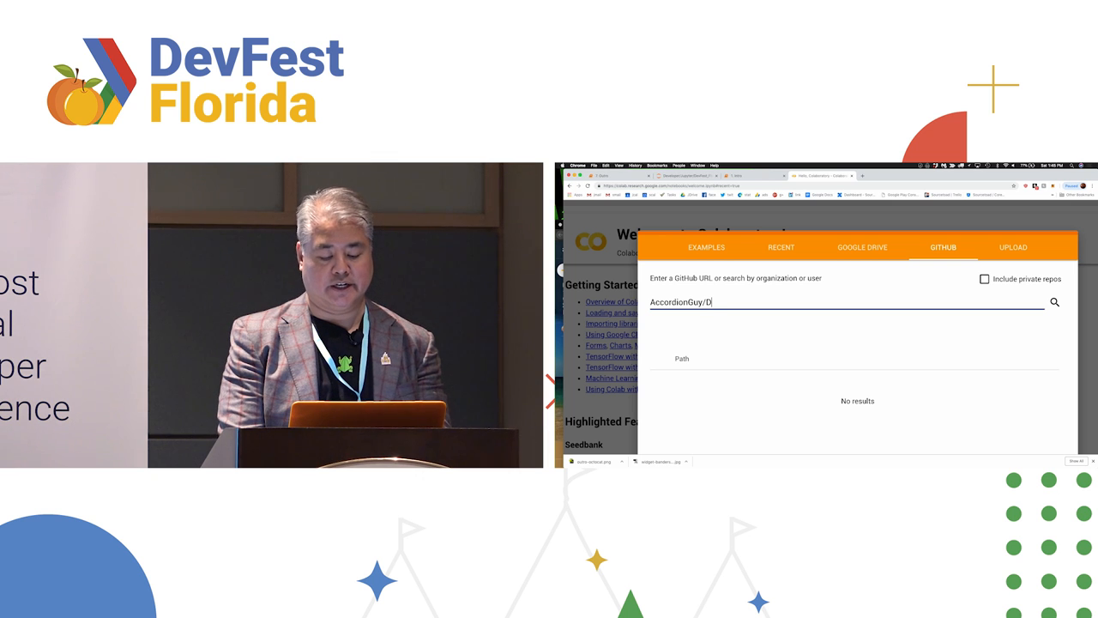
{"action": "type", "text": "ev"}
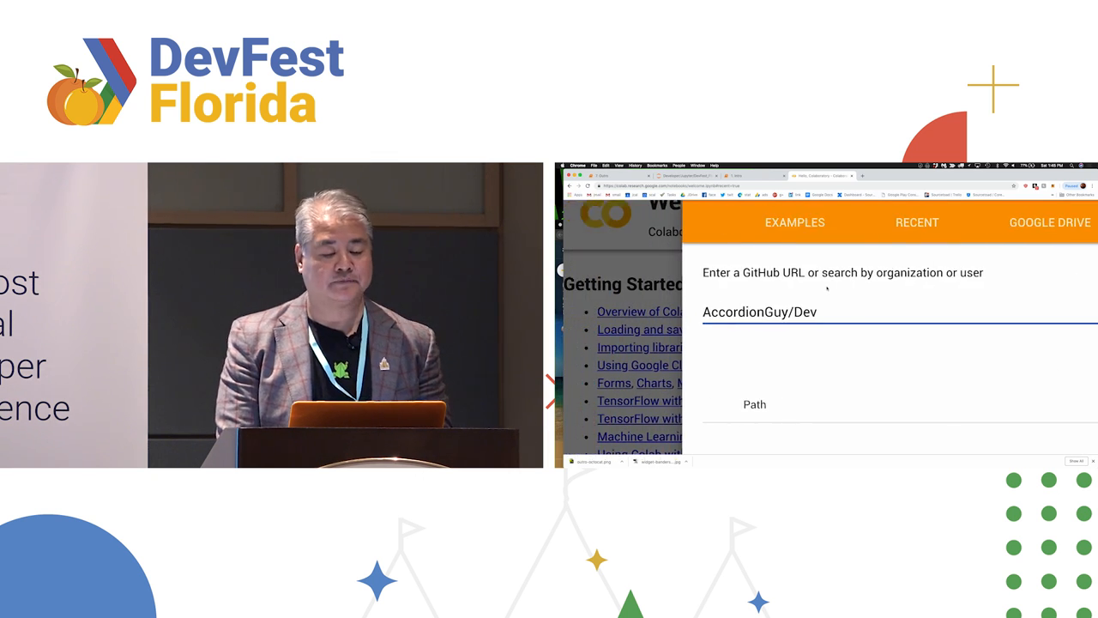
{"action": "type", "text": "Fest"}
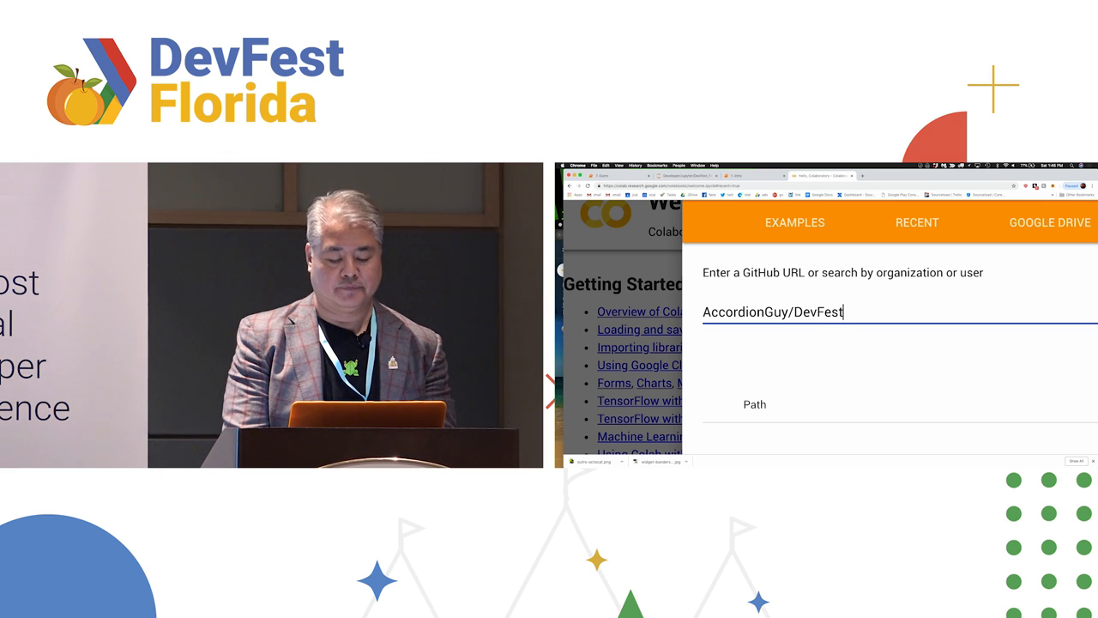
{"action": "type", "text": "Florid"}
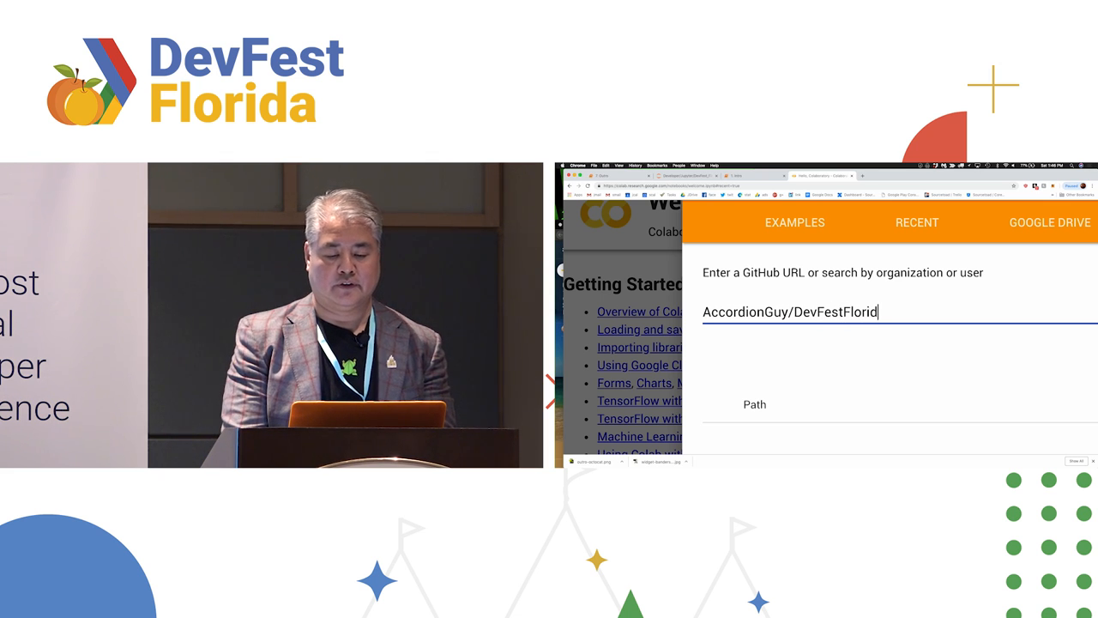
{"action": "type", "text": "a2019"}
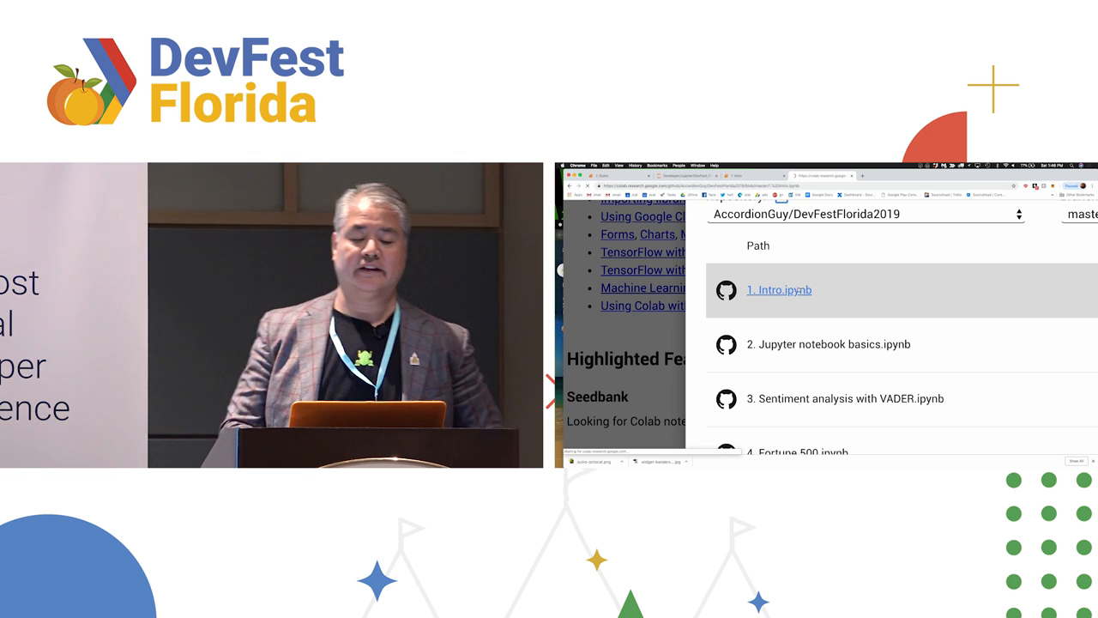
- Open 1. Intro.ipynb from the repository and scroll through its contents
{"action": "left_click", "coordinate": [778, 289]}
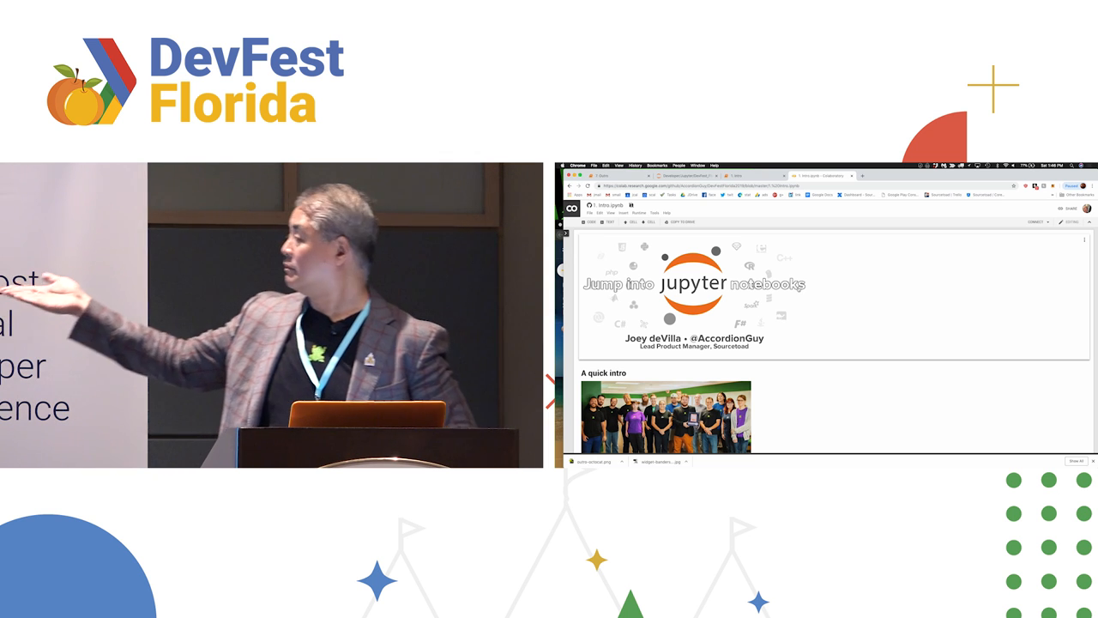
{"action": "scroll", "scroll_direction": "down", "scroll_amount": 3}
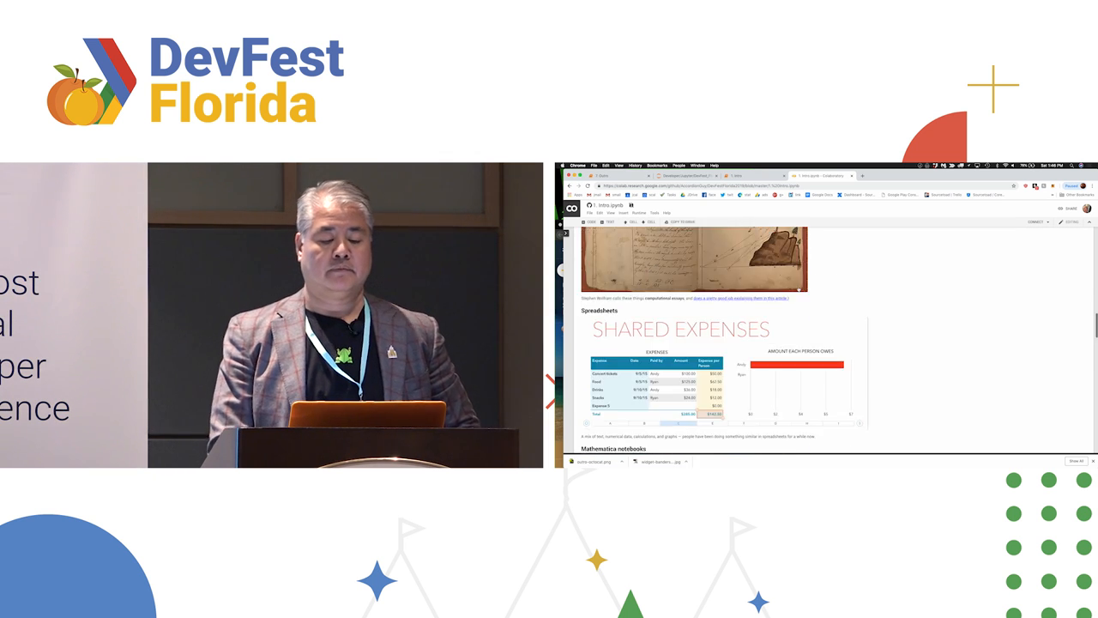
{"action": "scroll", "scroll_direction": "down", "scroll_amount": 3}
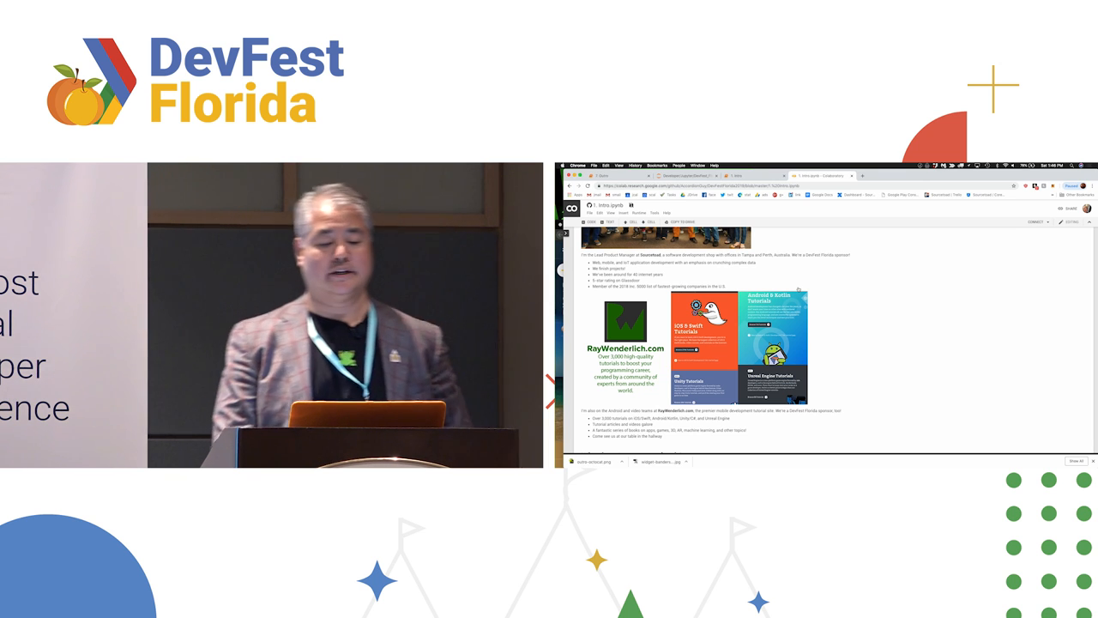
{"action": "scroll", "scroll_direction": "up", "scroll_amount": 3}
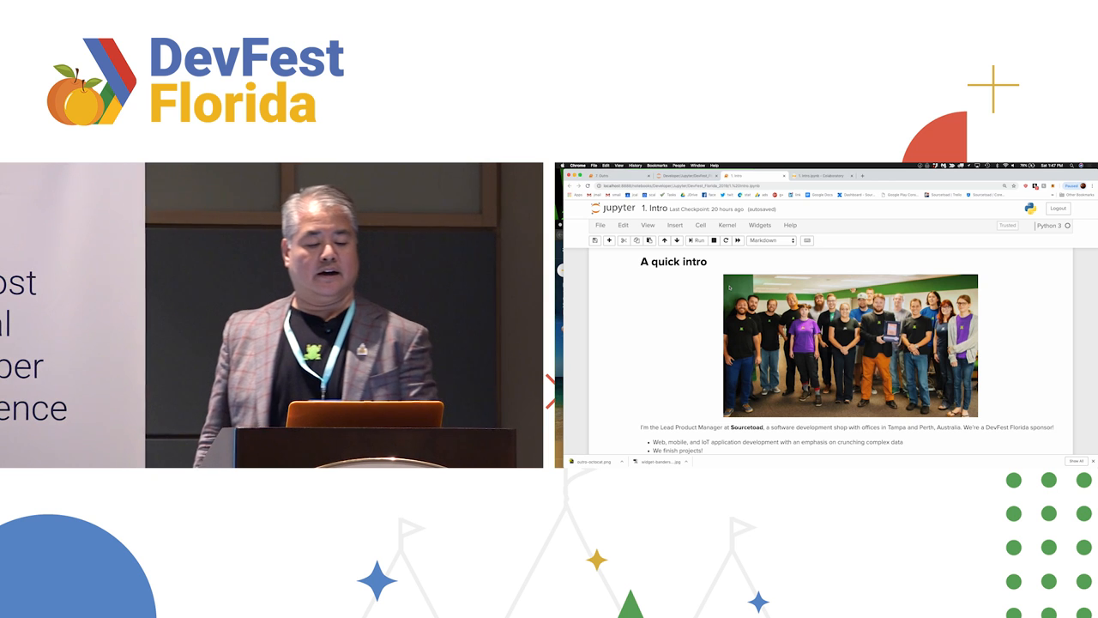
- Scroll 1. Intro past the team photo and RayWenderlich.com section to 'What is a Jupyter notebook?'
{"action": "scroll", "scroll_direction": "down", "scroll_amount": 3}
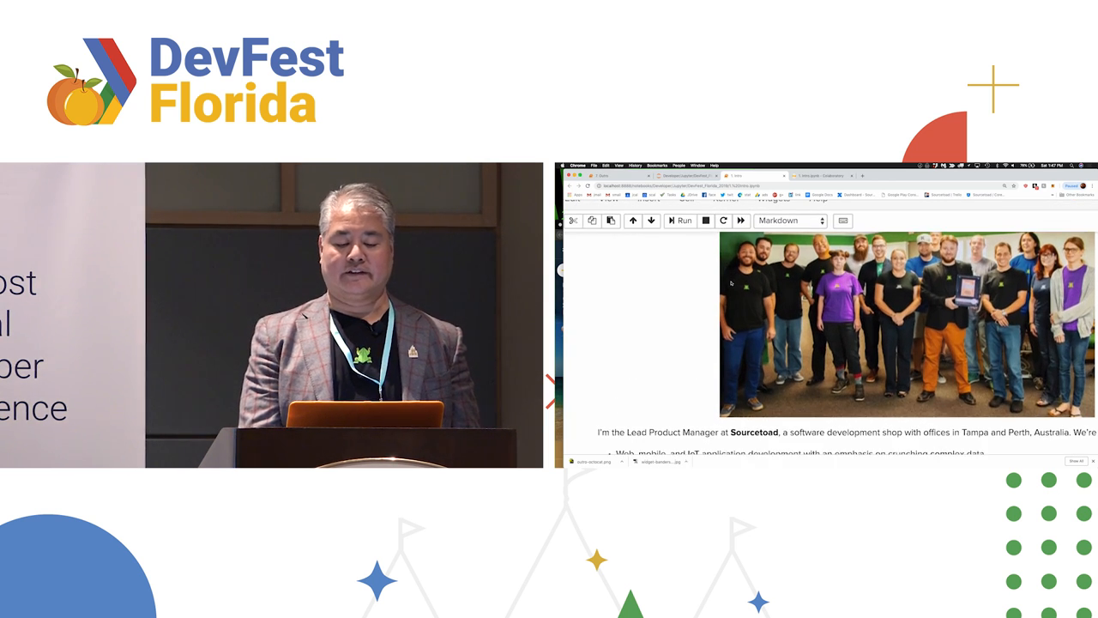
{"action": "scroll", "scroll_direction": "down", "scroll_amount": 3}
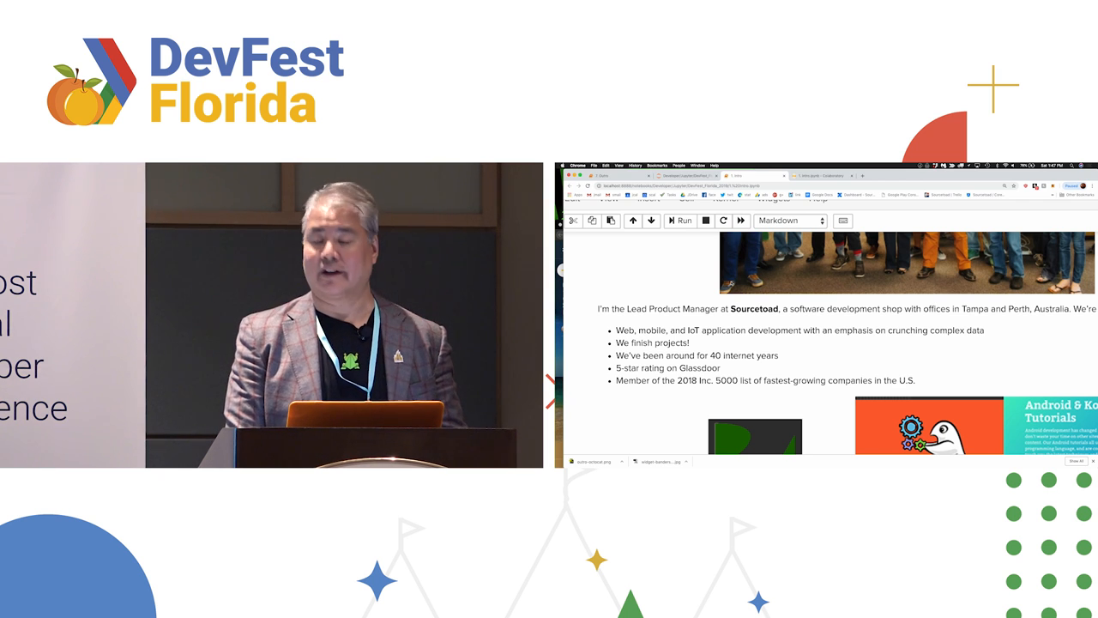
{"action": "scroll", "scroll_direction": "down", "scroll_amount": 3}
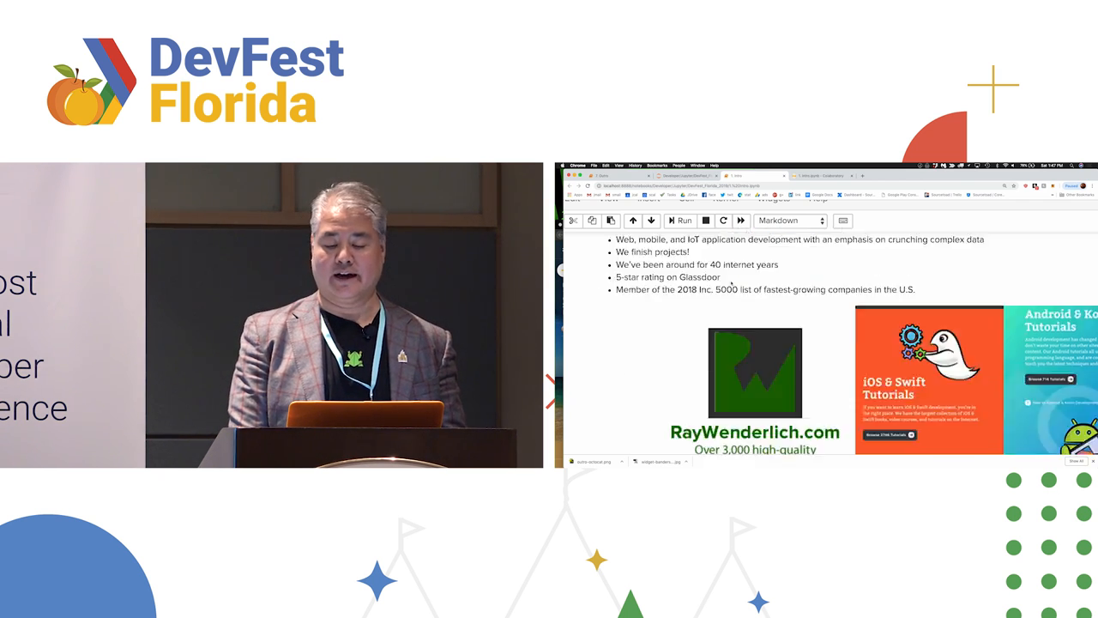
{"action": "scroll", "scroll_direction": "down", "scroll_amount": 3}
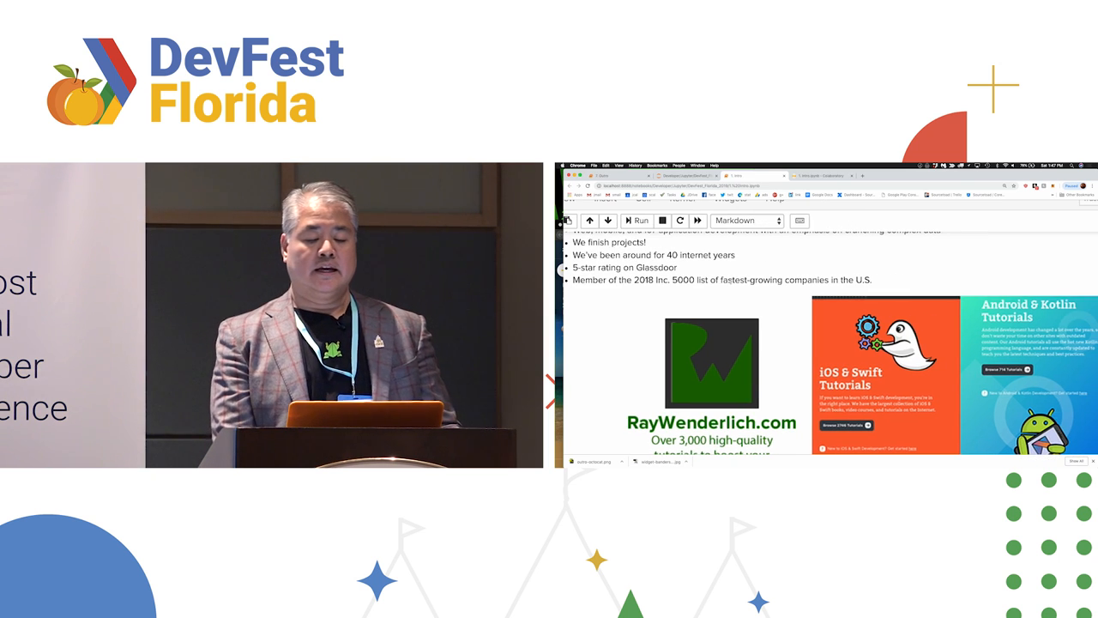
{"action": "scroll", "scroll_direction": "down", "scroll_amount": 3}
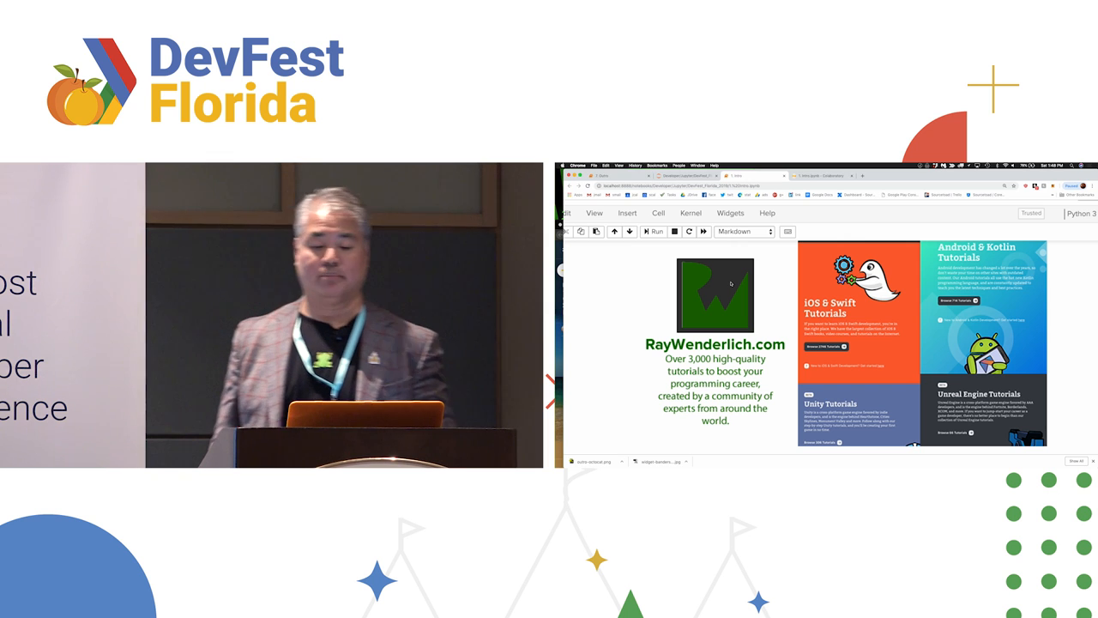
{"action": "scroll", "scroll_direction": "down", "scroll_amount": 3}
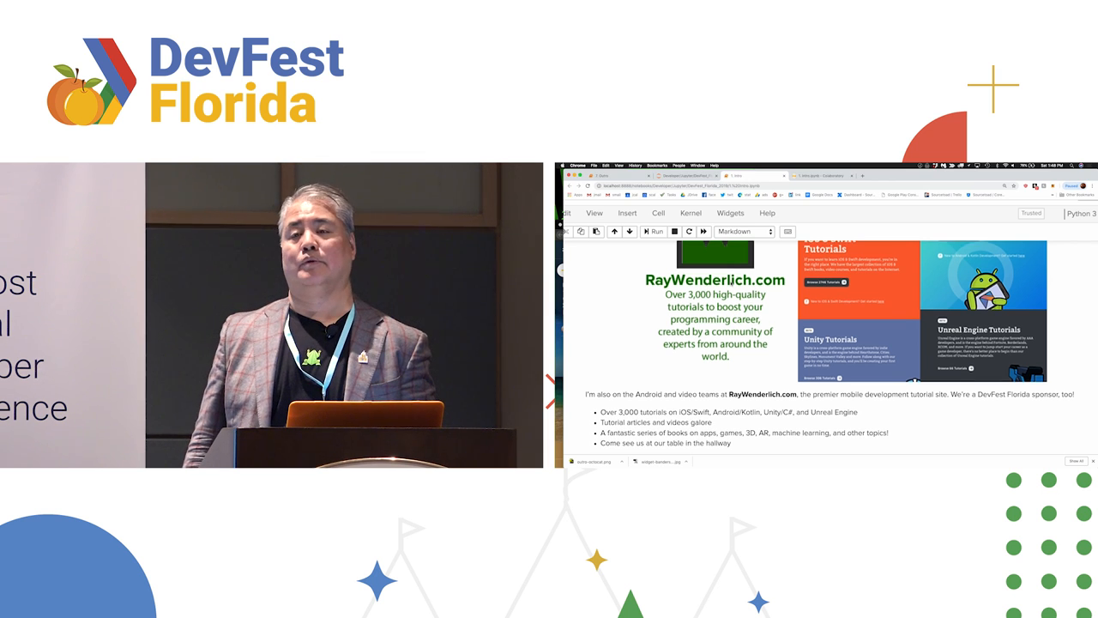
{"action": "scroll", "scroll_direction": "down", "scroll_amount": 3}
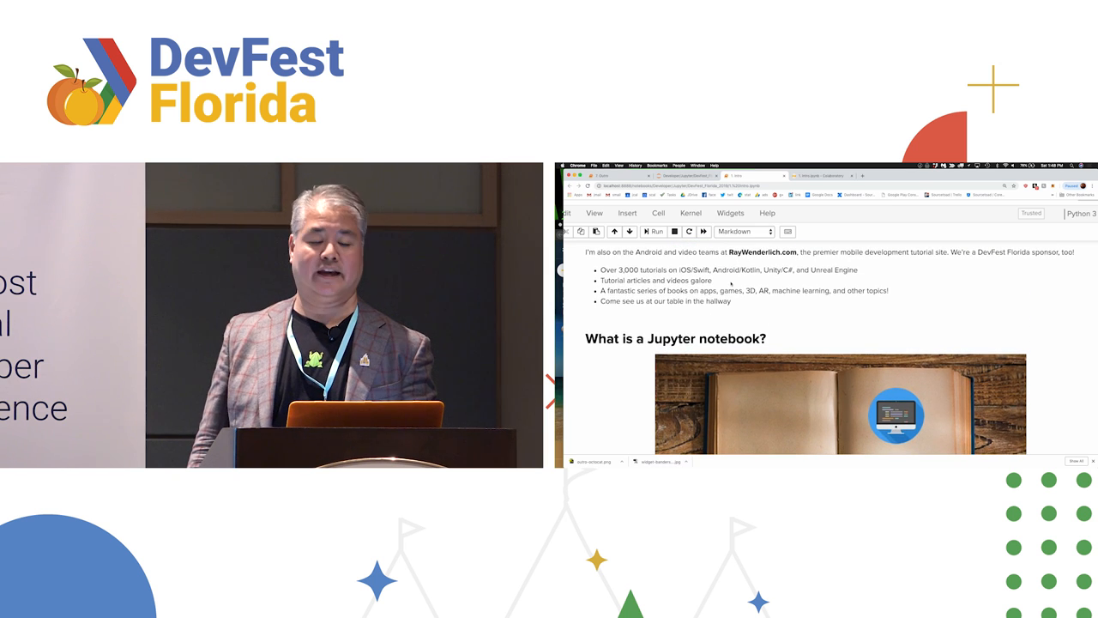
- Scroll below the 'What is a Jupyter notebook?' illustration to its bullet list
{"action": "scroll", "scroll_direction": "down", "scroll_amount": 3}
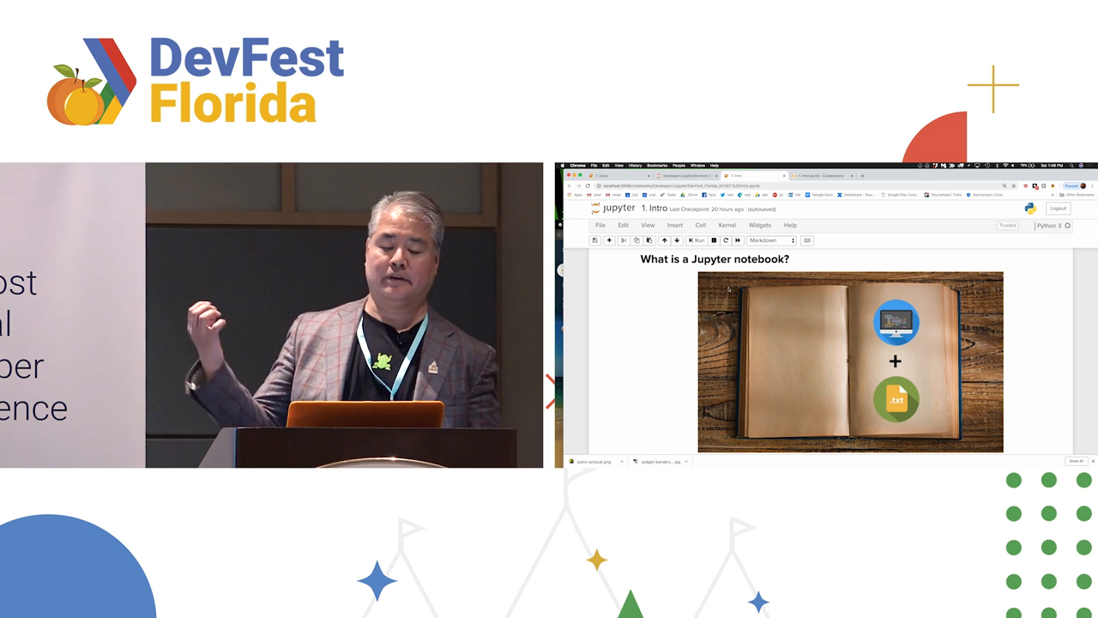
{"action": "scroll", "scroll_direction": "down", "scroll_amount": 3}
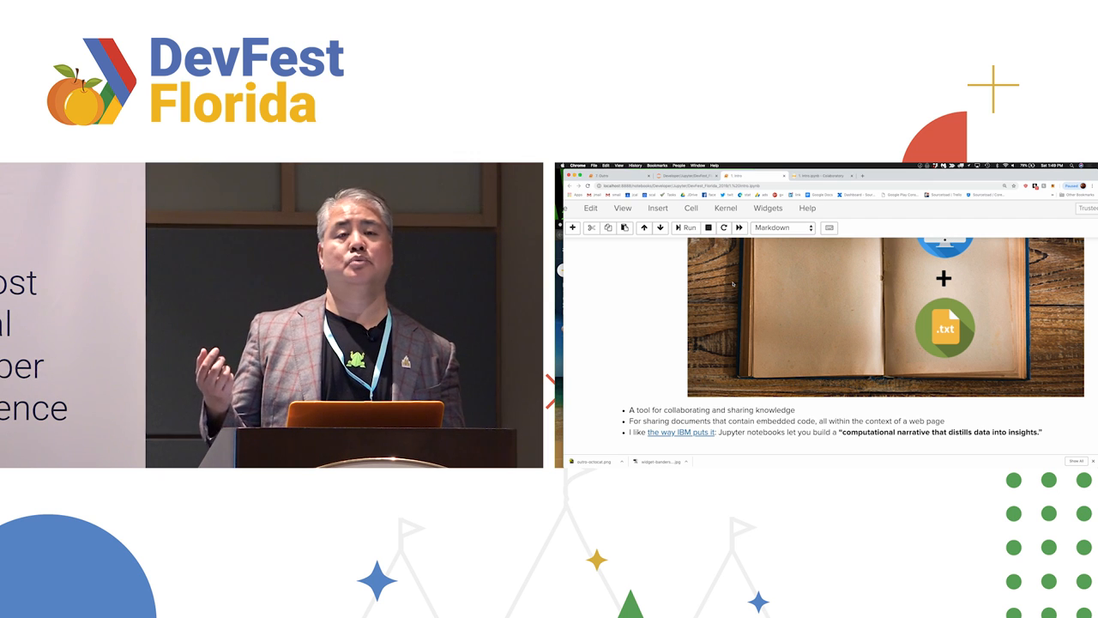
- Scroll past the Wolfram computational essays paragraph to the Shared Expenses spreadsheet image
{"action": "scroll", "scroll_direction": "down", "scroll_amount": 3}
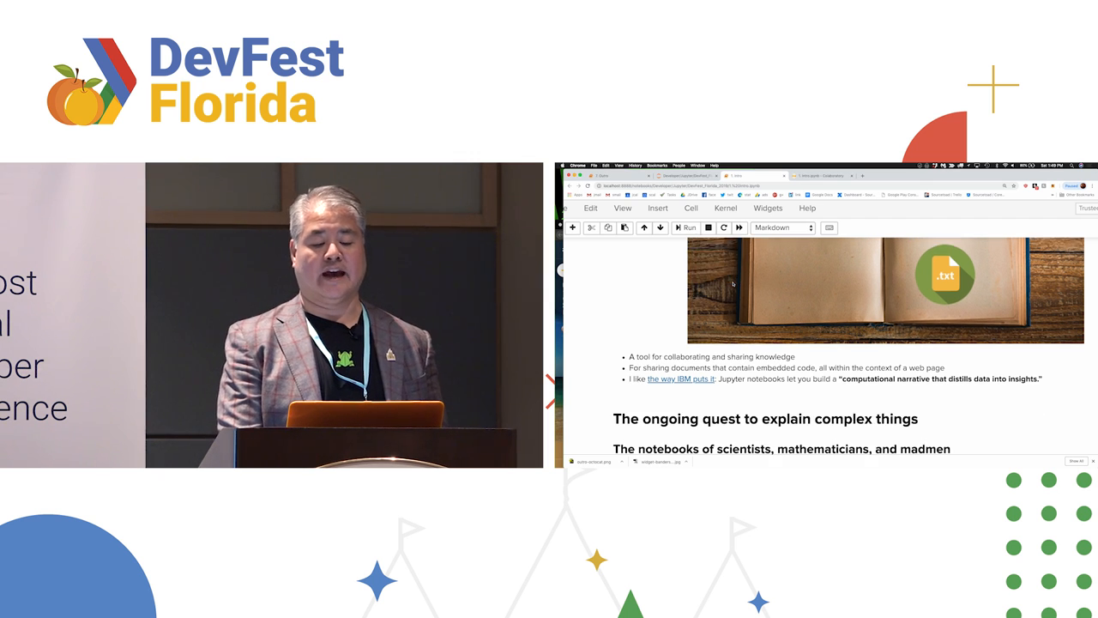
{"action": "scroll", "scroll_direction": "down", "scroll_amount": 3}
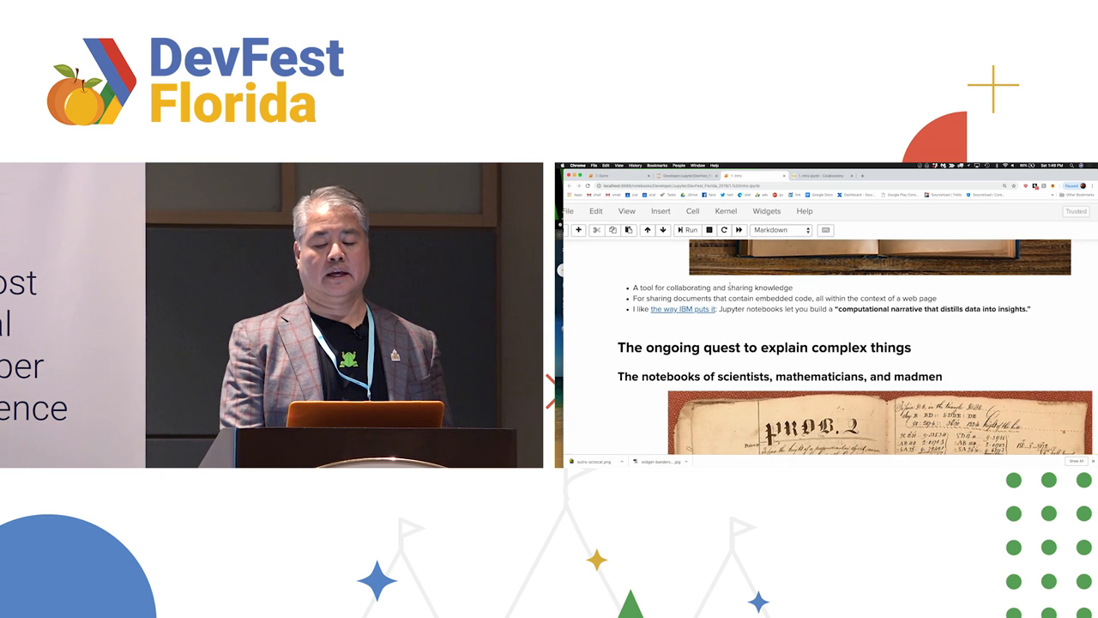
{"action": "scroll", "scroll_direction": "down", "scroll_amount": 3}
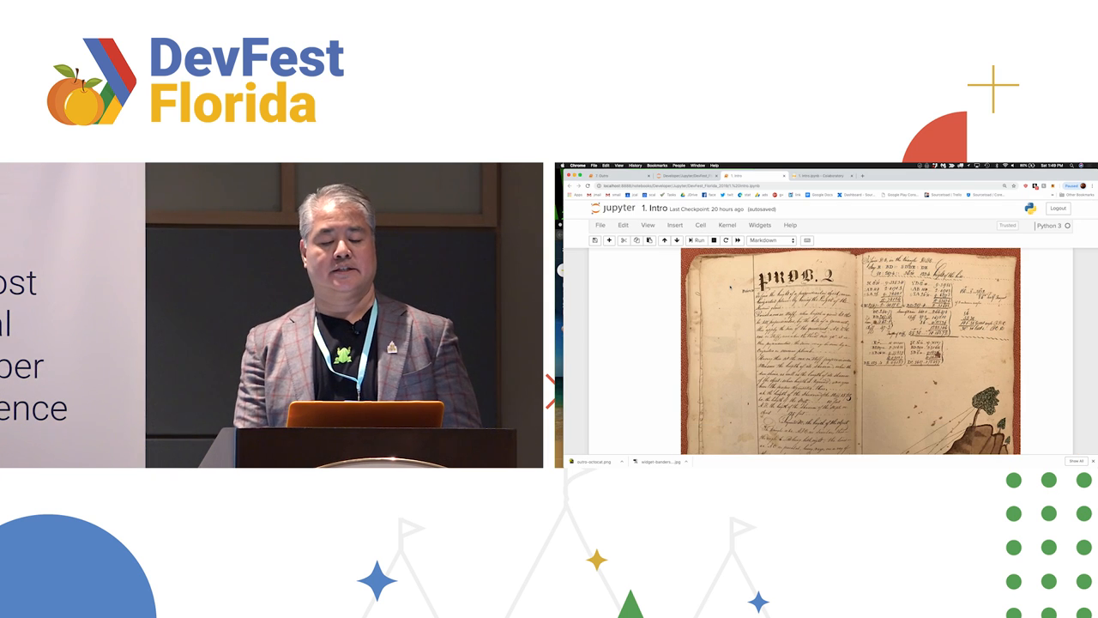
{"action": "scroll", "scroll_direction": "up", "scroll_amount": 3}
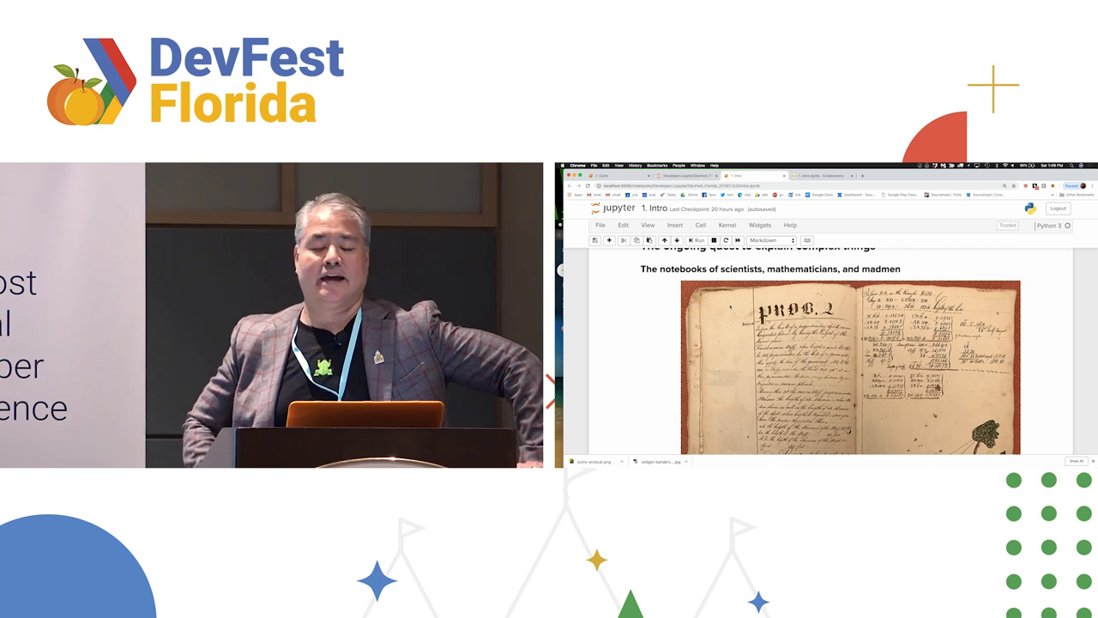
{"action": "scroll", "scroll_direction": "down", "scroll_amount": 3}
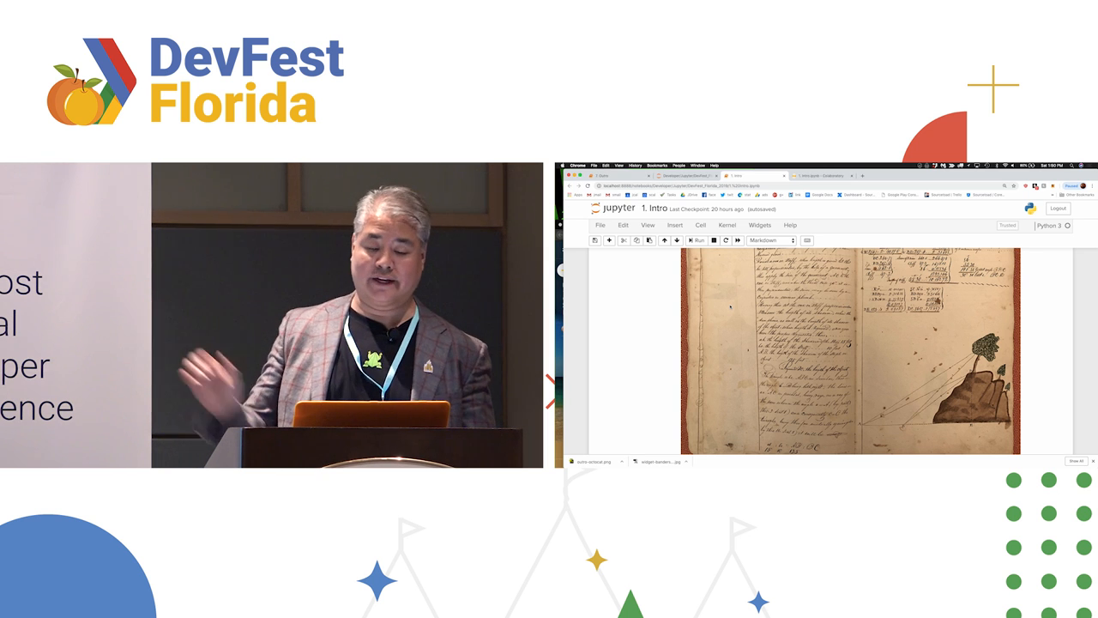
{"action": "scroll", "scroll_direction": "down", "scroll_amount": 3}
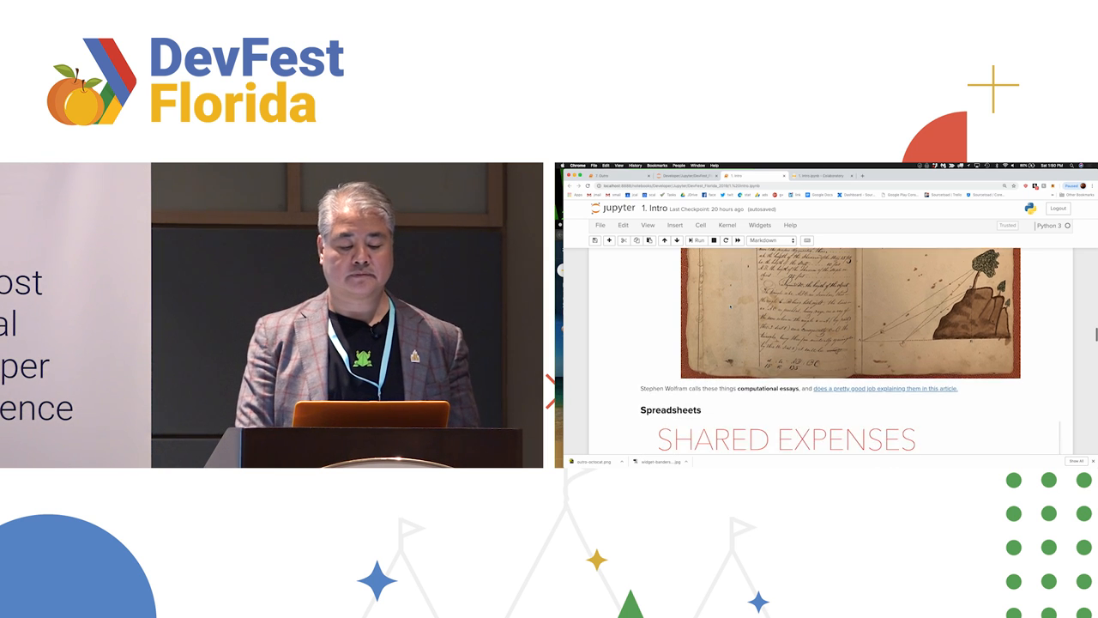
{"action": "scroll", "scroll_direction": "down", "scroll_amount": 3}
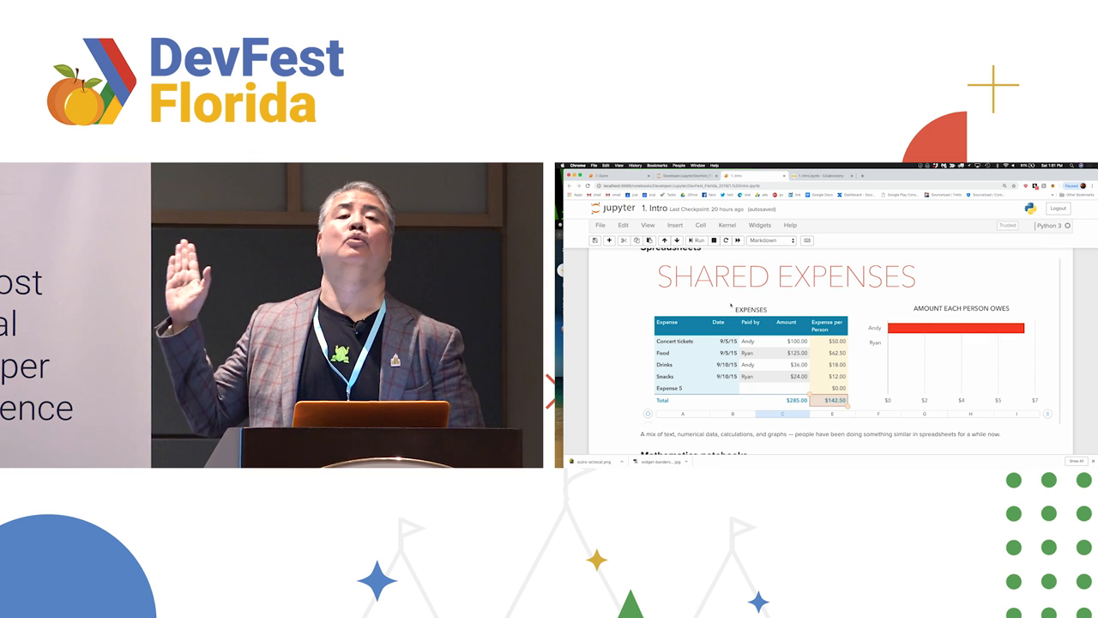
{"action": "scroll", "scroll_direction": "down", "scroll_amount": 3}
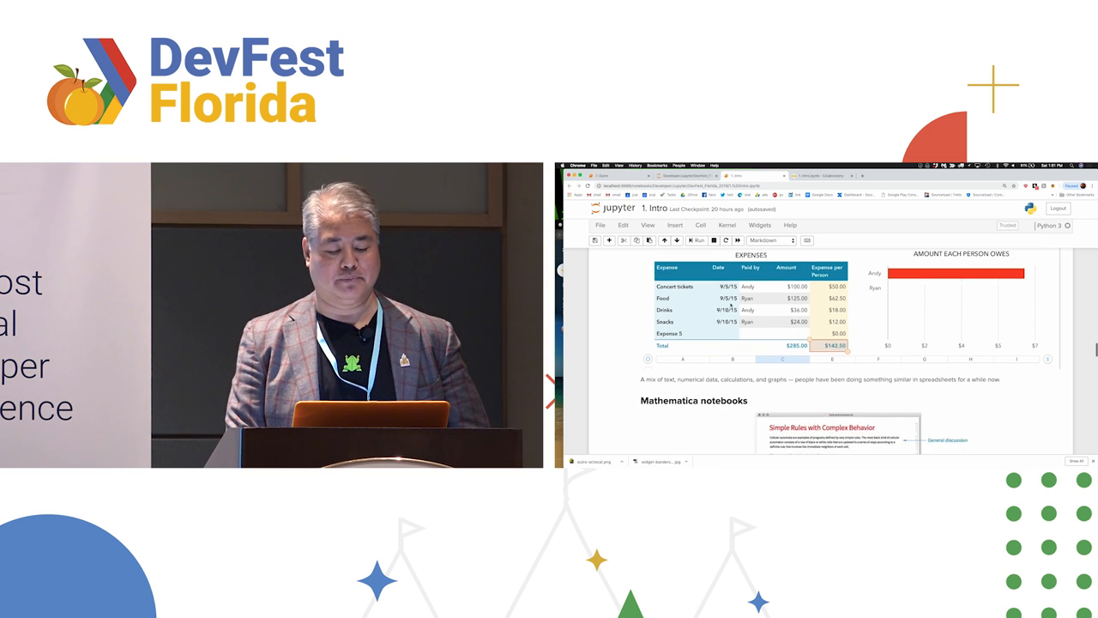
- Scroll to the Mathematica notebooks screenshot and its Wolfram explanation
{"action": "scroll", "scroll_direction": "down", "scroll_amount": 3}
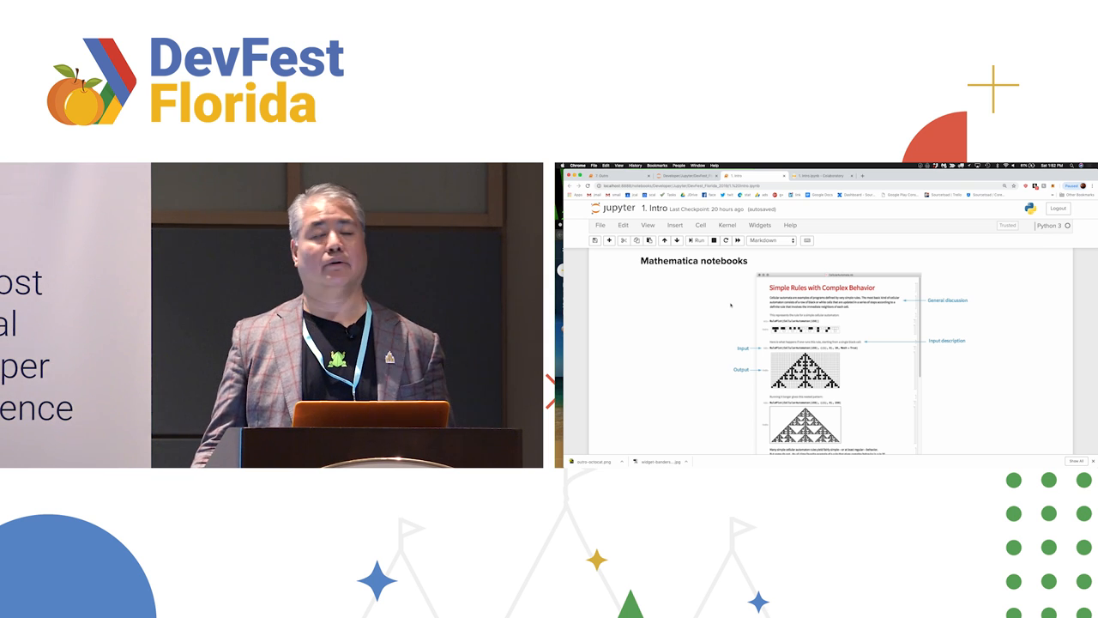
{"action": "scroll", "scroll_direction": "down", "scroll_amount": 3}
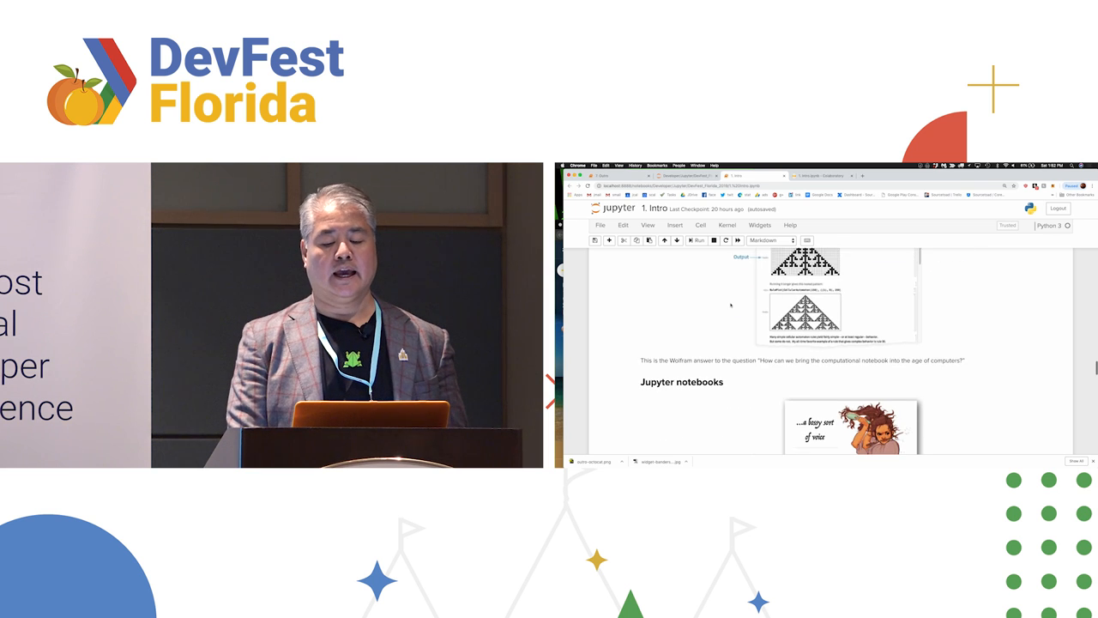
- Scroll past the 'bossy sort of voice' image to the open source comparison paragraph
{"action": "scroll", "scroll_direction": "down", "scroll_amount": 3}
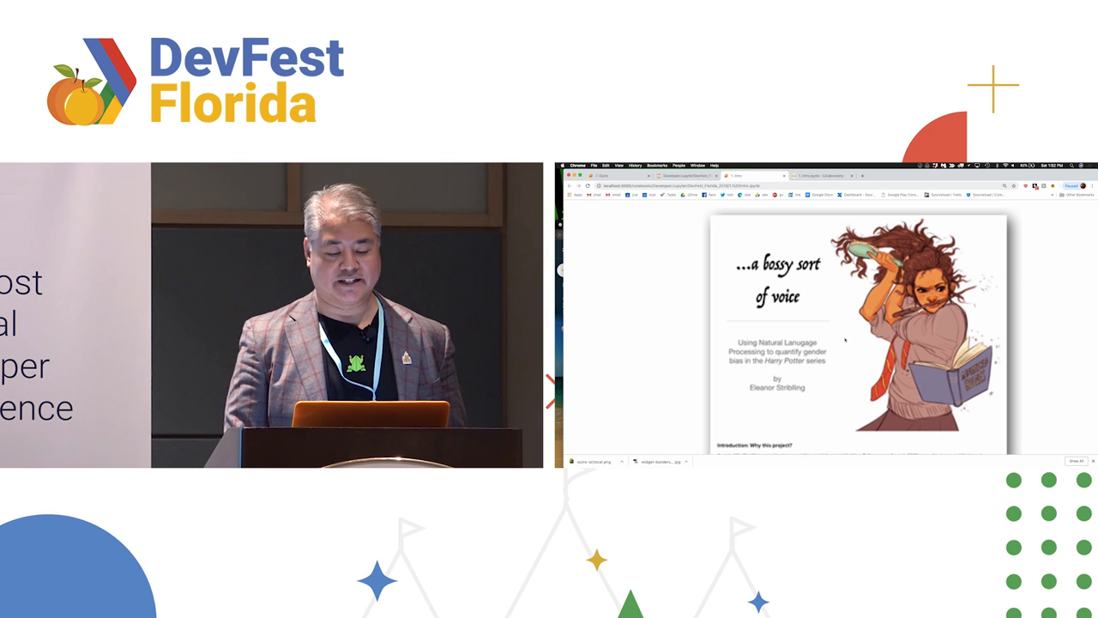
{"action": "scroll", "scroll_direction": "down", "scroll_amount": 3}
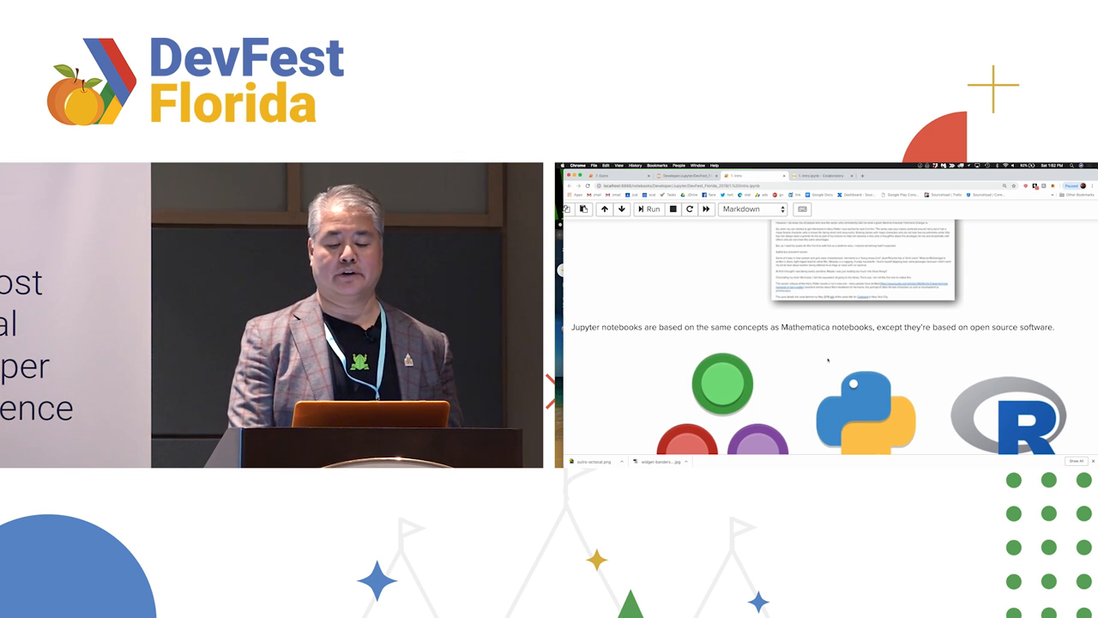
- Scroll past the Julia, Python and R logos to the name-origin bullets
{"action": "scroll", "scroll_direction": "down", "scroll_amount": 3}
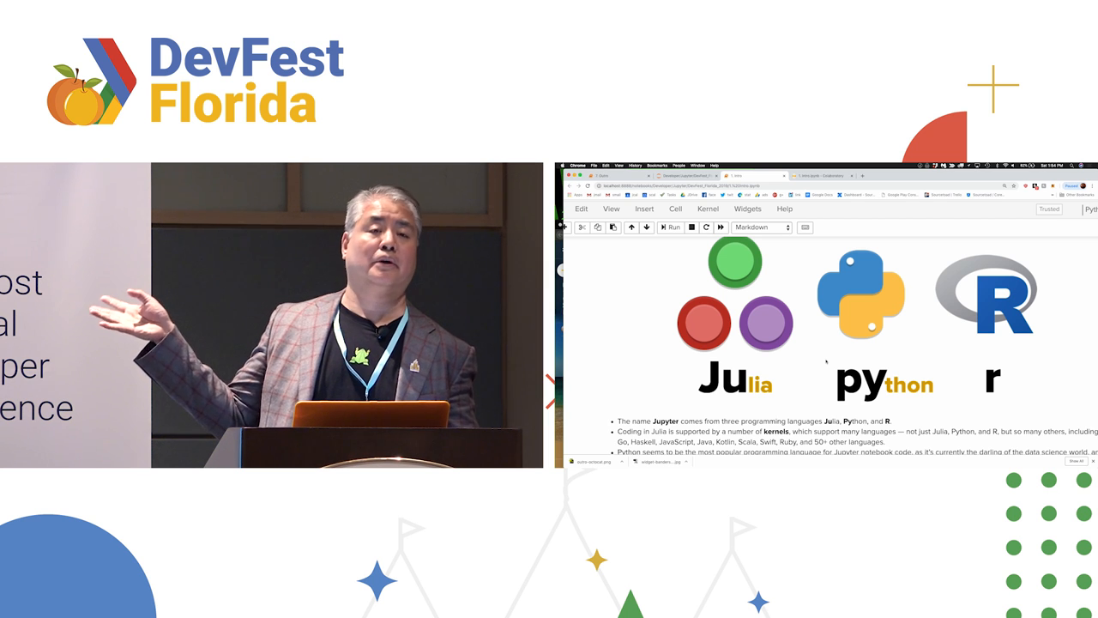
{"action": "scroll", "scroll_direction": "down", "scroll_amount": 3}
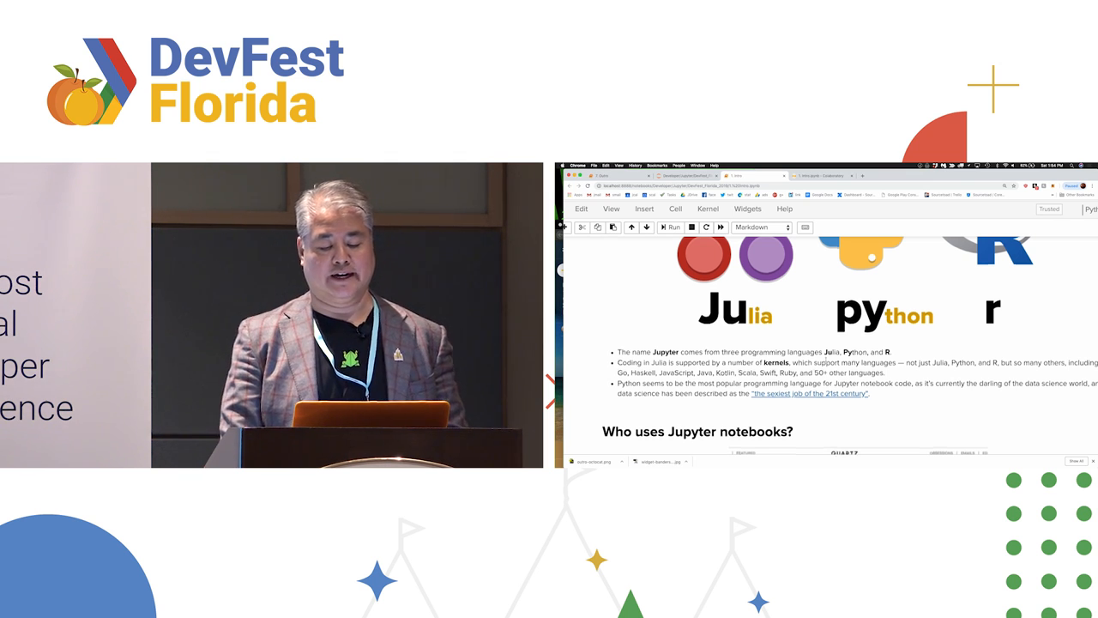
- Scroll to the Netflix screenshot and its line about heavy Jupyter notebook use
{"action": "scroll", "scroll_direction": "down", "scroll_amount": 3}
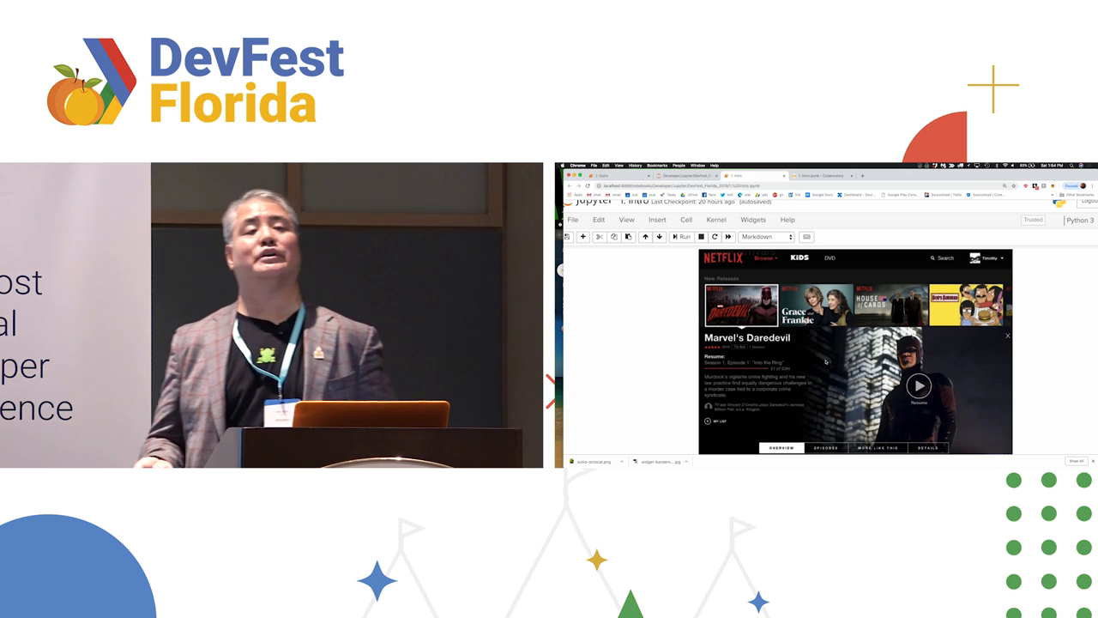
{"action": "scroll", "scroll_direction": "down", "scroll_amount": 3}
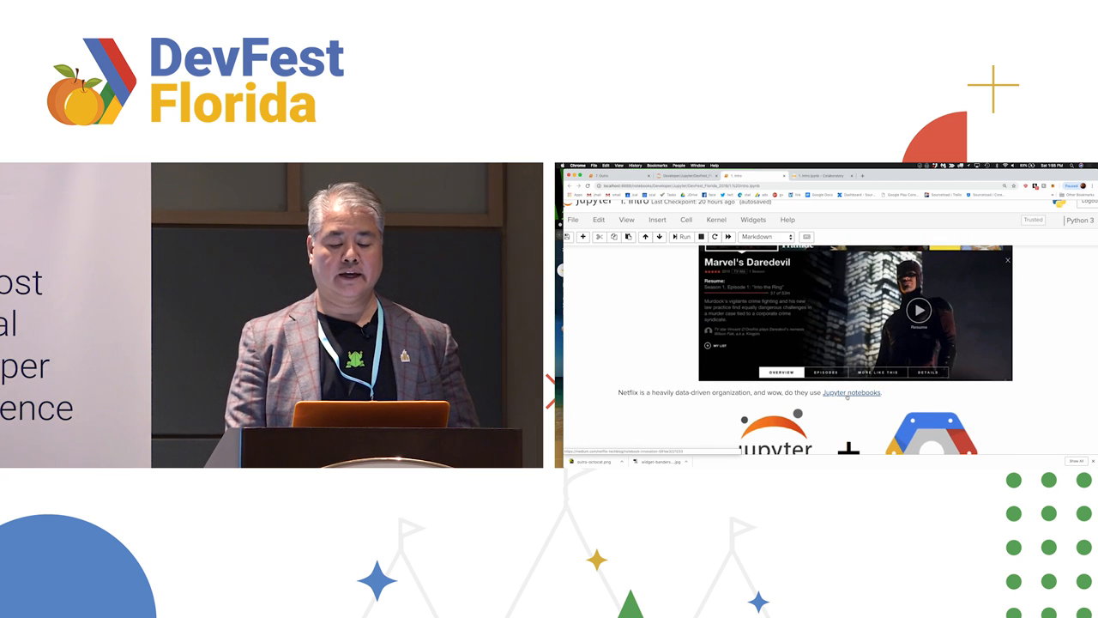
- Open Netflix's Medium TechBlog article on Jupyter notebooks and skim through it
{"action": "left_click", "coordinate": [851, 392]}
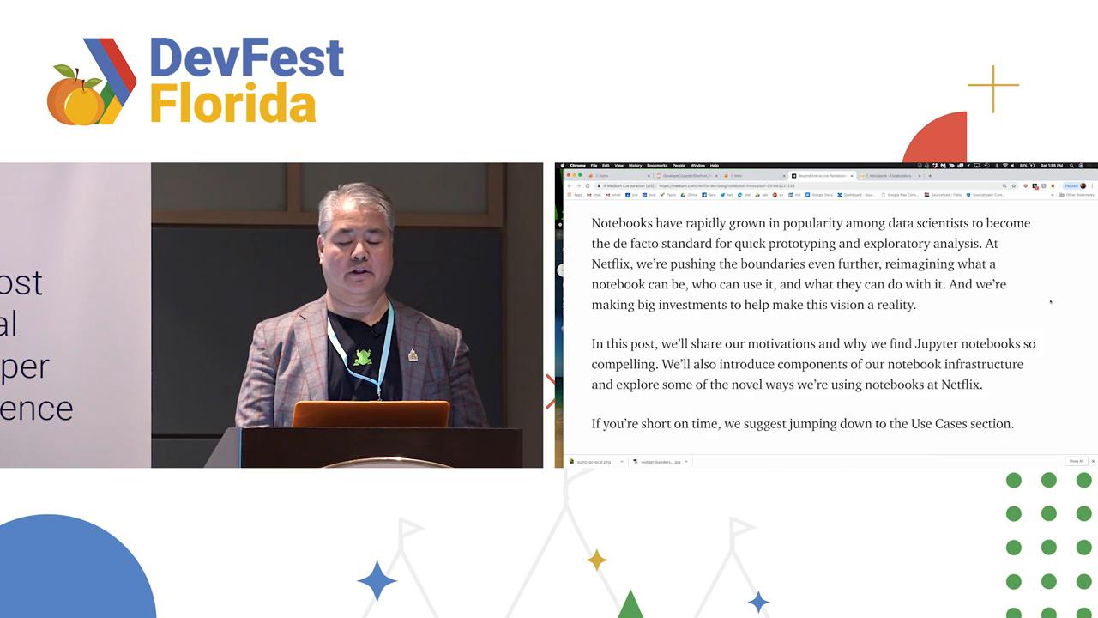
{"action": "scroll", "scroll_direction": "down", "scroll_amount": 3}
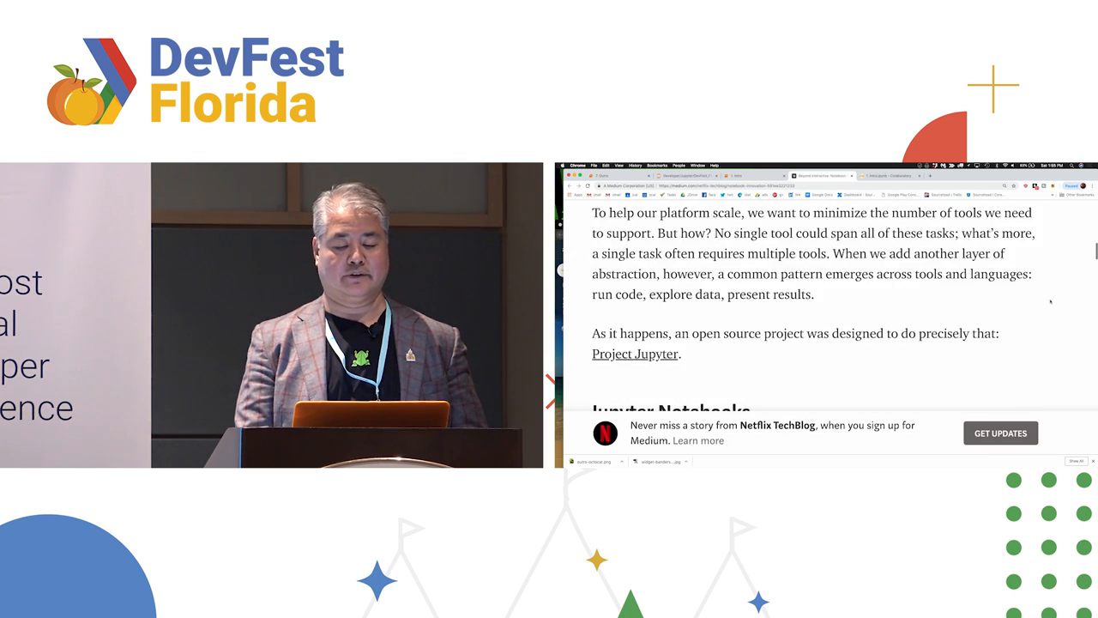
{"action": "scroll", "scroll_direction": "down", "scroll_amount": 3}
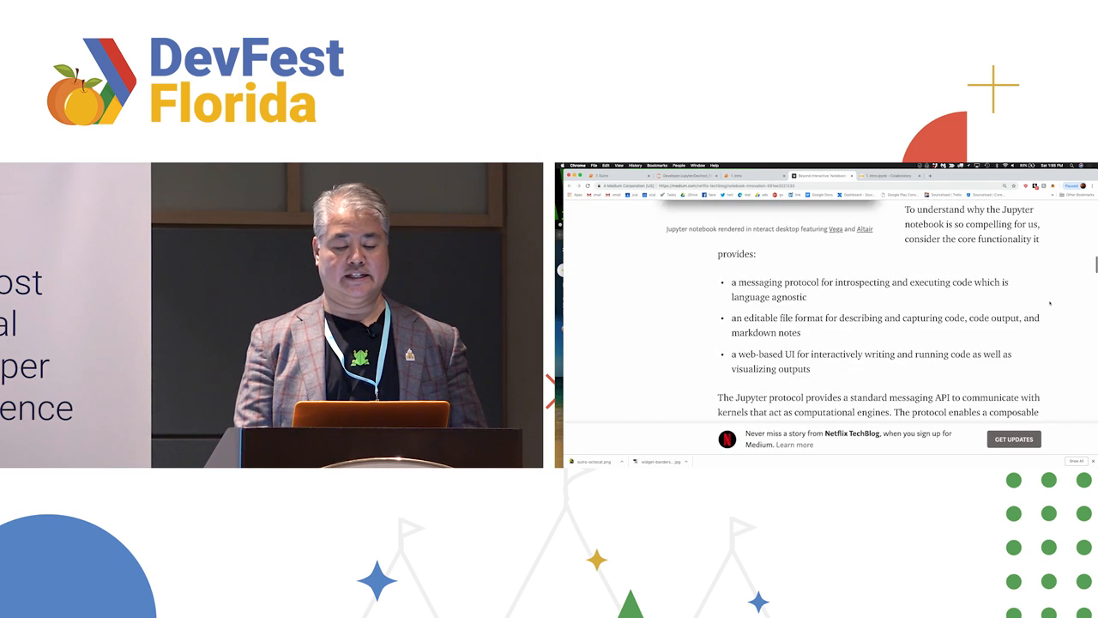
{"action": "scroll", "scroll_direction": "down", "scroll_amount": 3}
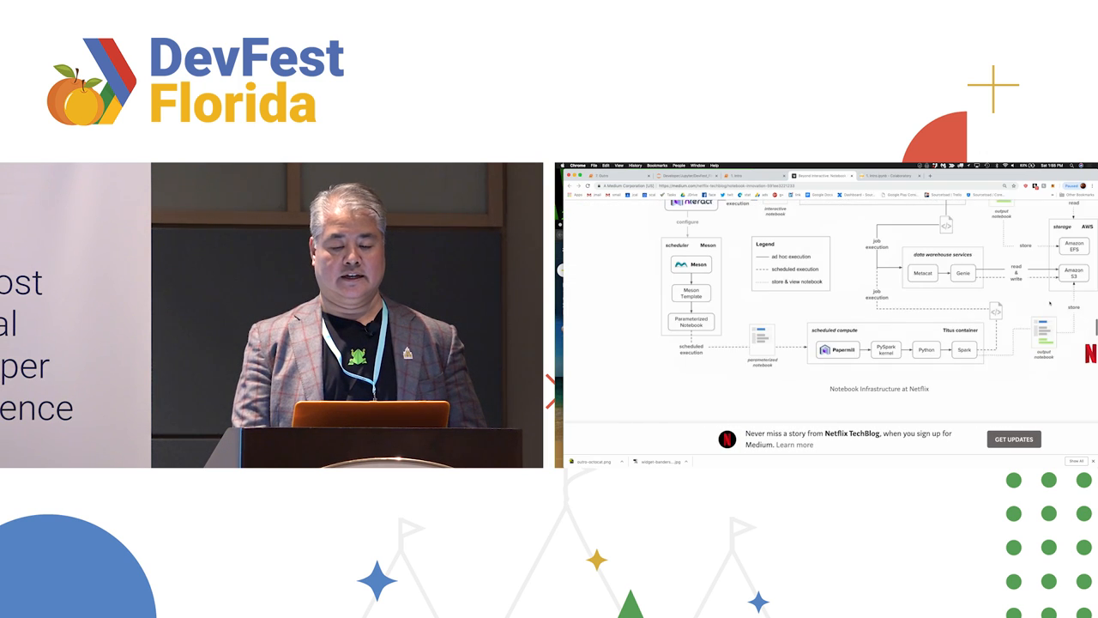
{"action": "scroll", "scroll_direction": "up", "scroll_amount": 3}
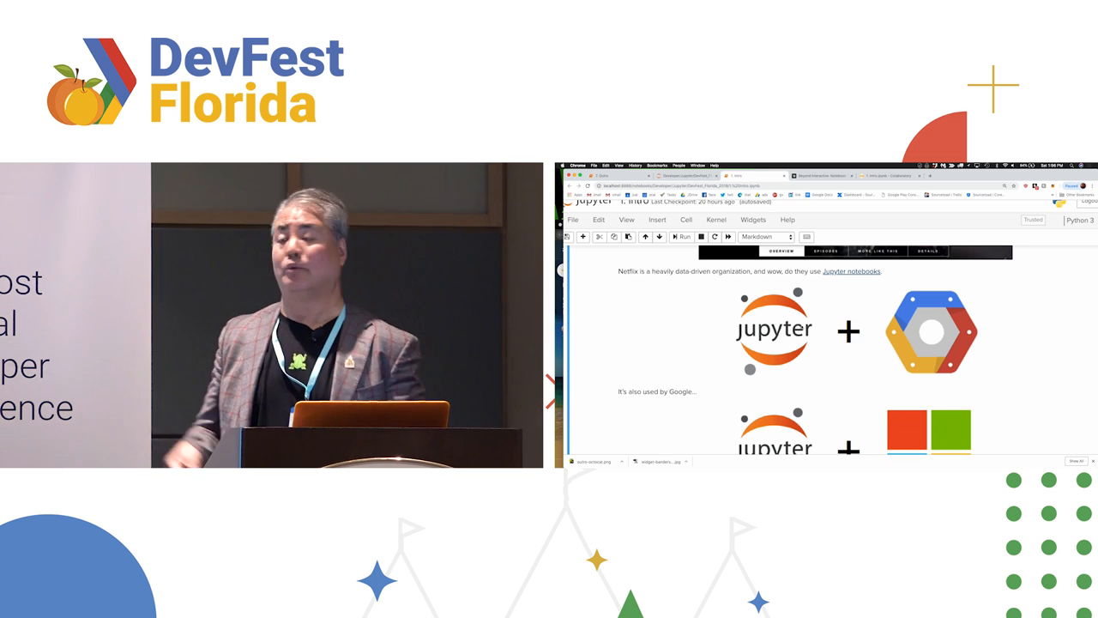
- Open 2. Jupyter notebook basics.ipynb from the DevFest_Florida_2019 folder listing
{"action": "scroll", "scroll_direction": "down", "scroll_amount": 3}
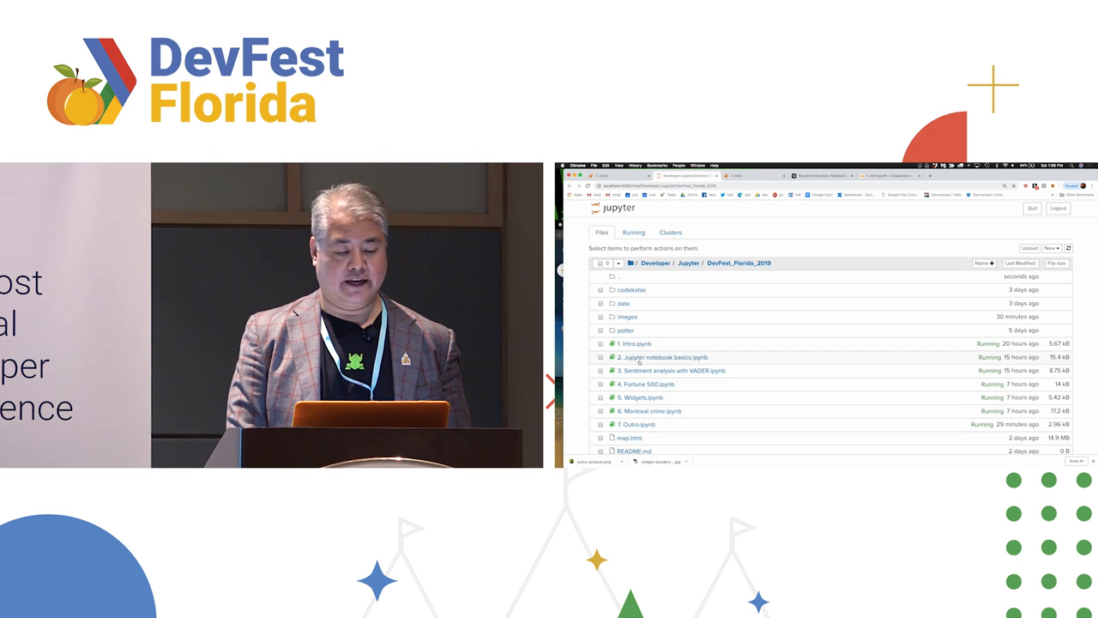
{"action": "left_click", "coordinate": [663, 357]}
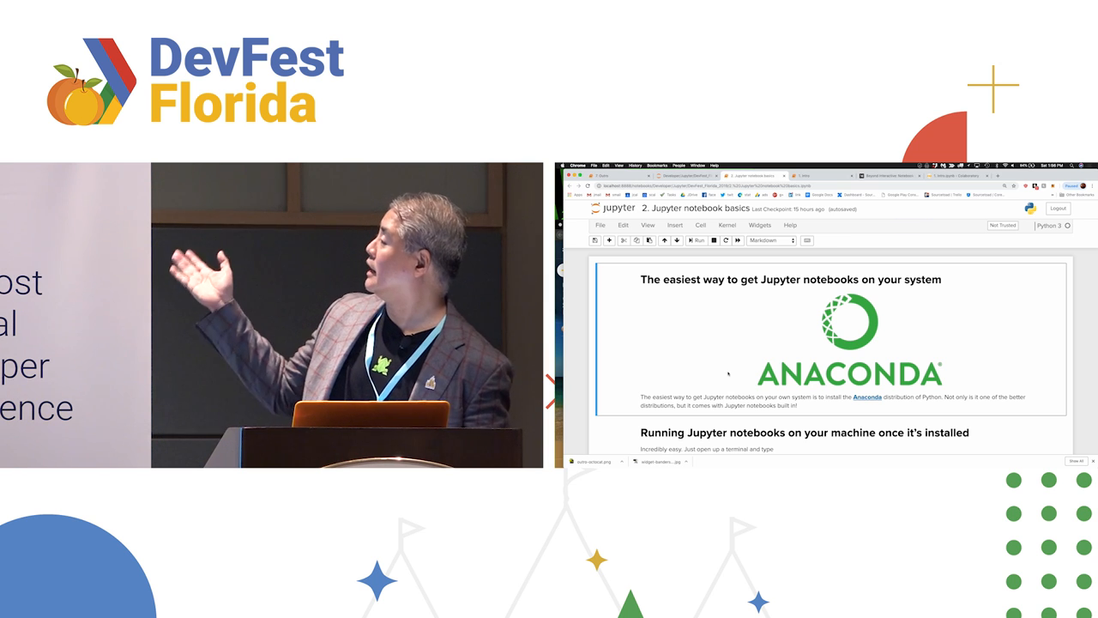
- Scroll the DevFest_Florida_2019 listing showing the seven running numbered notebooks
{"action": "scroll", "scroll_direction": "down", "scroll_amount": 3}
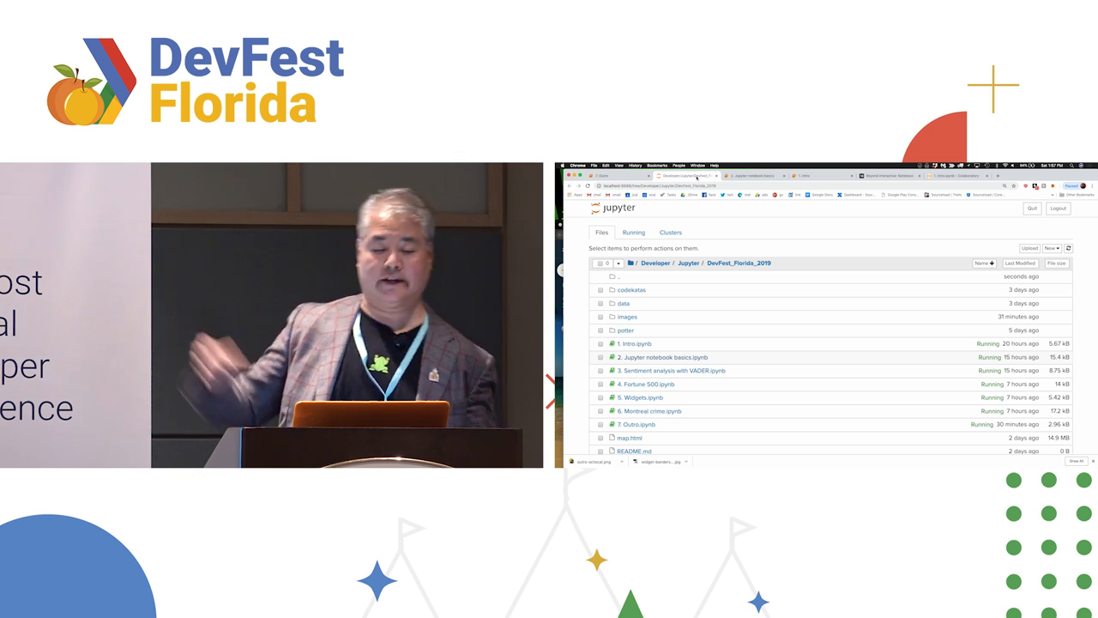
- Scroll the basics notebook to Try Jupyter, with its Python, JupyterLab and Julia options
{"action": "left_click", "coordinate": [662, 357]}
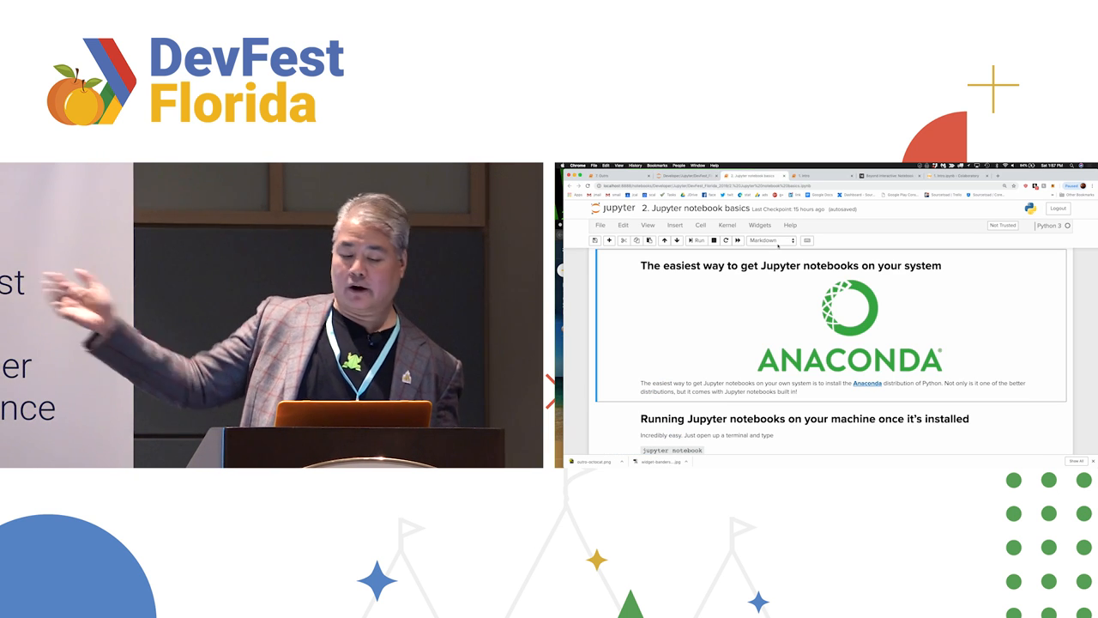
{"action": "scroll", "scroll_direction": "down", "scroll_amount": 3}
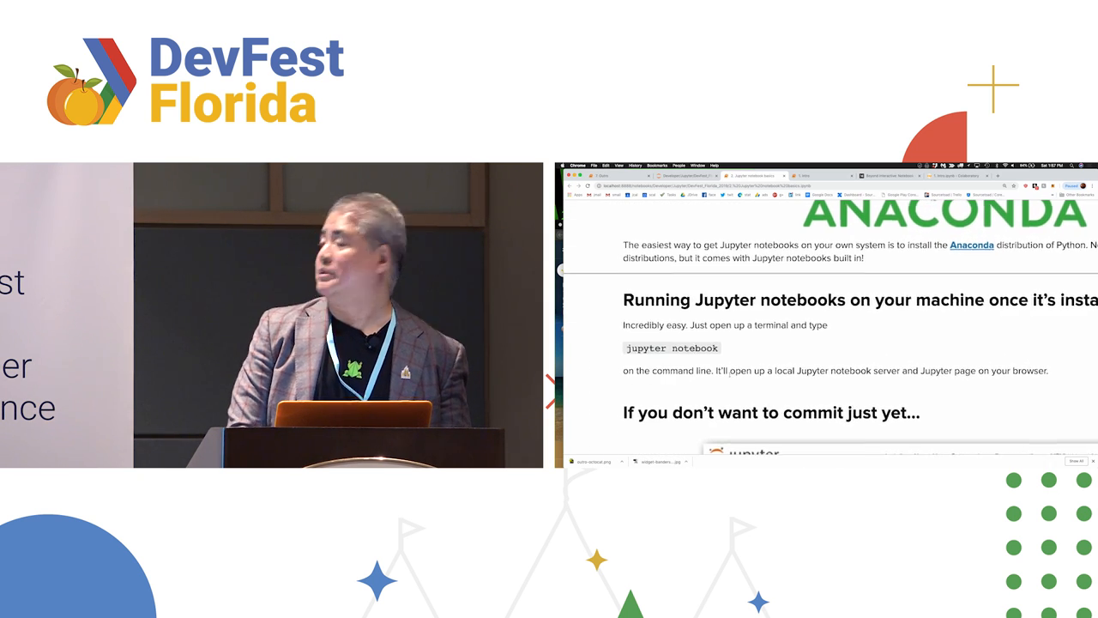
{"action": "scroll", "scroll_direction": "down", "scroll_amount": 3}
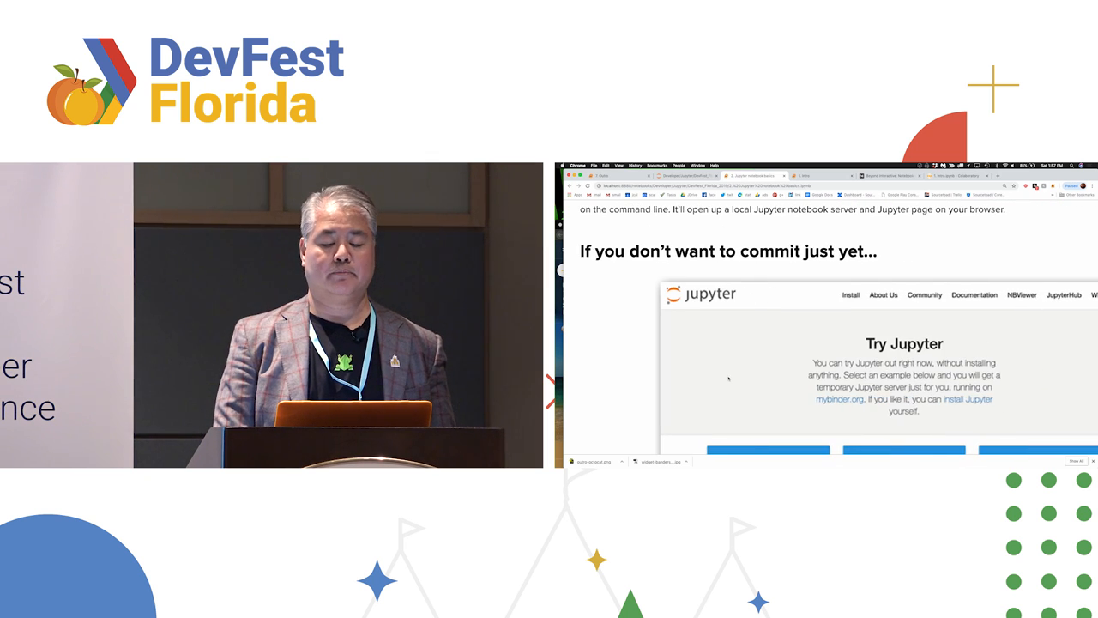
{"action": "scroll", "scroll_direction": "down", "scroll_amount": 3}
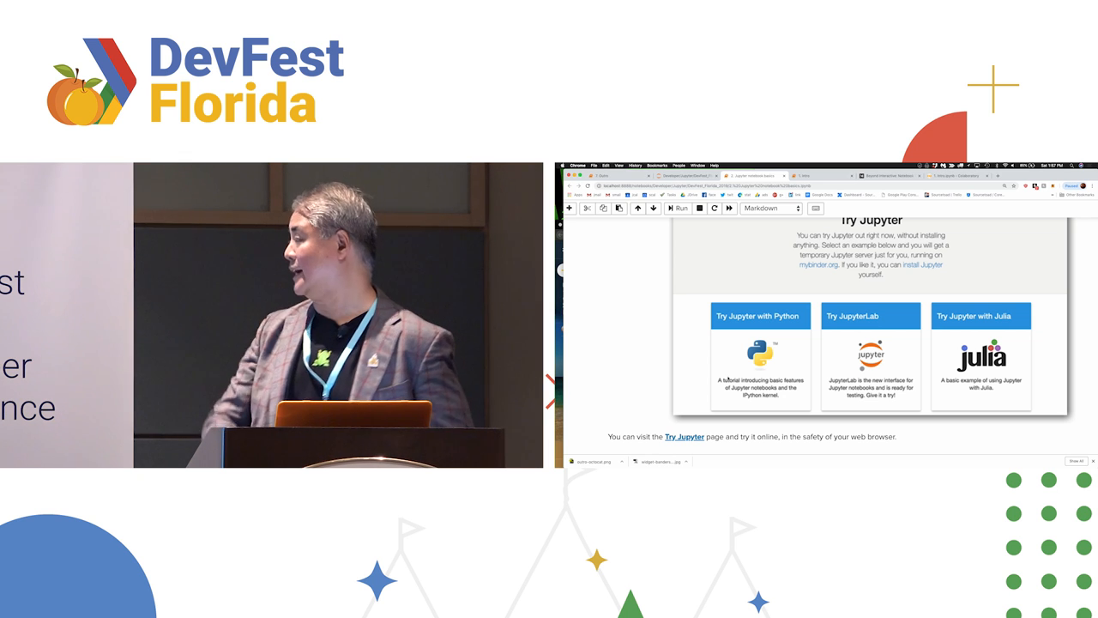
{"action": "scroll", "scroll_direction": "down", "scroll_amount": 3}
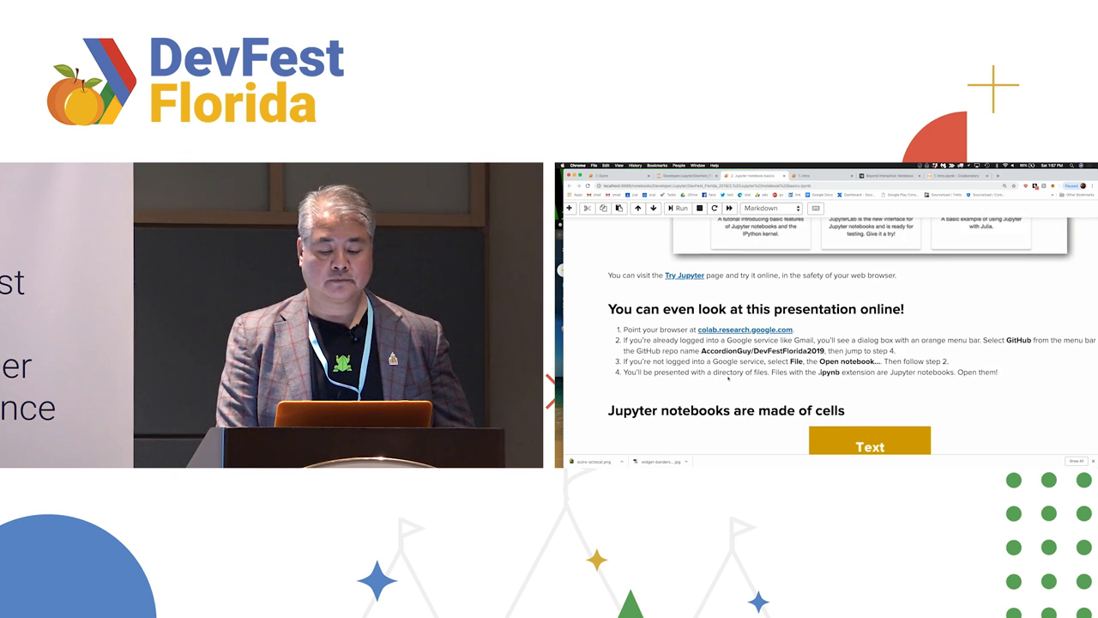
{"action": "scroll", "scroll_direction": "down", "scroll_amount": 3}
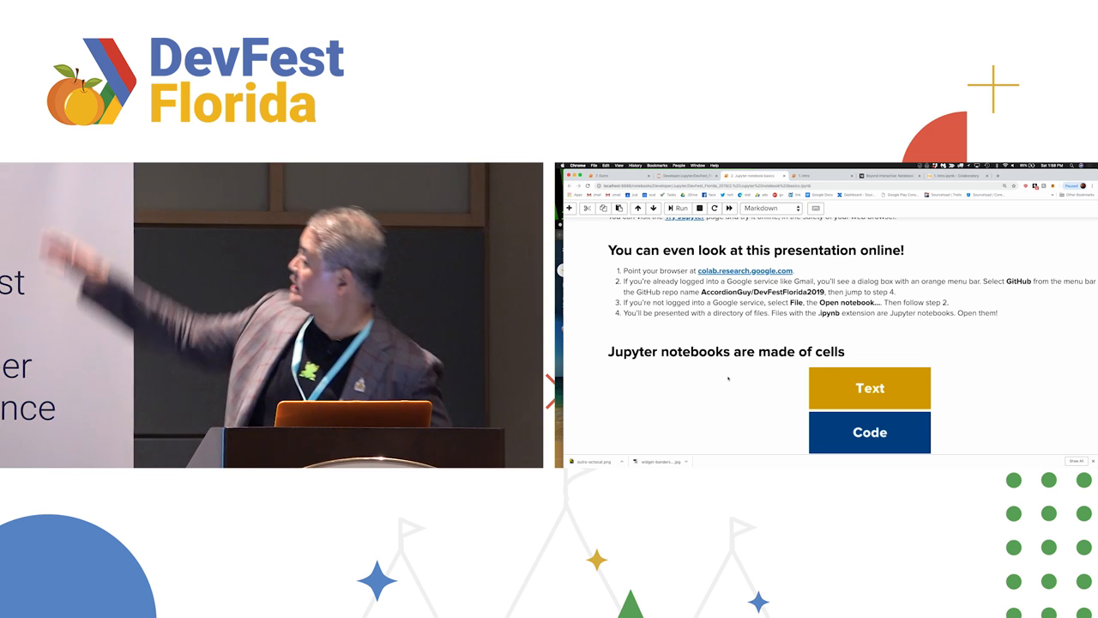
{"action": "scroll", "scroll_direction": "down", "scroll_amount": 3}
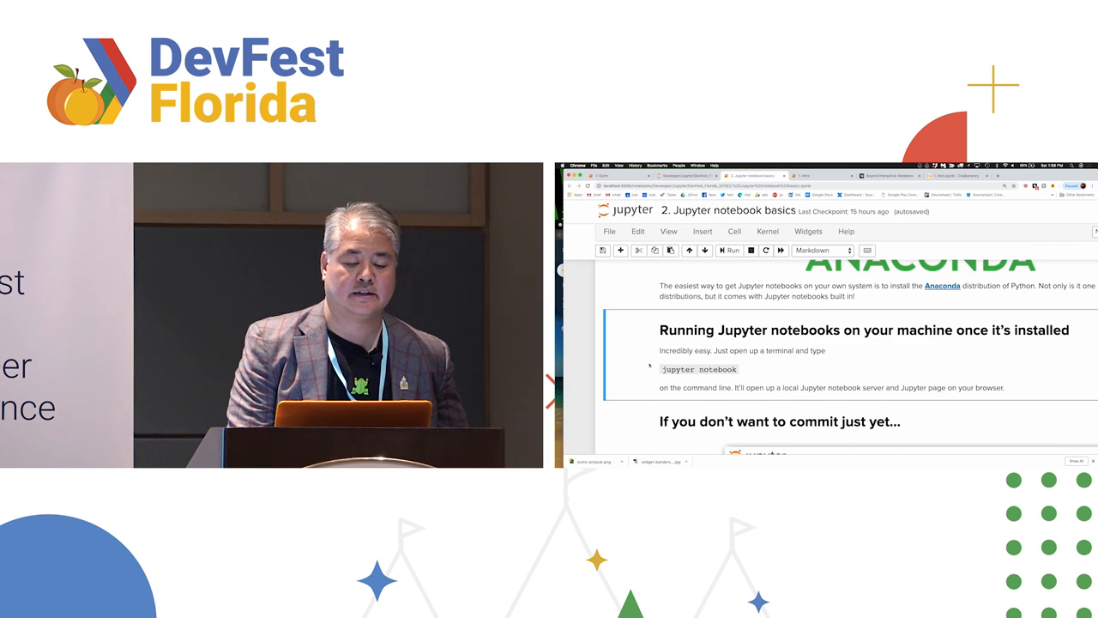
- Scroll past the cells overview to the print cell, !ls cell and magics heading
{"action": "scroll", "scroll_direction": "down", "scroll_amount": 3}
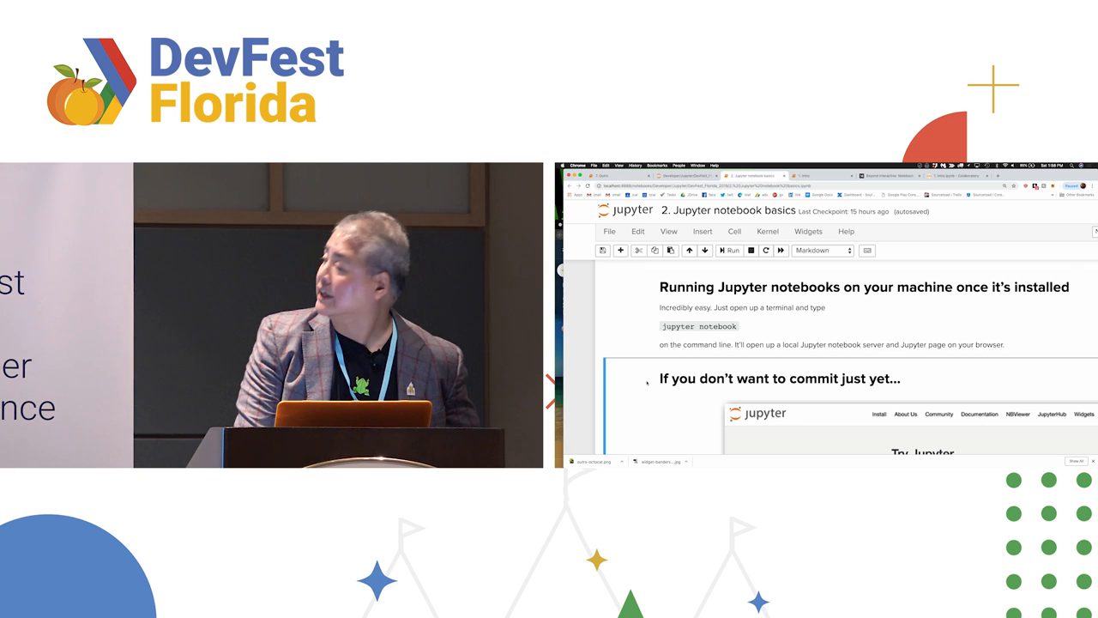
{"action": "scroll", "scroll_direction": "down", "scroll_amount": 3}
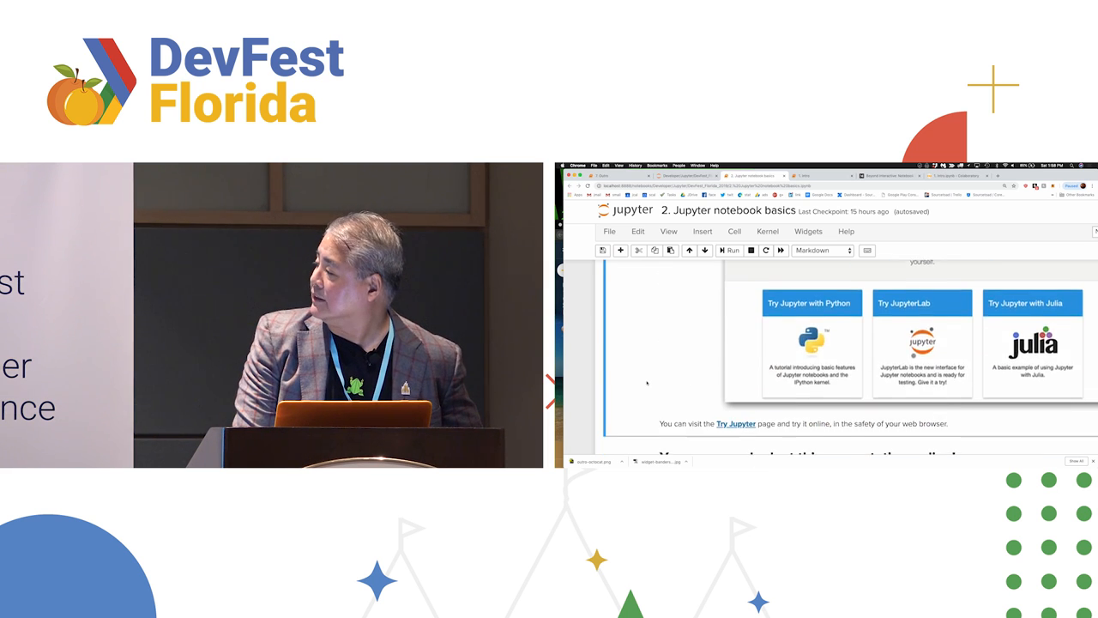
{"action": "scroll", "scroll_direction": "down", "scroll_amount": 3}
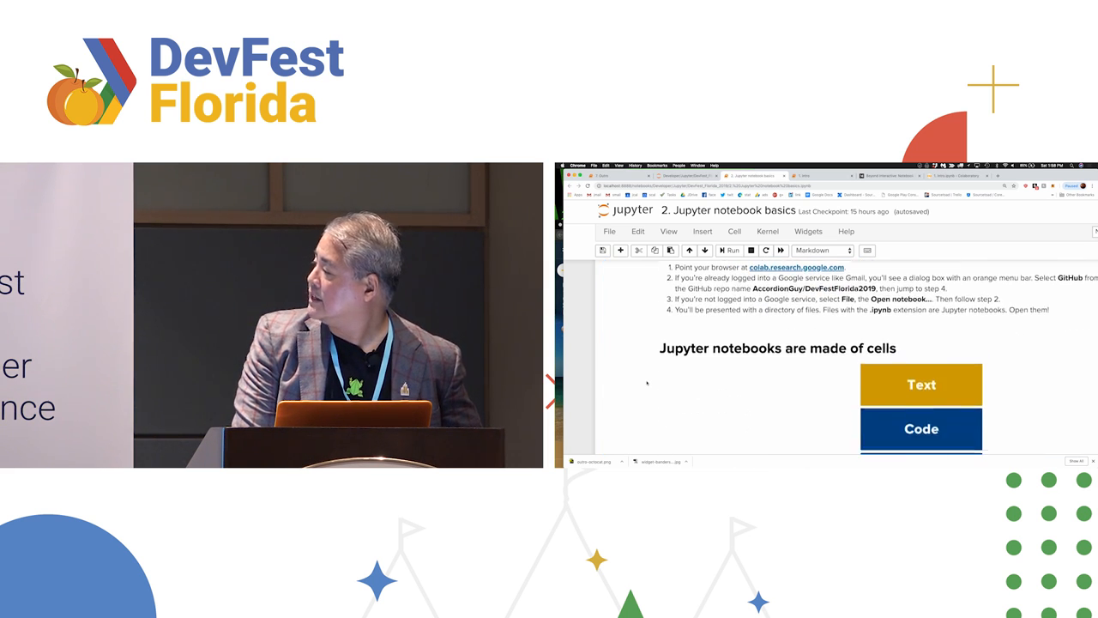
{"action": "scroll", "scroll_direction": "down", "scroll_amount": 3}
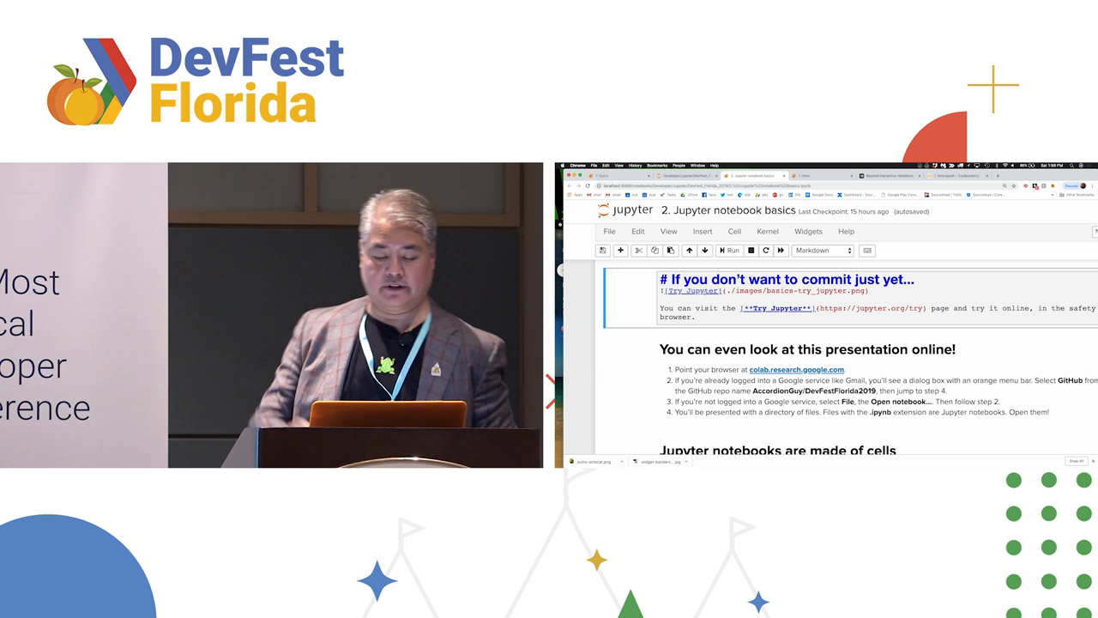
{"action": "scroll", "scroll_direction": "down", "scroll_amount": 3}
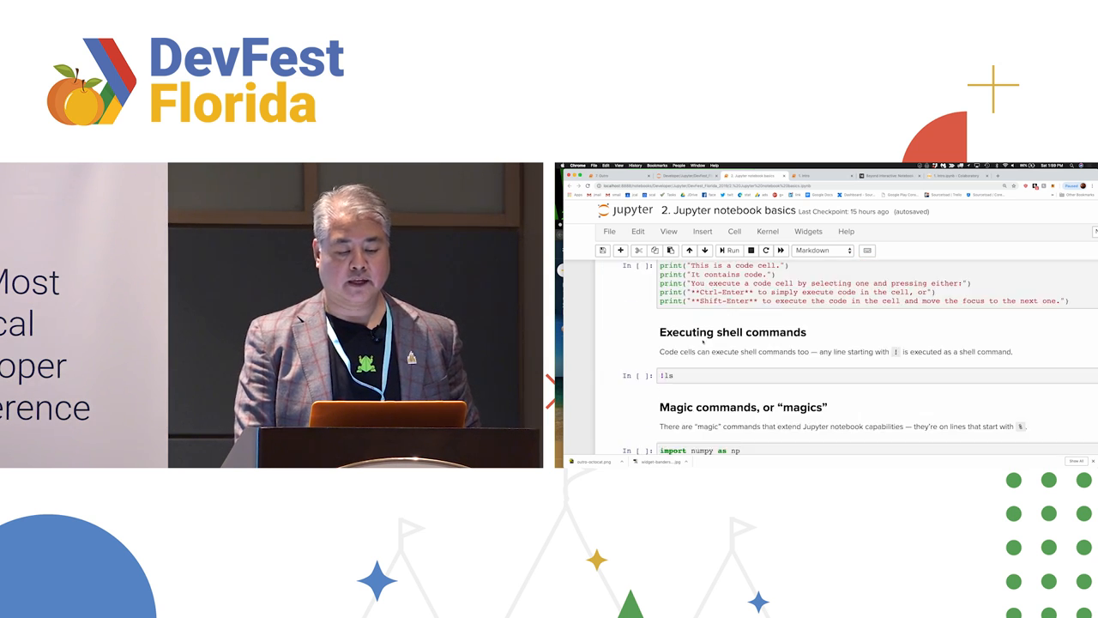
- Scroll up to the LaTeX formula text cell and back down
{"action": "scroll", "scroll_direction": "up", "scroll_amount": 3}
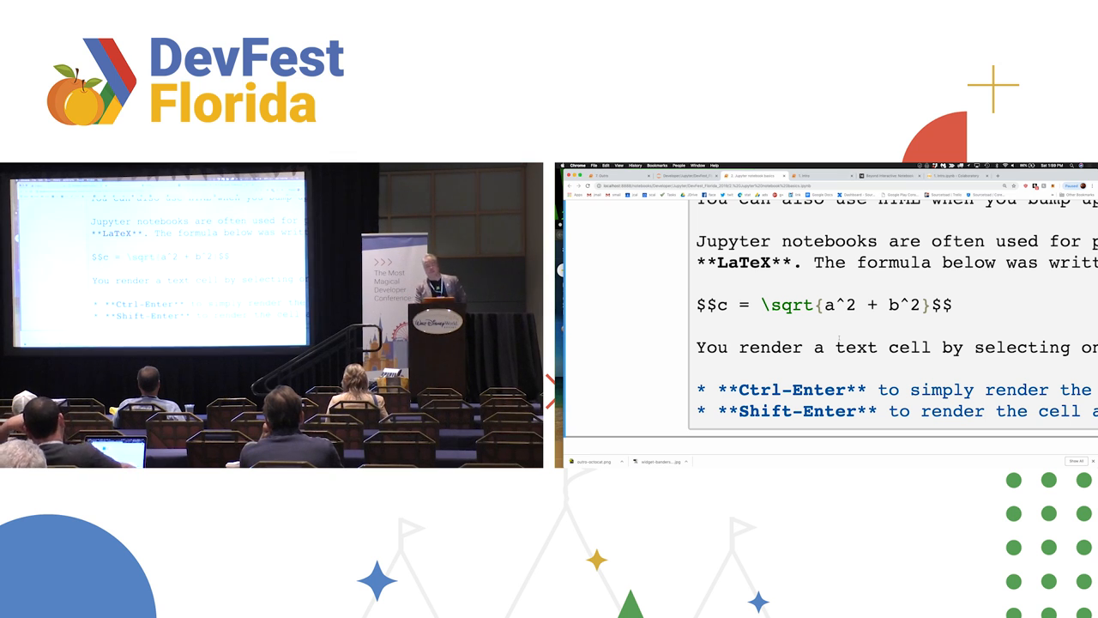
{"action": "scroll", "scroll_direction": "down", "scroll_amount": 3}
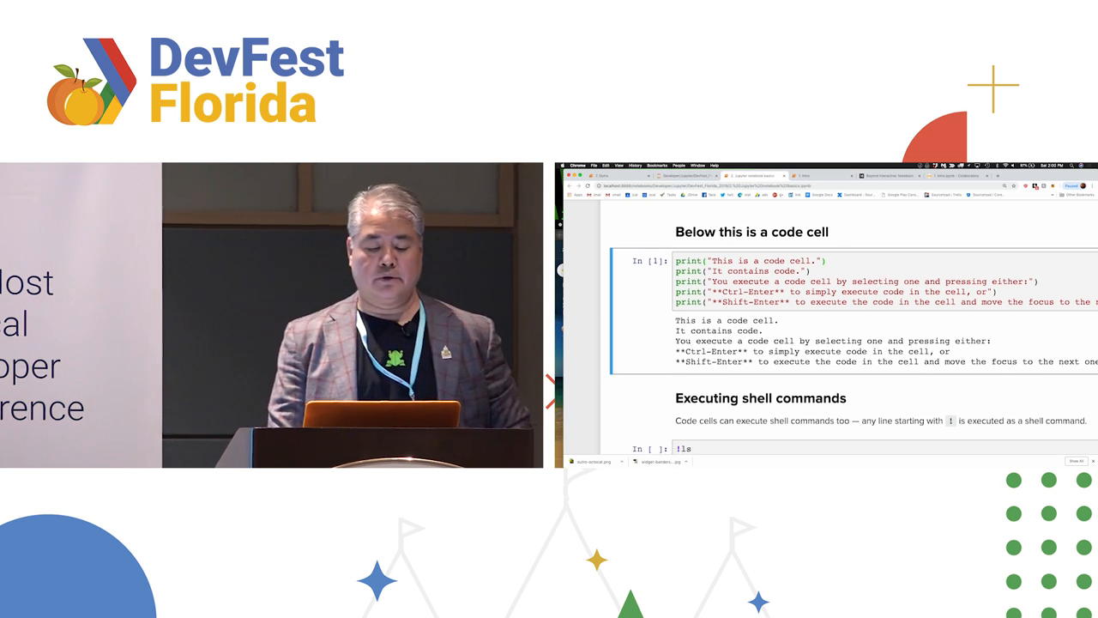
- Run the print cell, then run the !ls cell to list the folder's files
{"action": "scroll", "scroll_direction": "down", "scroll_amount": 3}
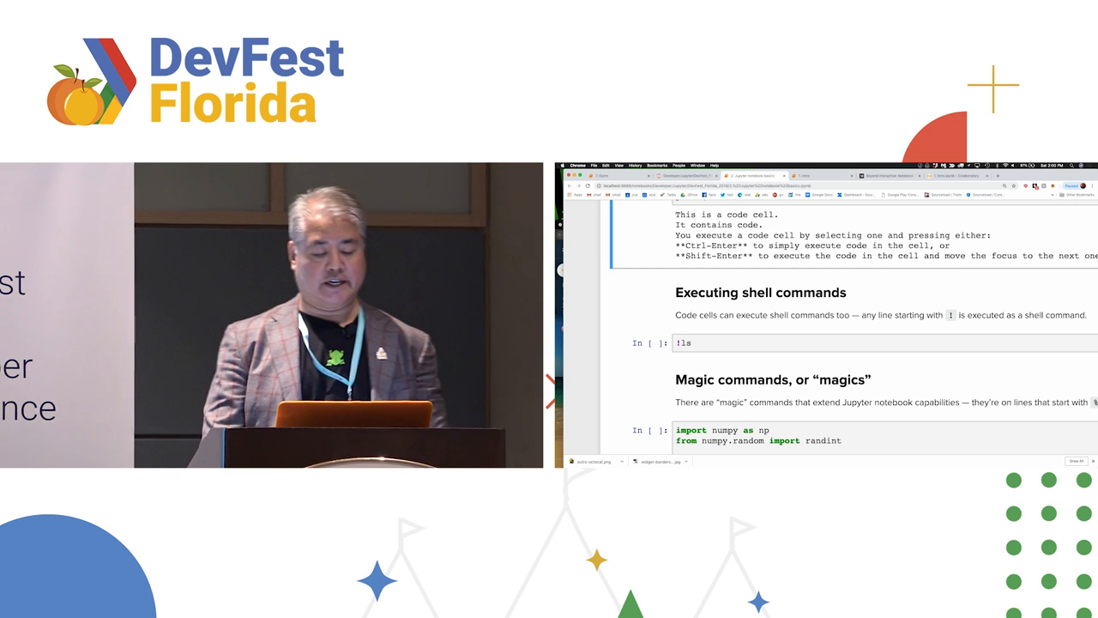
{"action": "left_click", "coordinate": [858, 342]}
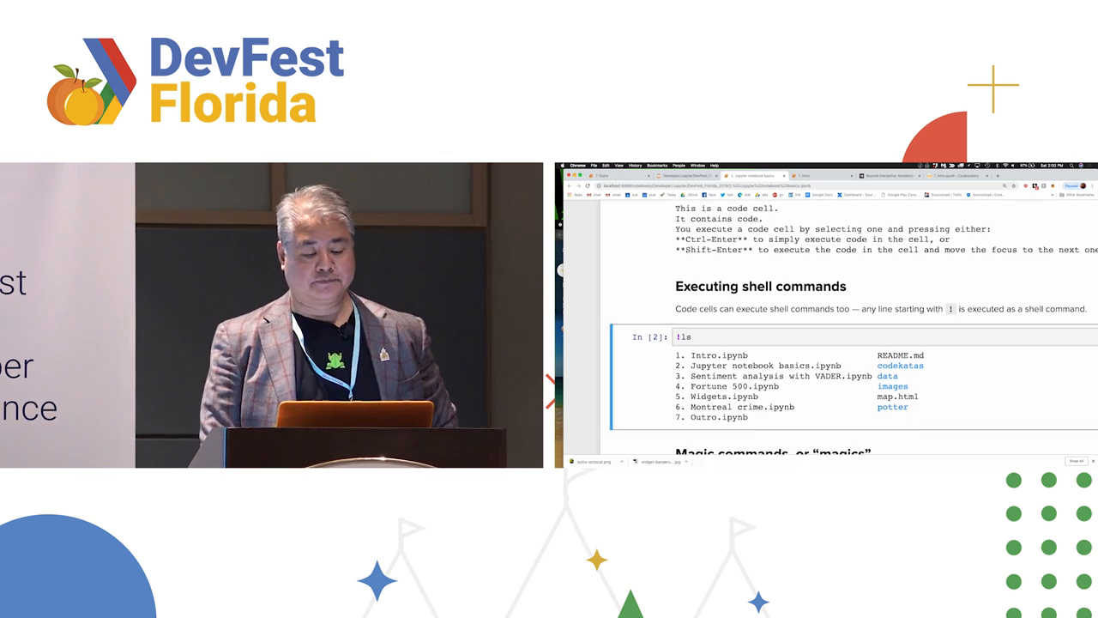
- Run the dice-throw magics cell to print its %time and %timeit results
{"action": "scroll", "scroll_direction": "down", "scroll_amount": 3}
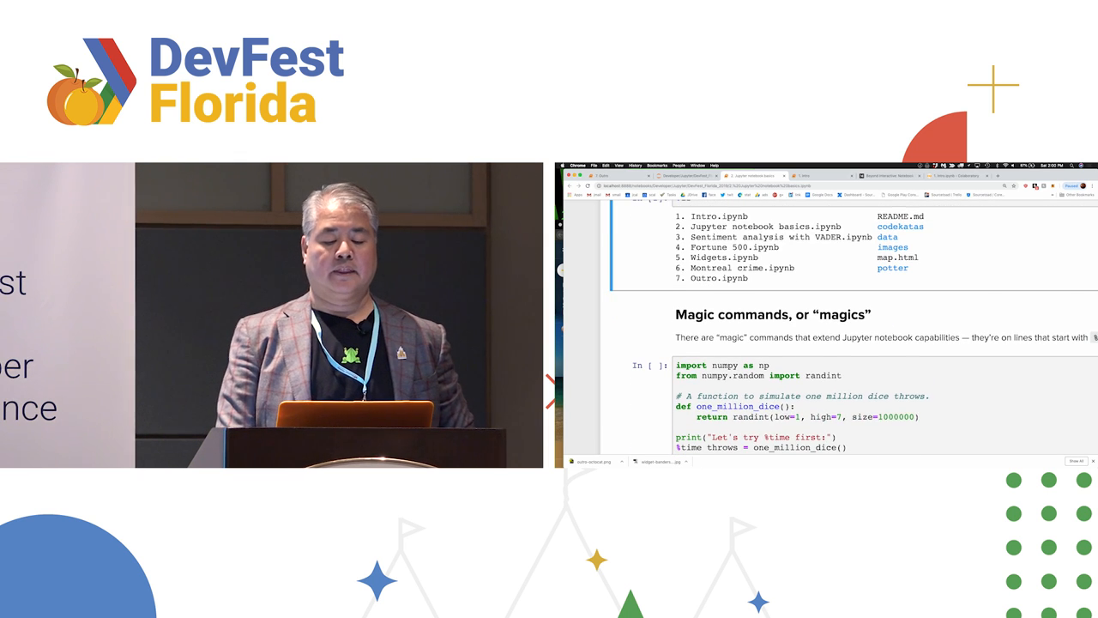
{"action": "scroll", "scroll_direction": "down", "scroll_amount": 3}
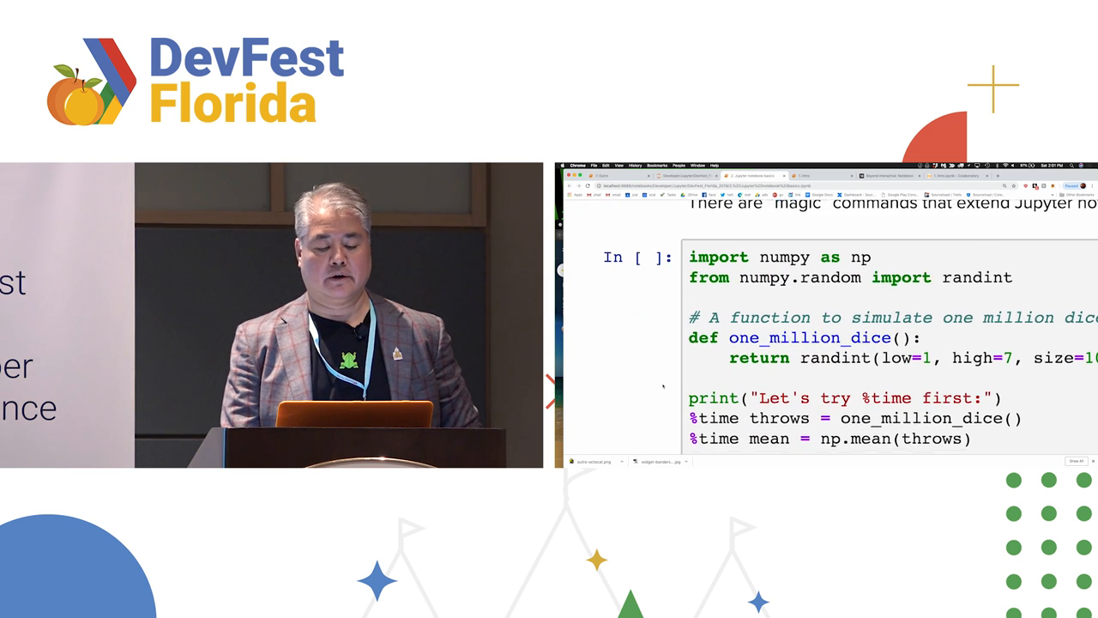
{"action": "scroll", "scroll_direction": "down", "scroll_amount": 3}
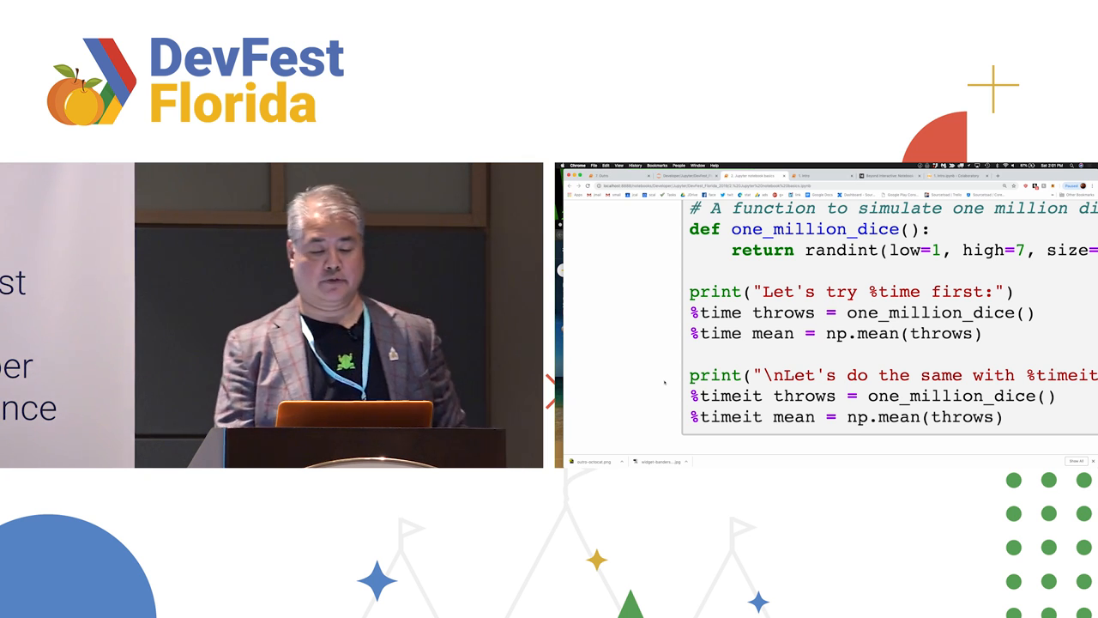
{"action": "scroll", "scroll_direction": "up", "scroll_amount": 3}
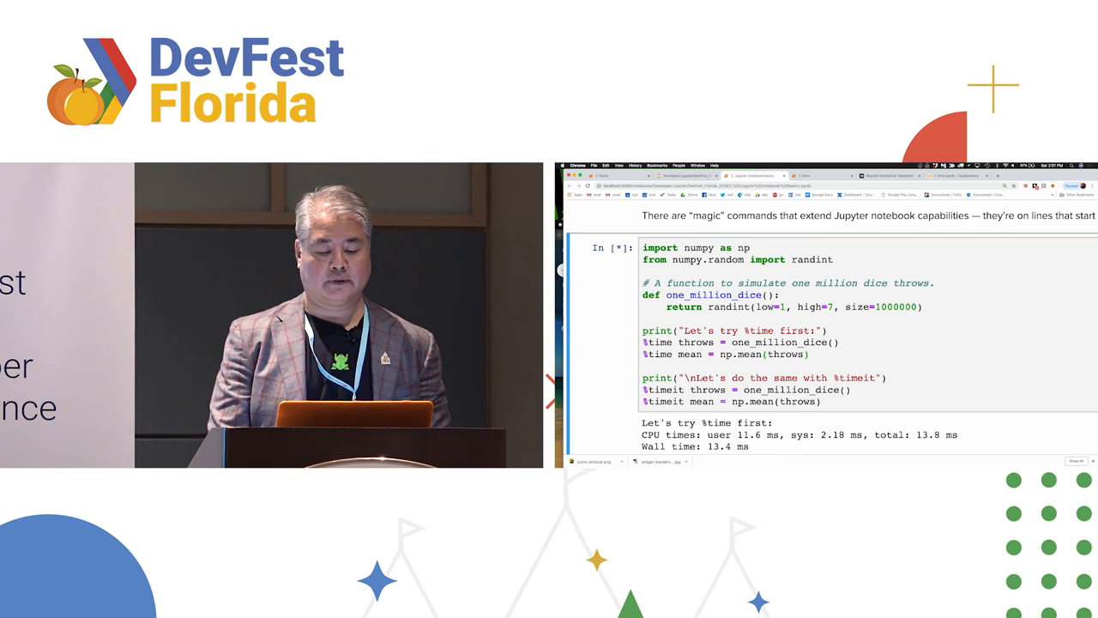
{"action": "scroll", "scroll_direction": "down", "scroll_amount": 3}
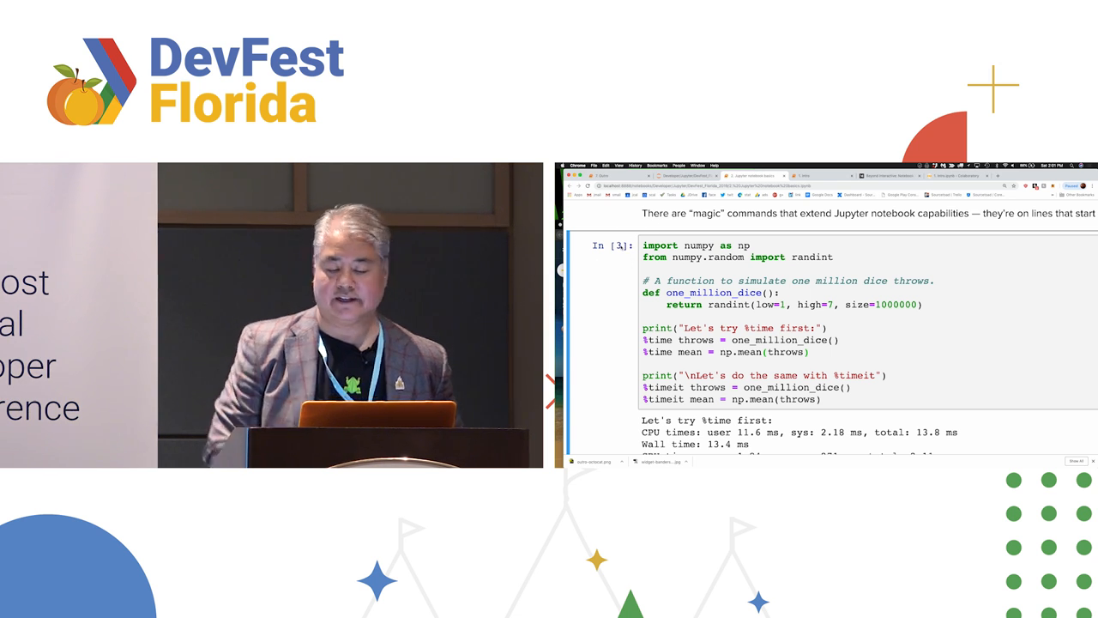
{"action": "scroll", "scroll_direction": "down", "scroll_amount": 3}
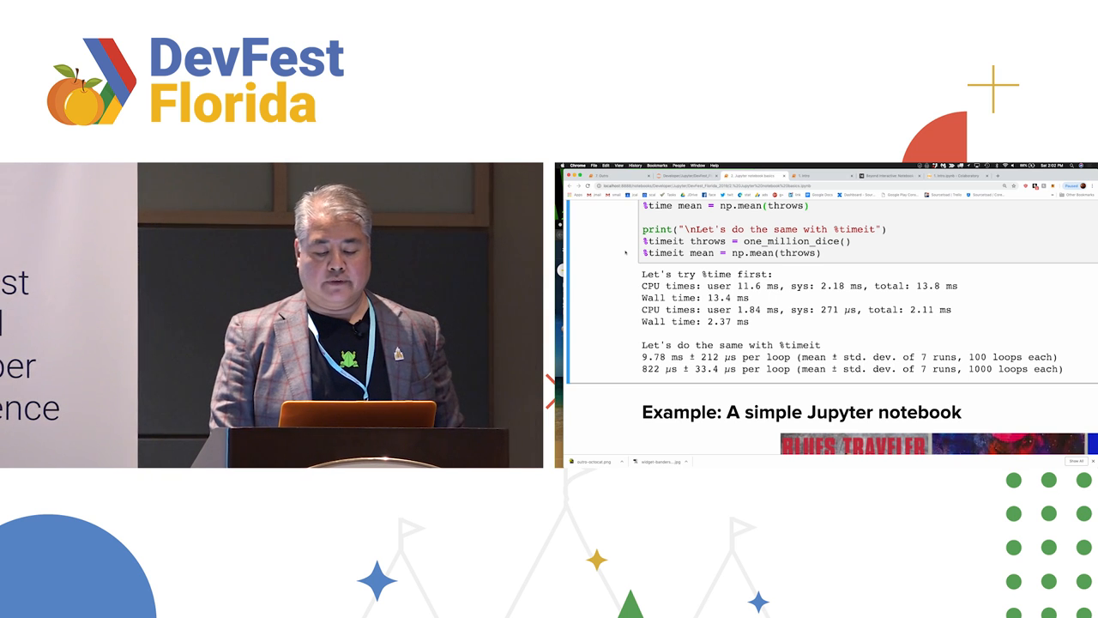
- Scroll past the timing output to the music recommendation example's band ratings table
{"action": "scroll", "scroll_direction": "down", "scroll_amount": 3}
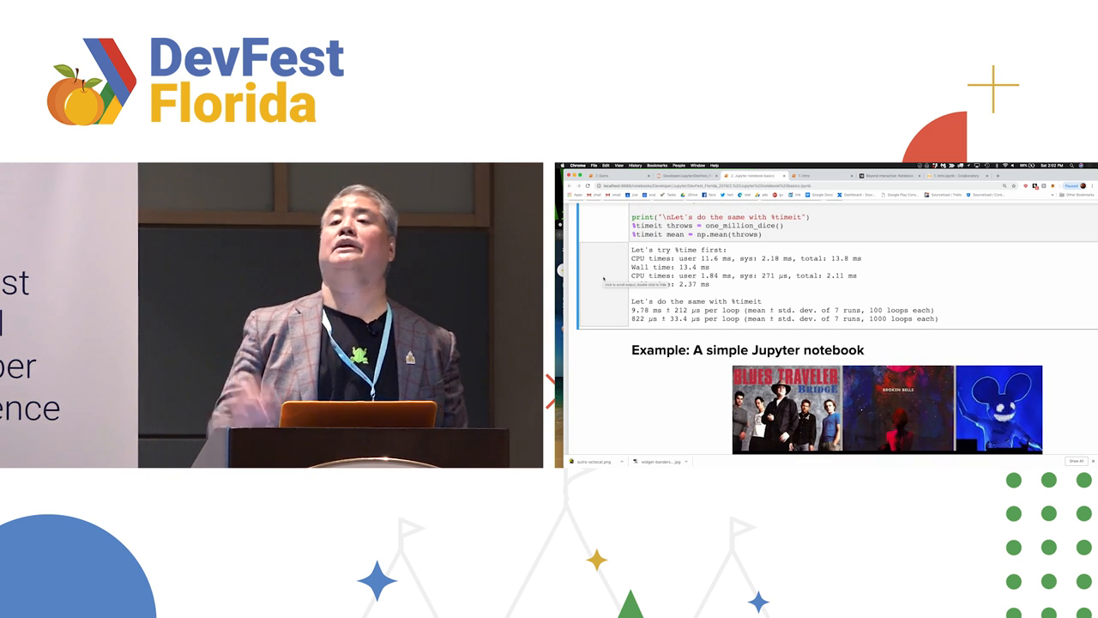
{"action": "scroll", "scroll_direction": "down", "scroll_amount": 3}
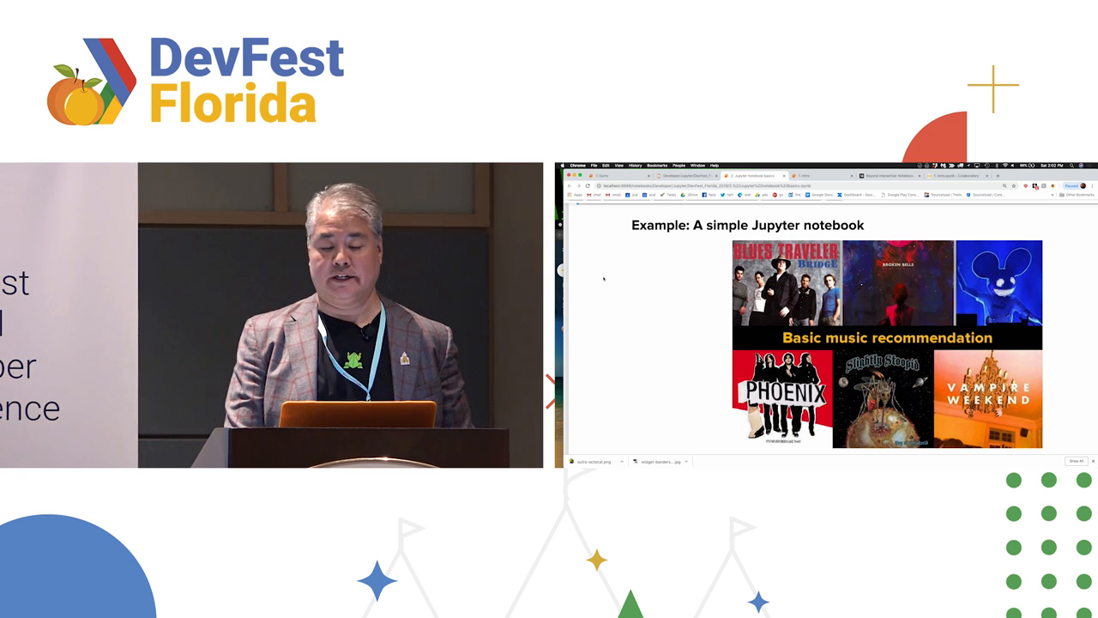
{"action": "scroll", "scroll_direction": "down", "scroll_amount": 3}
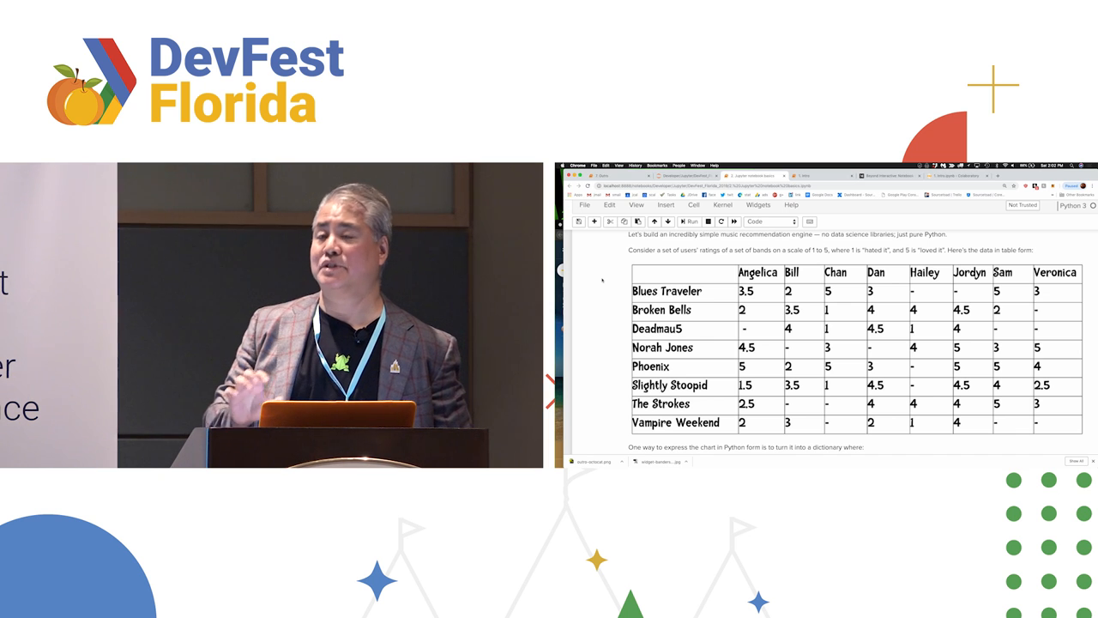
- Scroll through the users ratings dictionary cell to the Manhattan distance explanation
{"action": "scroll", "scroll_direction": "down", "scroll_amount": 3}
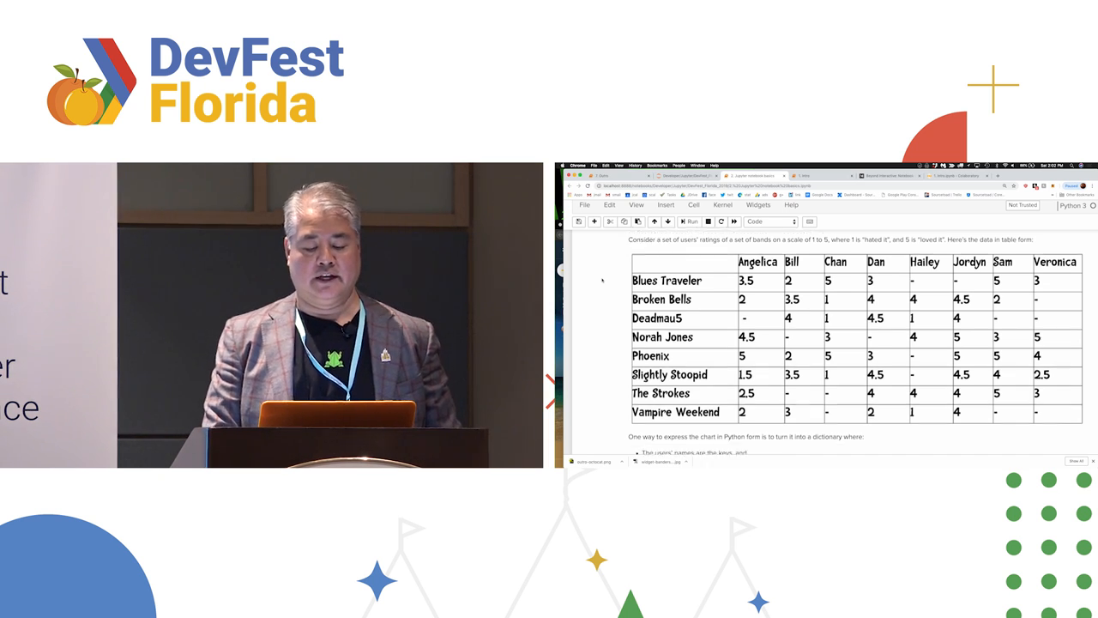
{"action": "scroll", "scroll_direction": "down", "scroll_amount": 3}
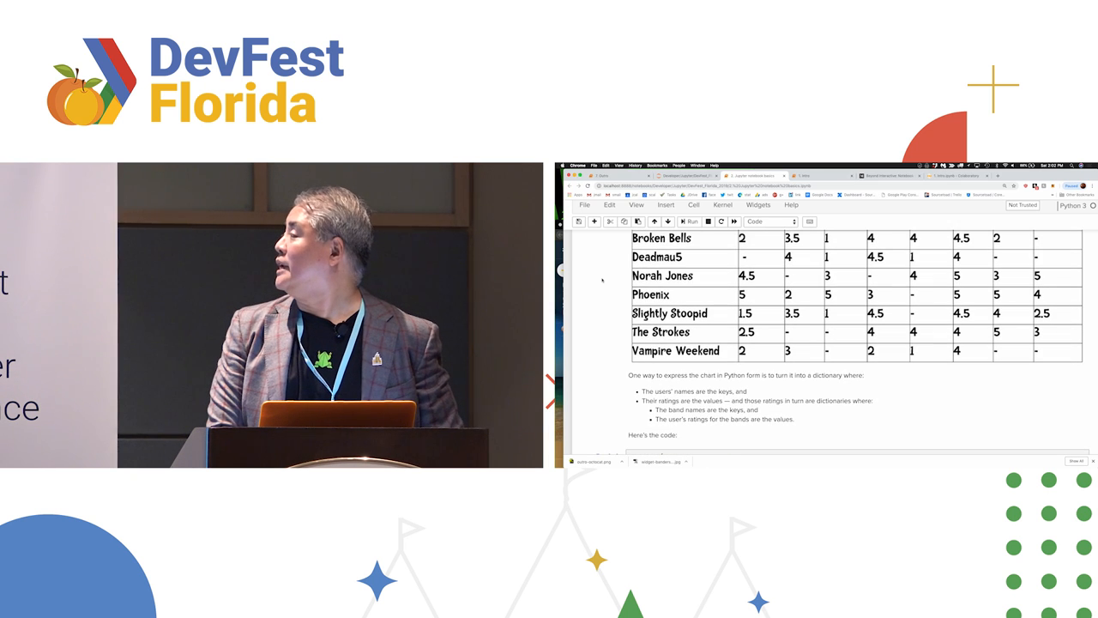
{"action": "scroll", "scroll_direction": "down", "scroll_amount": 3}
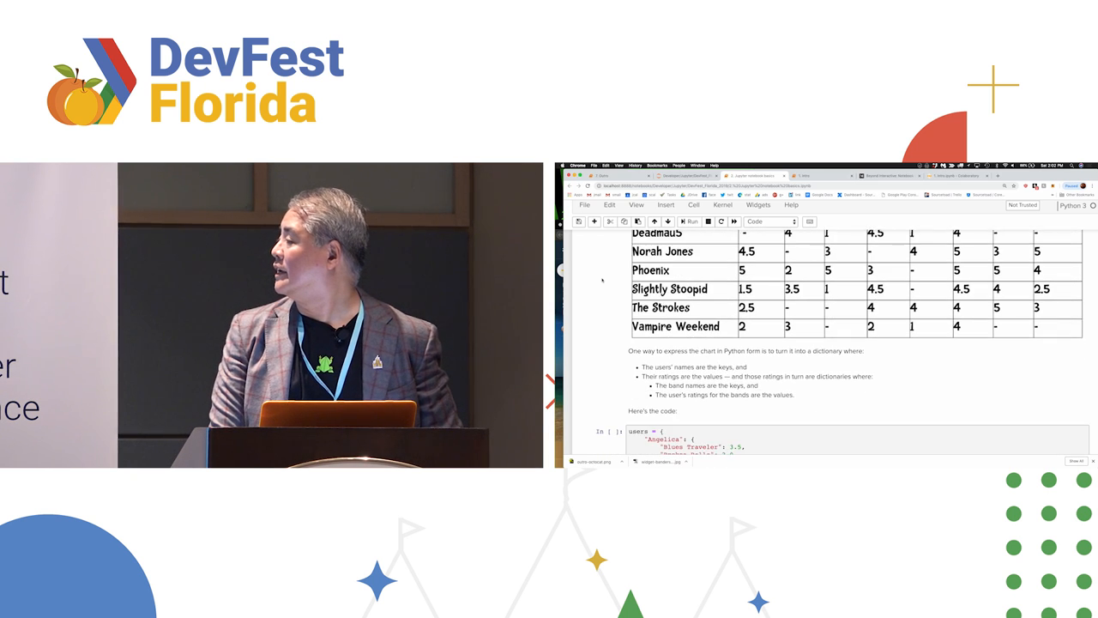
{"action": "scroll", "scroll_direction": "down", "scroll_amount": 3}
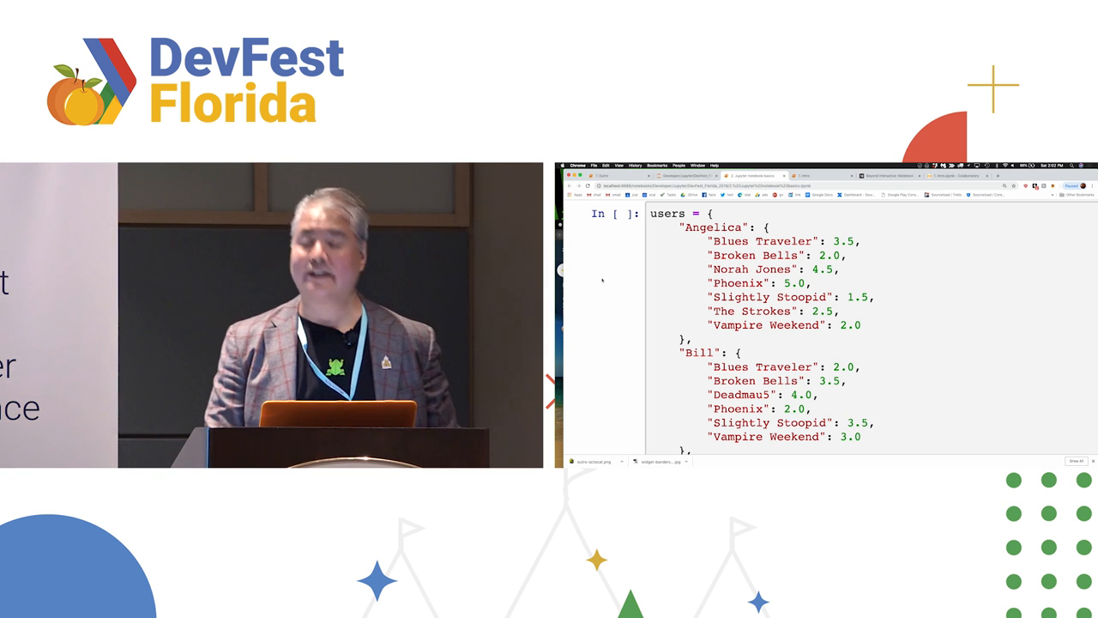
{"action": "scroll", "scroll_direction": "up", "scroll_amount": 3}
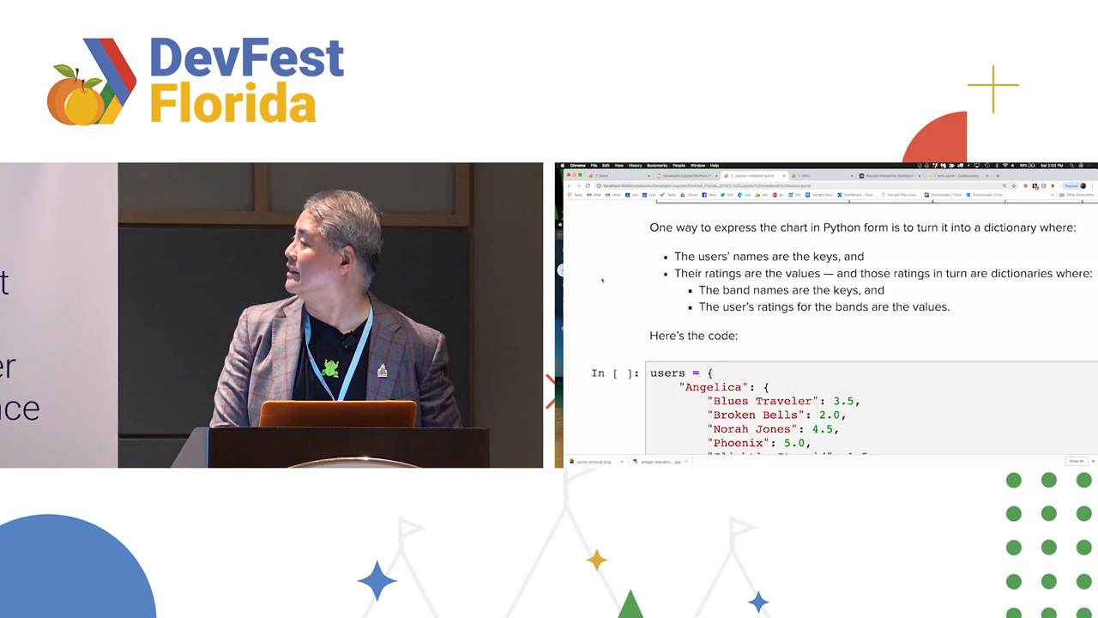
{"action": "scroll", "scroll_direction": "down", "scroll_amount": 3}
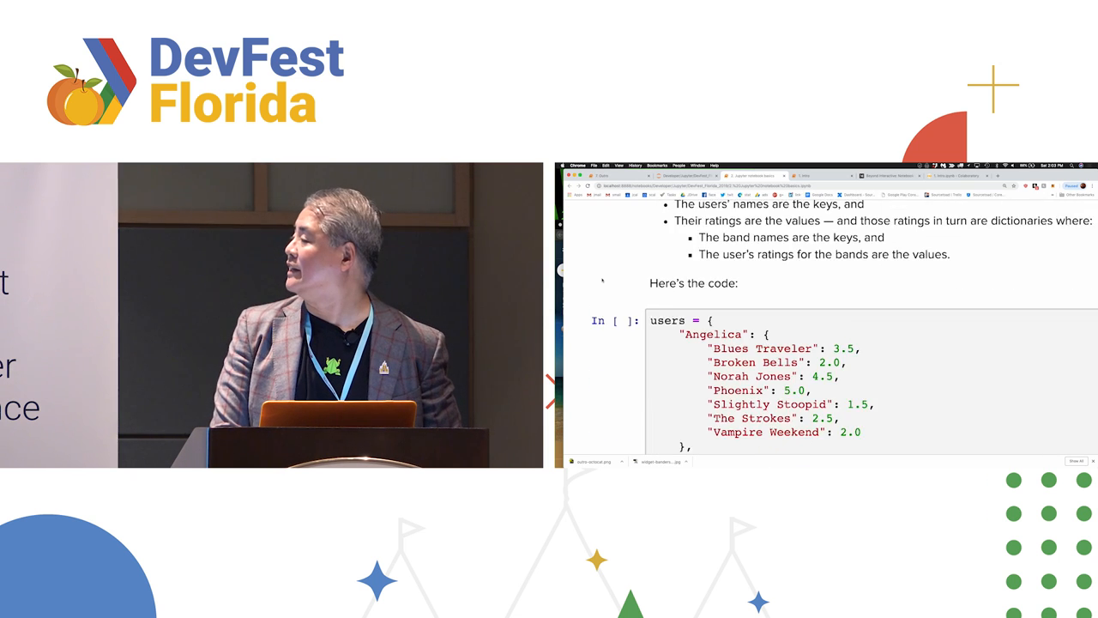
{"action": "scroll", "scroll_direction": "down", "scroll_amount": 3}
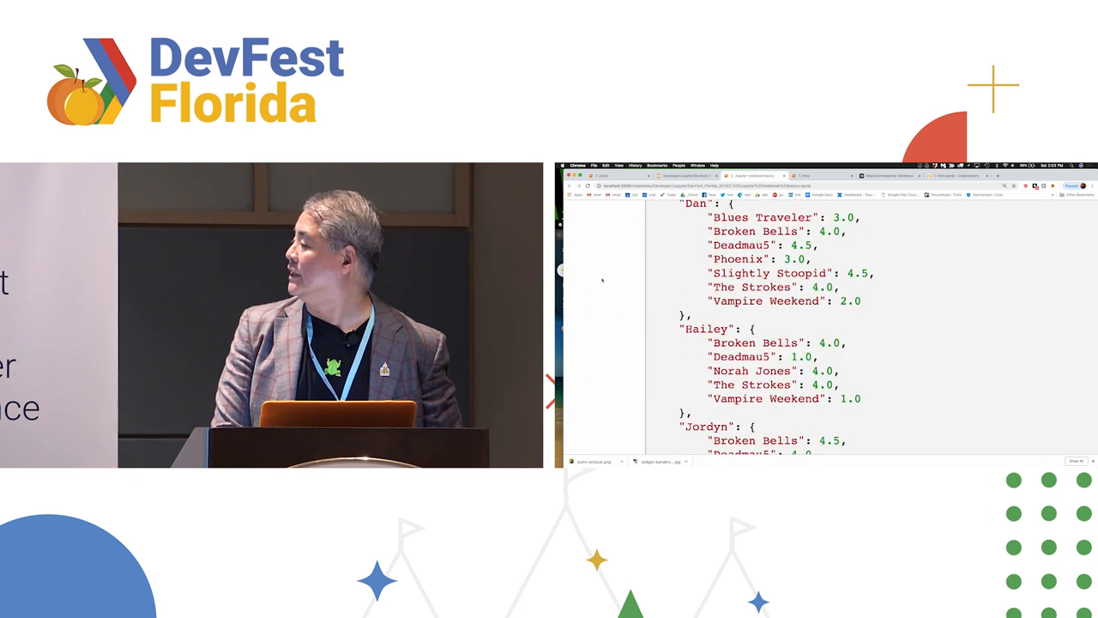
{"action": "scroll", "scroll_direction": "down", "scroll_amount": 3}
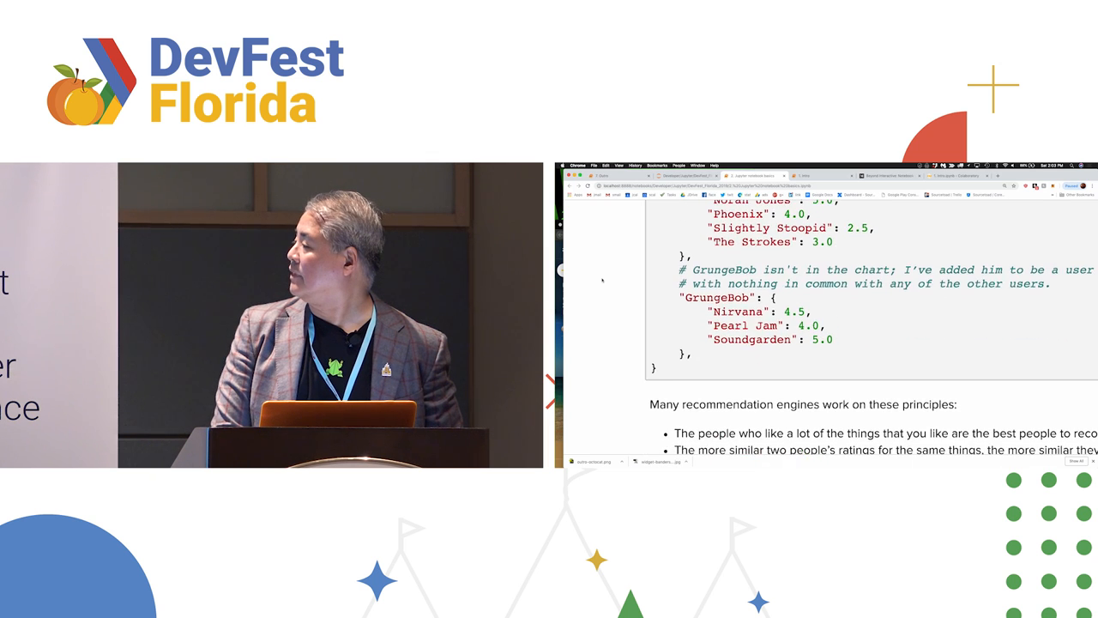
{"action": "scroll", "scroll_direction": "down", "scroll_amount": 3}
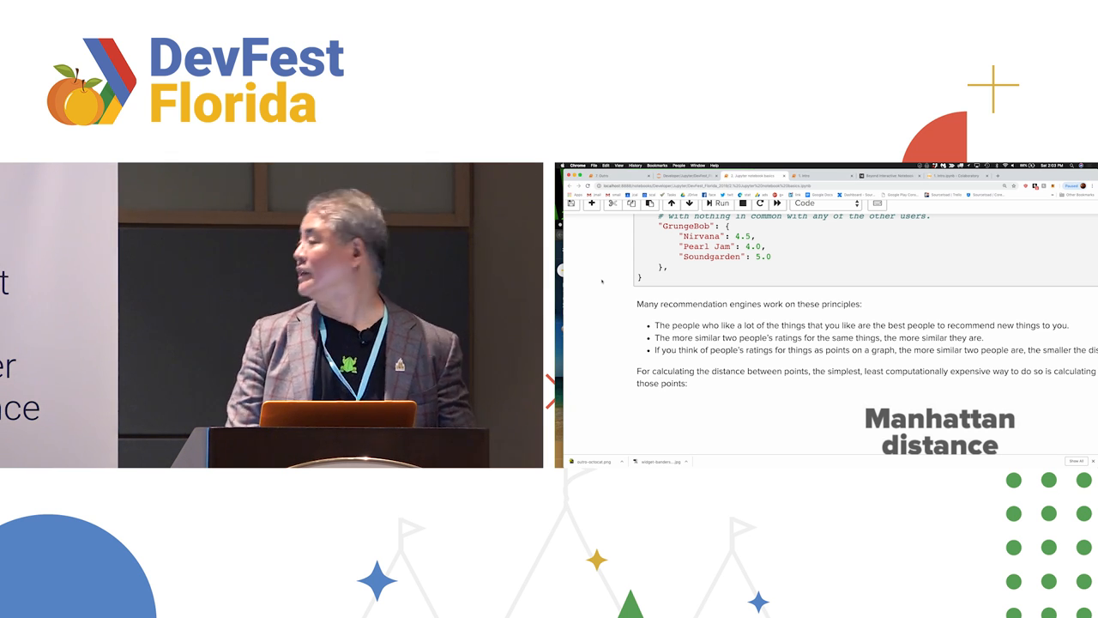
- Run the Manhattan distance cells (6.0, 14.0, 0.0), then return to the file list
{"action": "scroll", "scroll_direction": "down", "scroll_amount": 3}
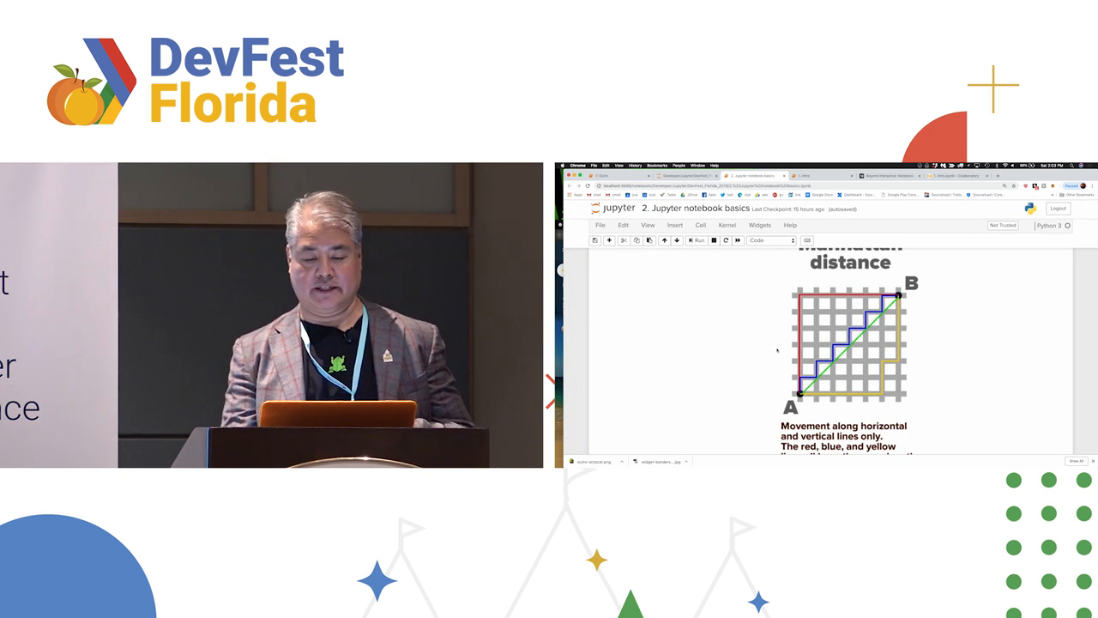
{"action": "left_click", "coordinate": [770, 240]}
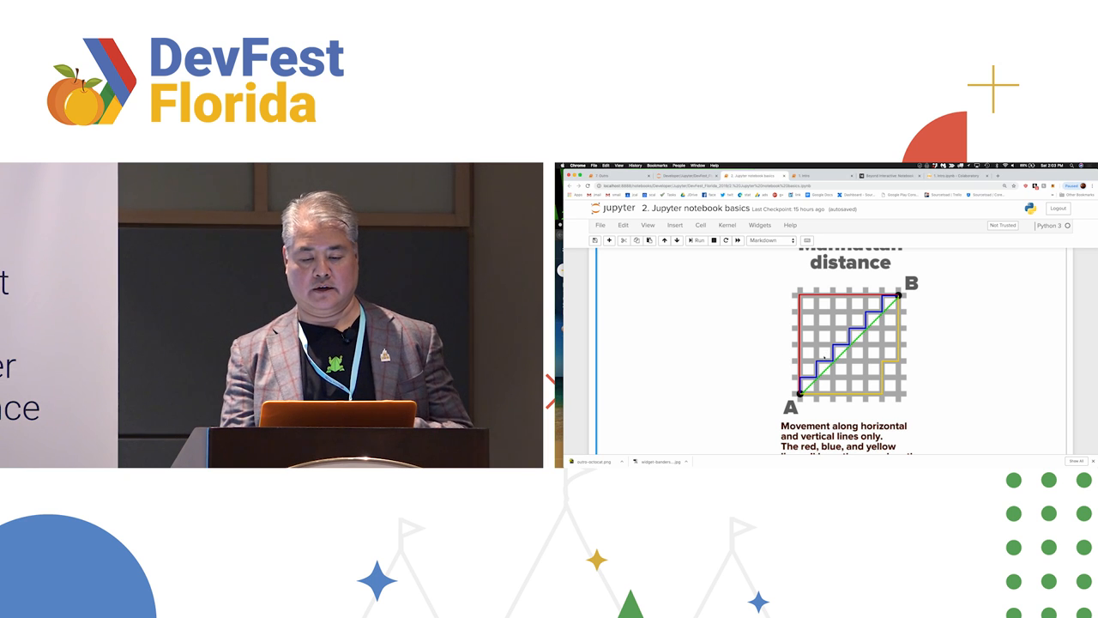
{"action": "scroll", "scroll_direction": "down", "scroll_amount": 3}
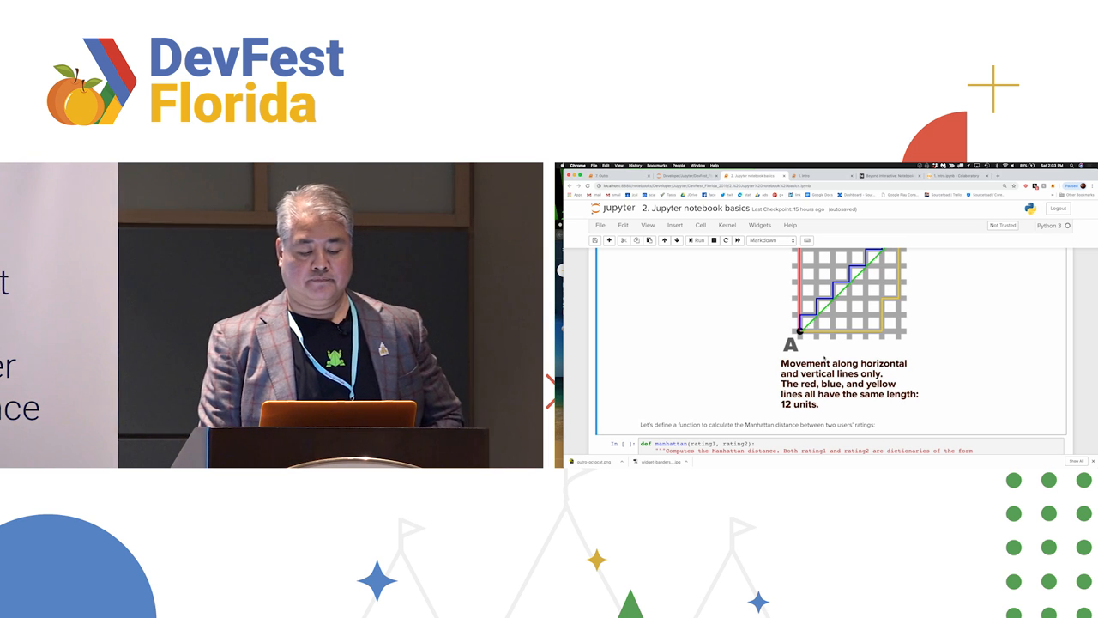
{"action": "scroll", "scroll_direction": "down", "scroll_amount": 3}
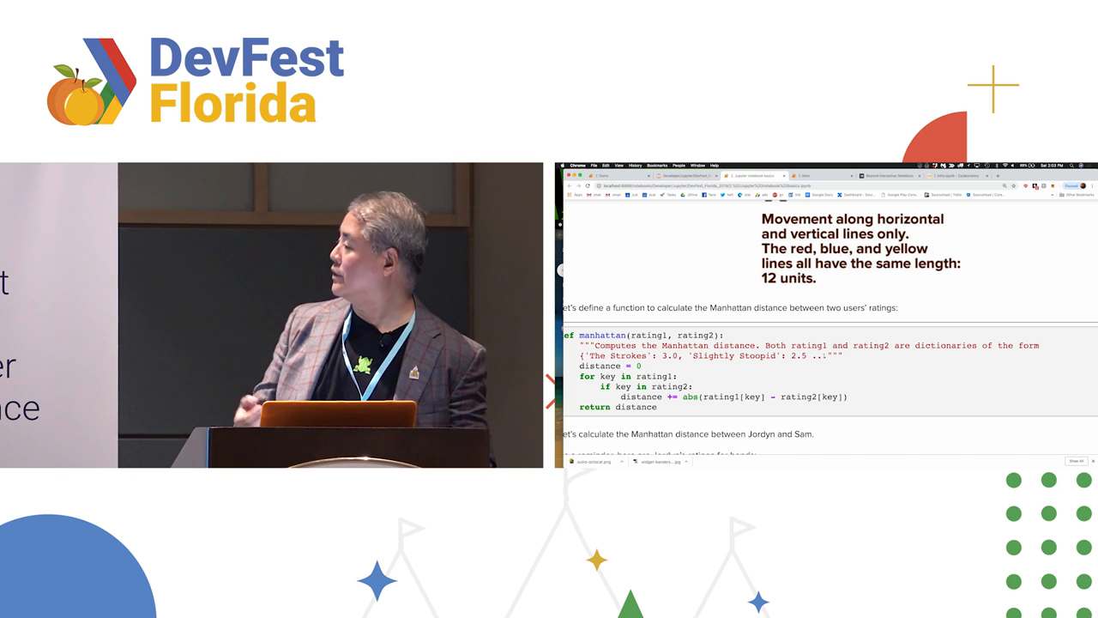
{"action": "scroll", "scroll_direction": "down", "scroll_amount": 3}
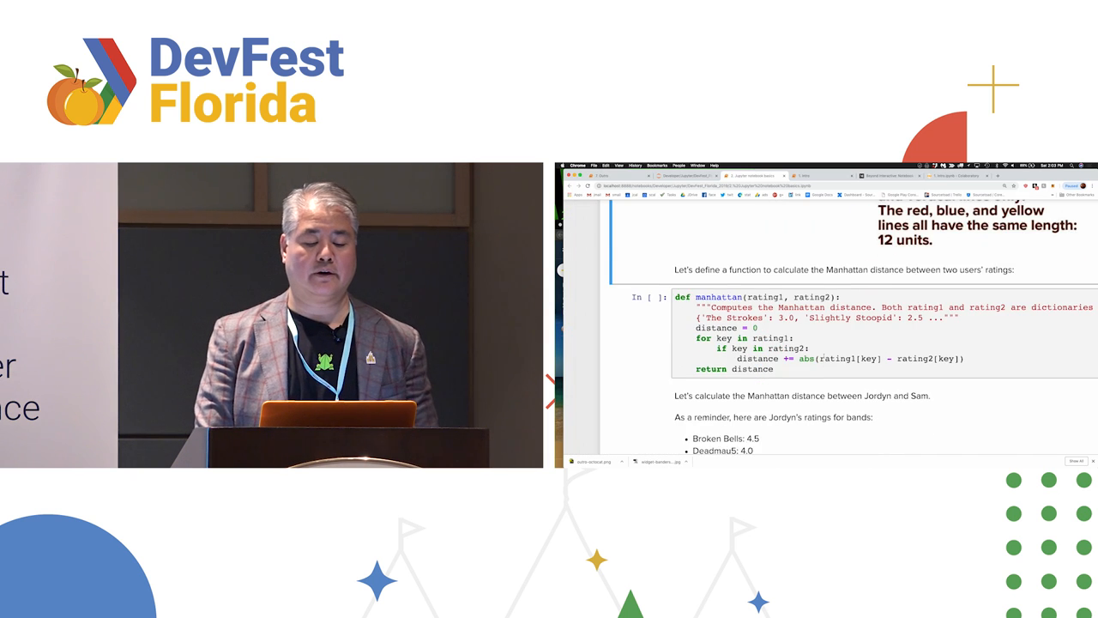
{"action": "scroll", "scroll_direction": "down", "scroll_amount": 3}
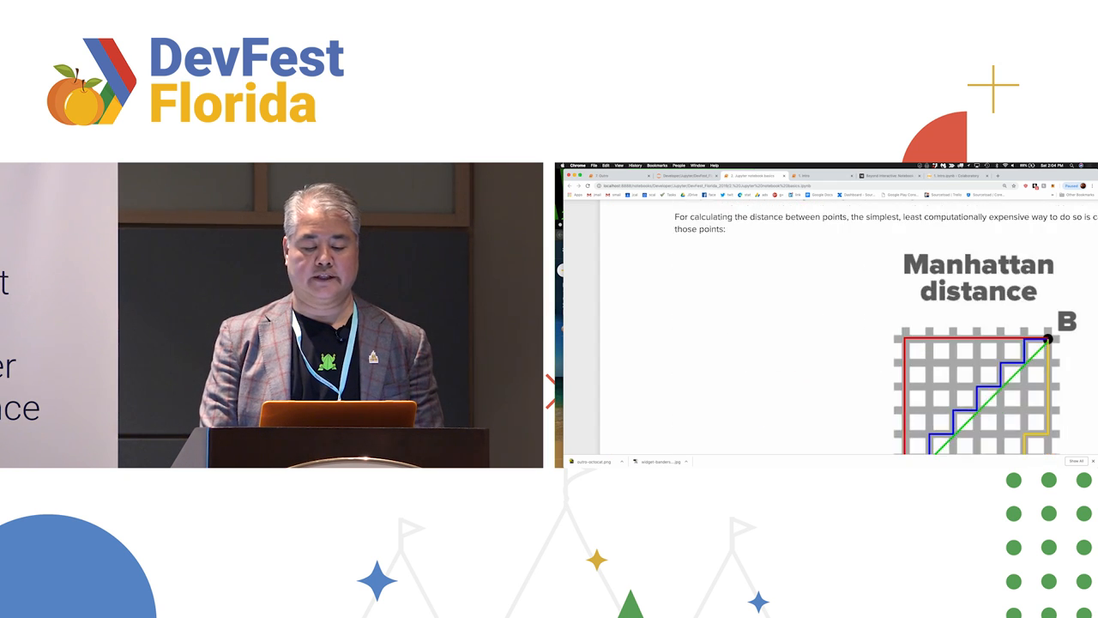
{"action": "scroll", "scroll_direction": "down", "scroll_amount": 3}
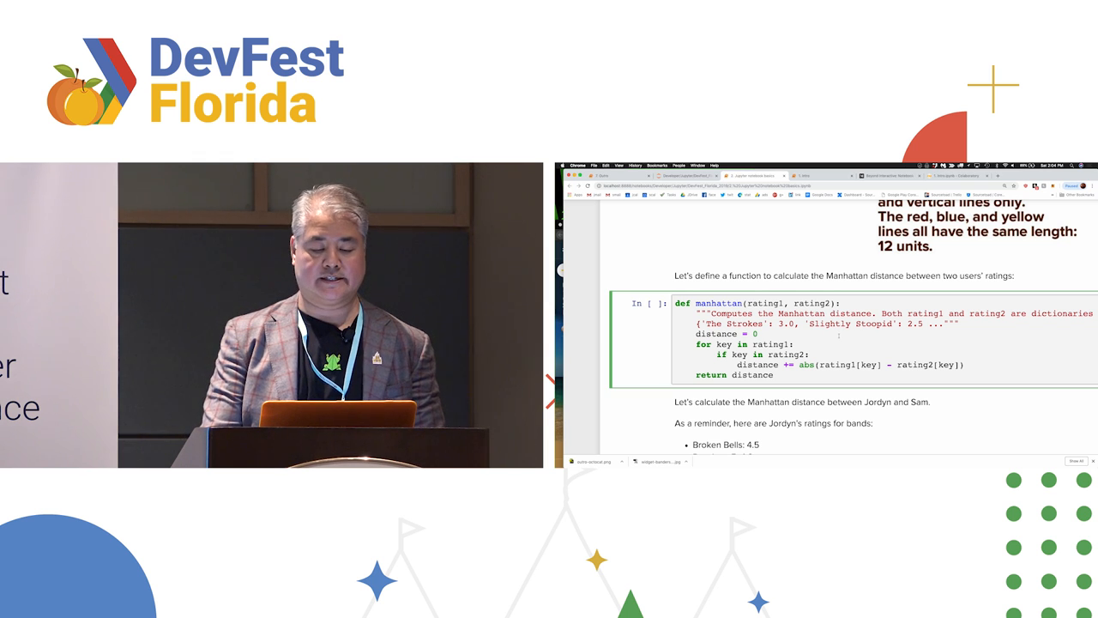
{"action": "scroll", "scroll_direction": "down", "scroll_amount": 3}
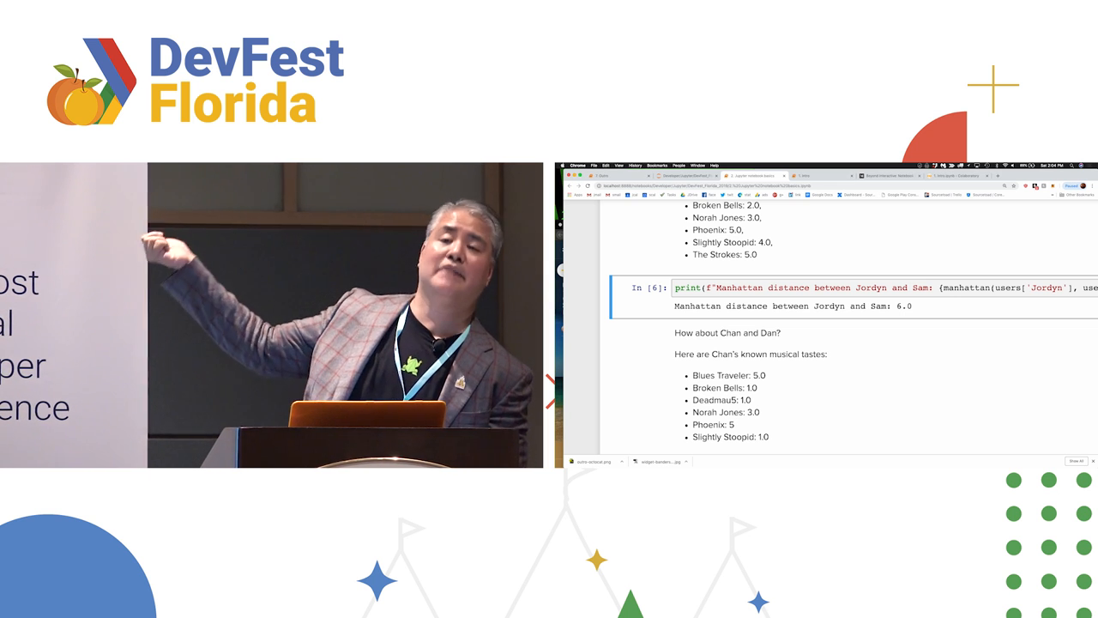
{"action": "scroll", "scroll_direction": "down", "scroll_amount": 3}
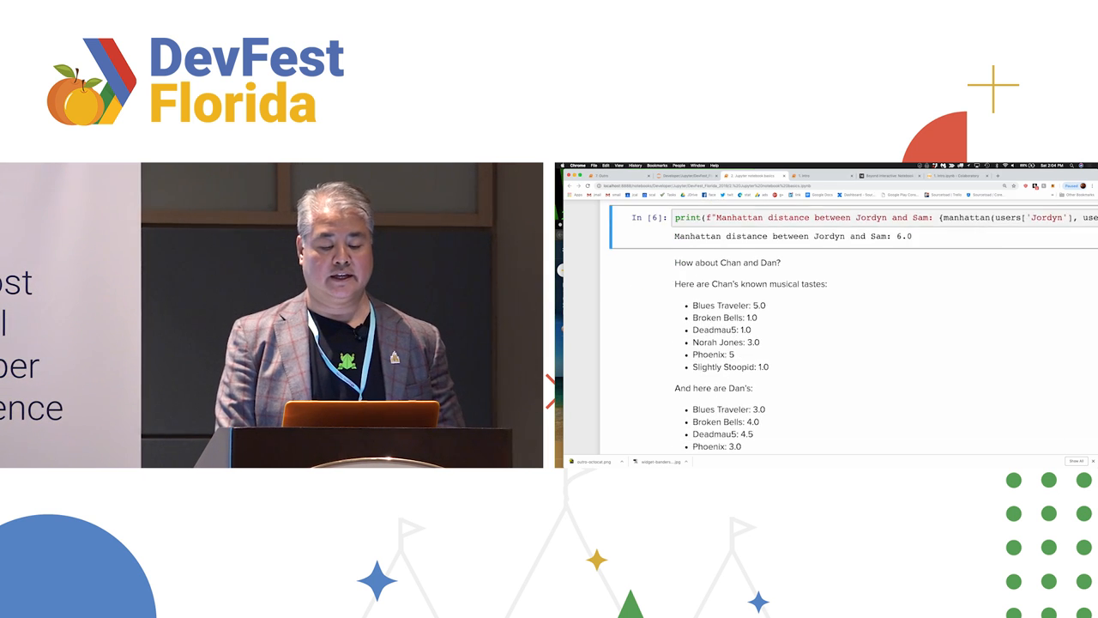
{"action": "scroll", "scroll_direction": "down", "scroll_amount": 3}
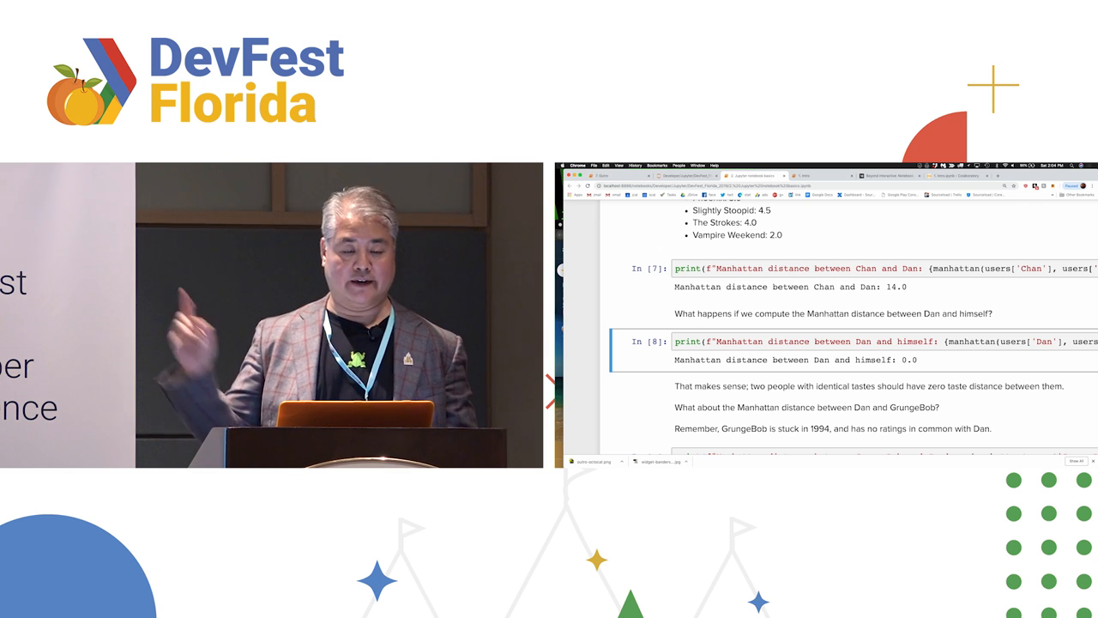
{"action": "left_click", "coordinate": [686, 176]}
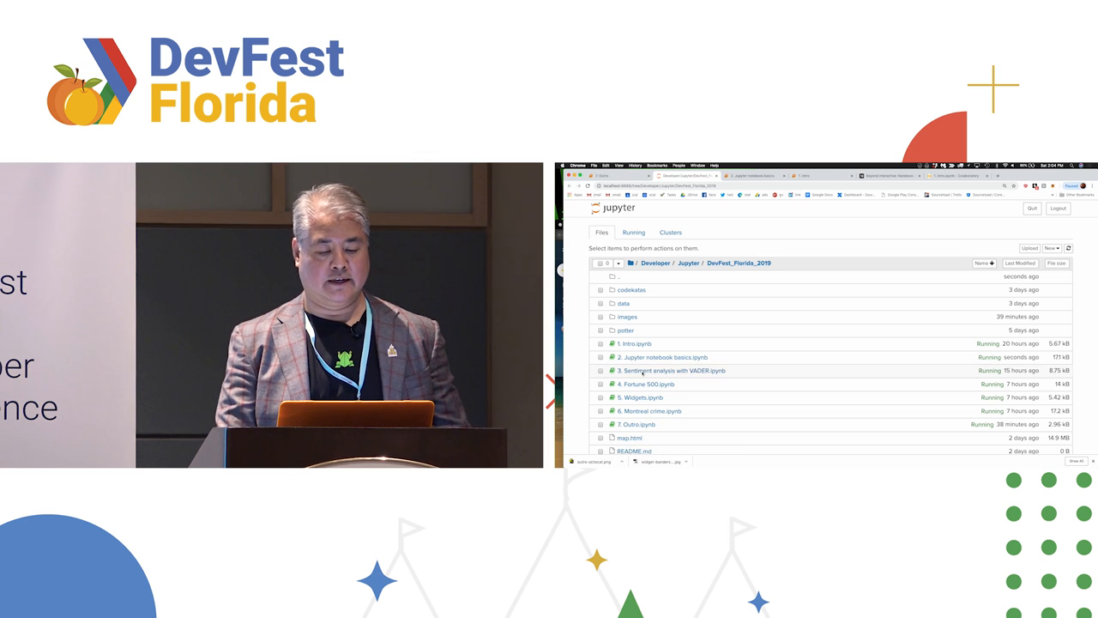
- Open '3. Sentiment analysis with VADER.ipynb' and read down to its Setup section
{"action": "left_click", "coordinate": [672, 370]}
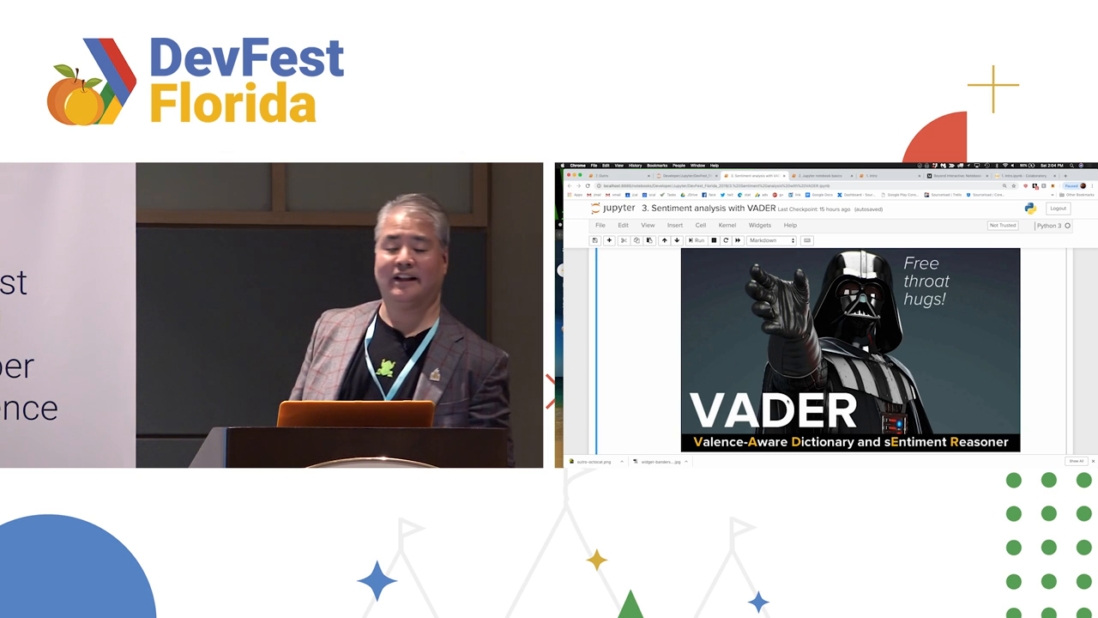
{"action": "scroll", "scroll_direction": "down", "scroll_amount": 3}
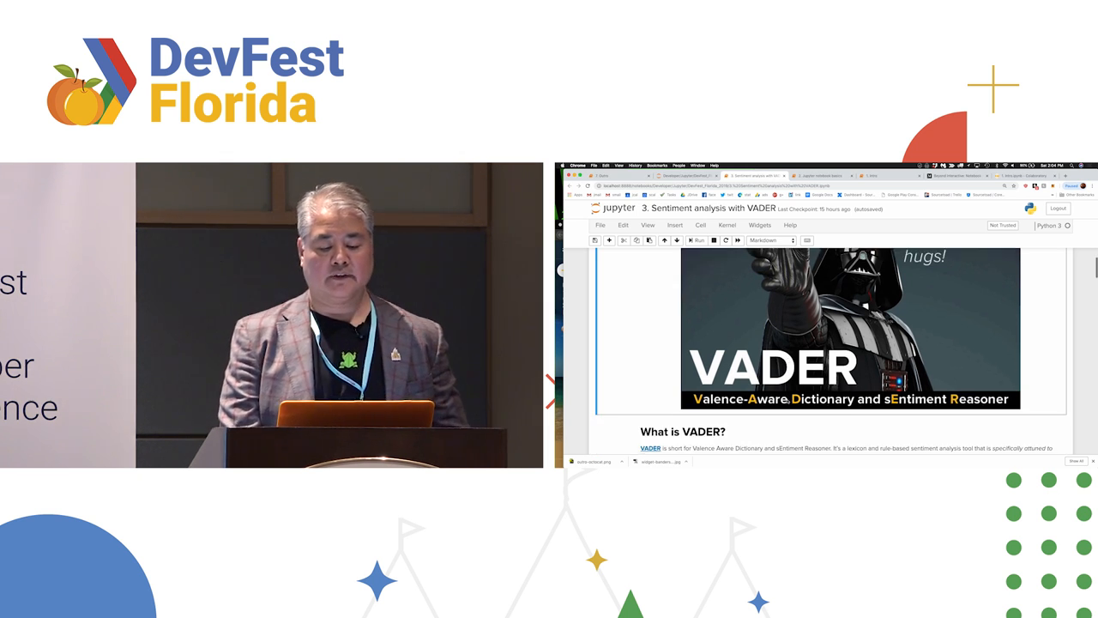
{"action": "scroll", "scroll_direction": "down", "scroll_amount": 3}
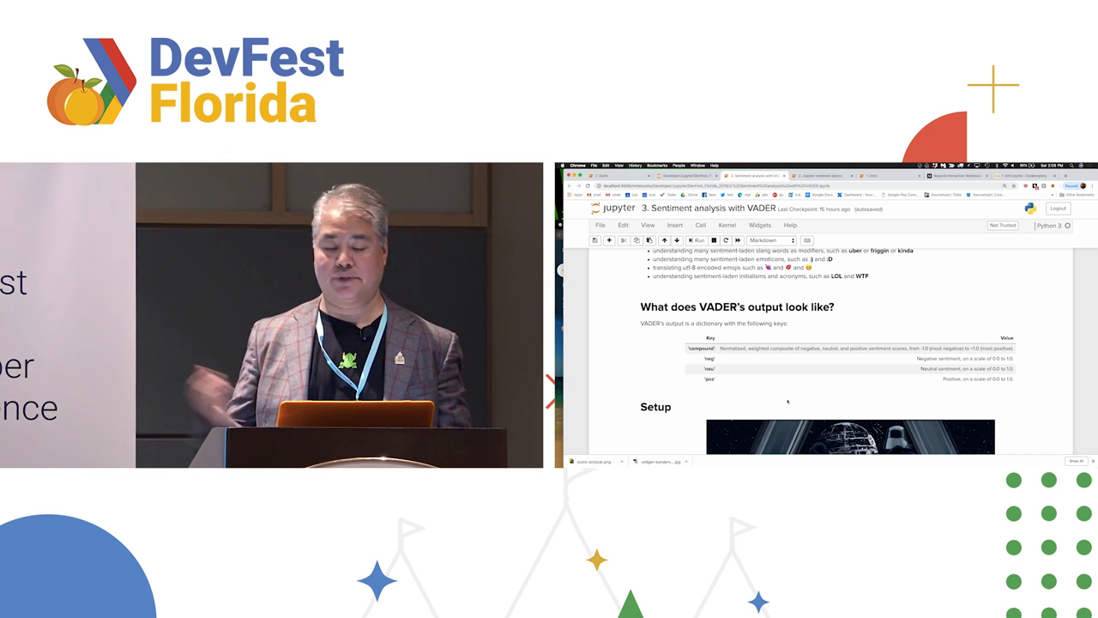
{"action": "scroll", "scroll_direction": "down", "scroll_amount": 3}
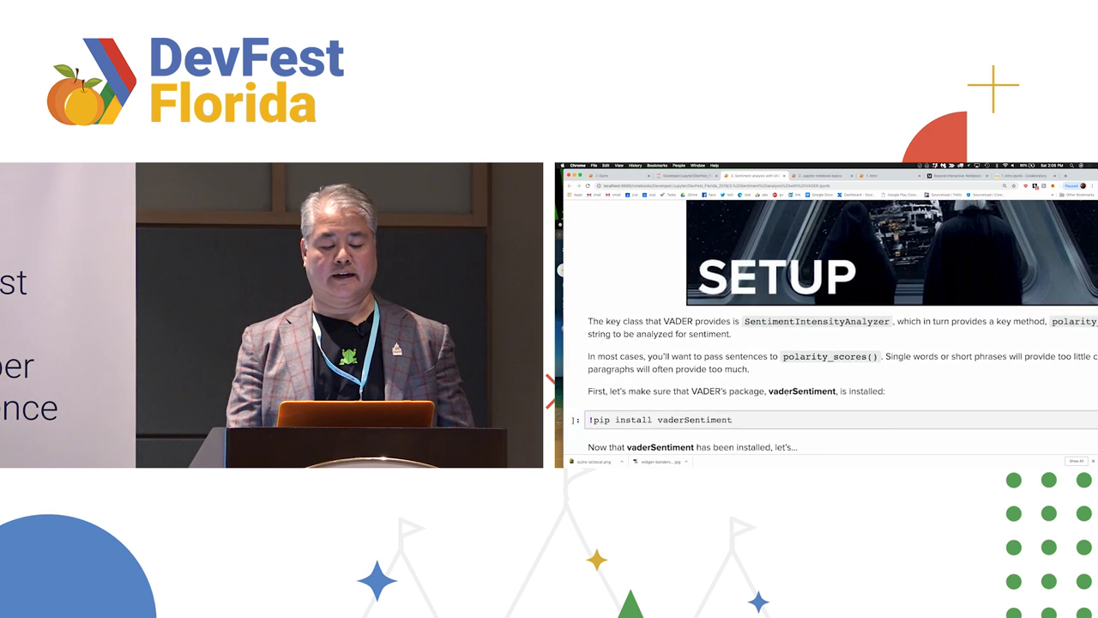
- Run the '!pip install vaderSentiment' cell and select the VADER import cell below
{"action": "scroll", "scroll_direction": "down", "scroll_amount": 3}
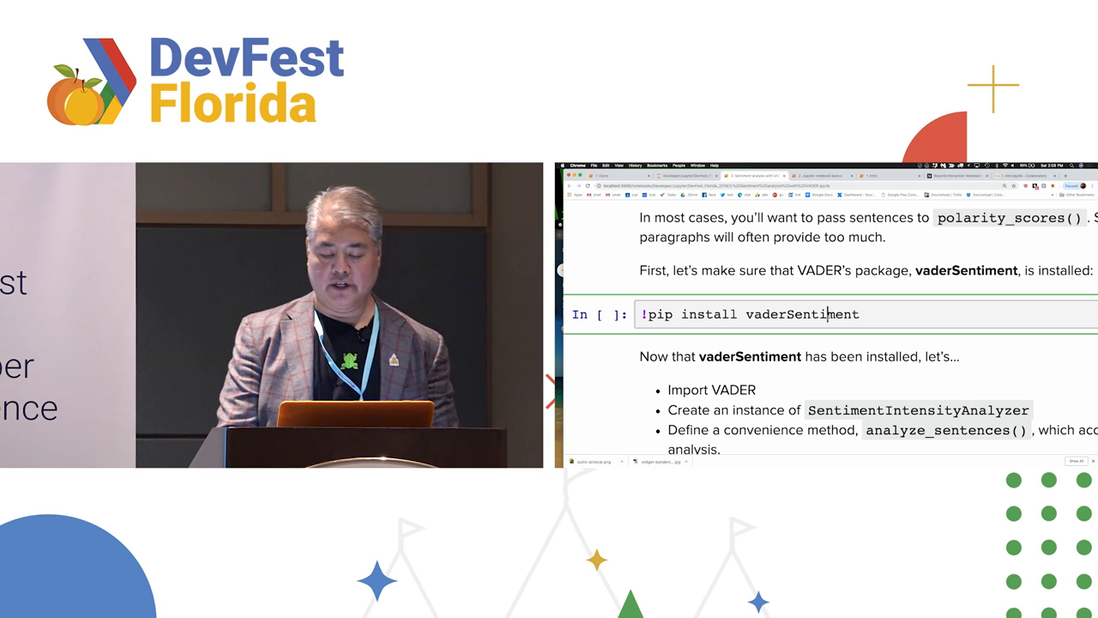
{"action": "key", "text": "shift+enter"}
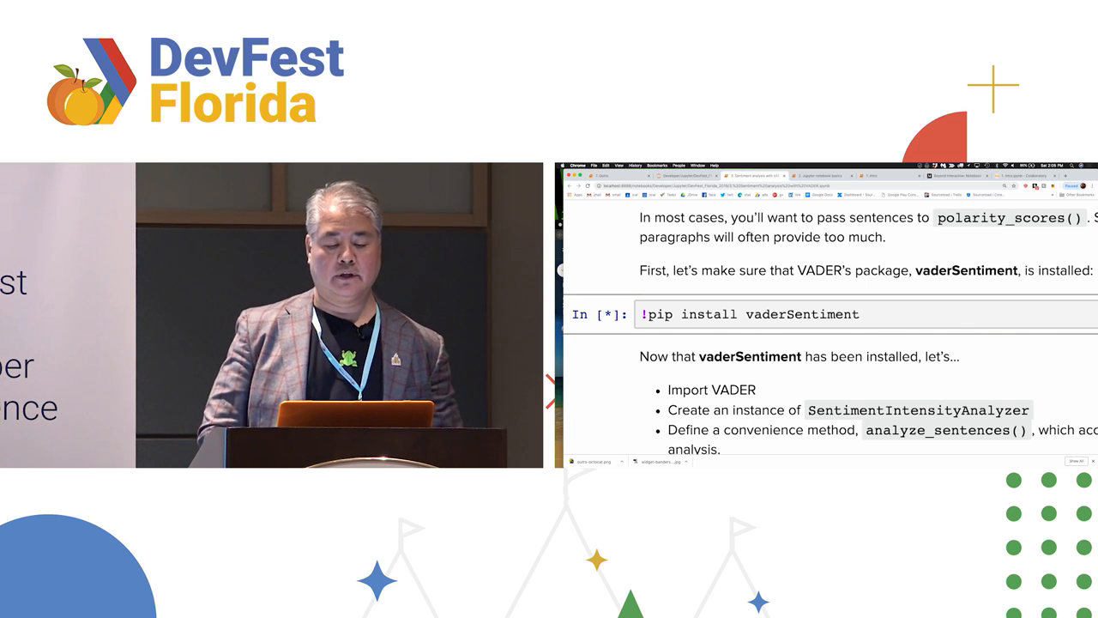
{"action": "scroll", "scroll_direction": "down", "scroll_amount": 3}
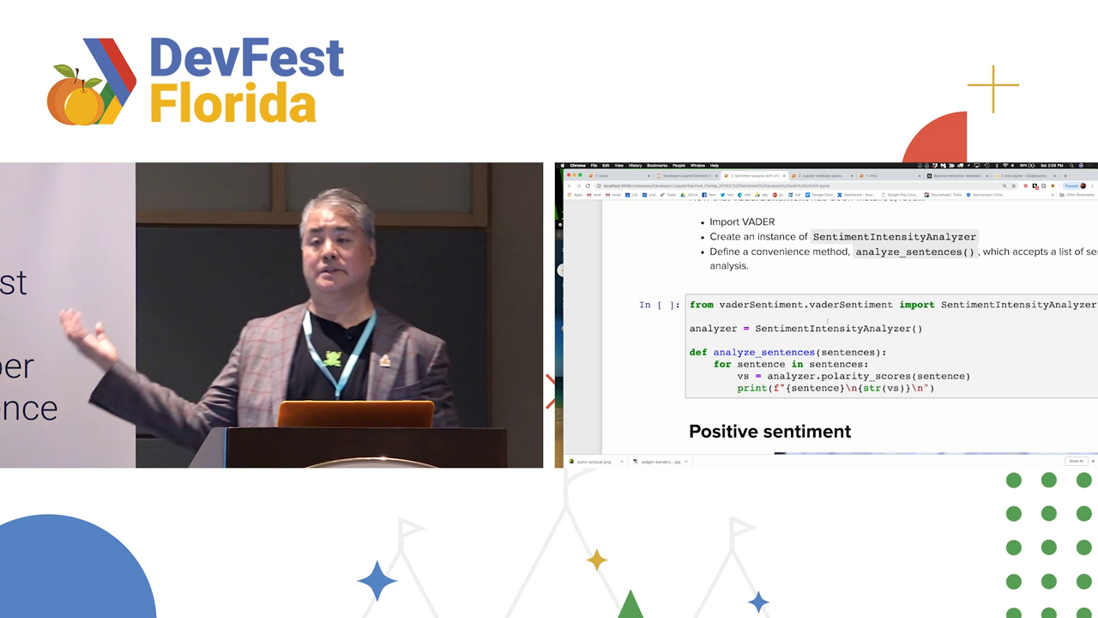
{"action": "left_click", "coordinate": [858, 351]}
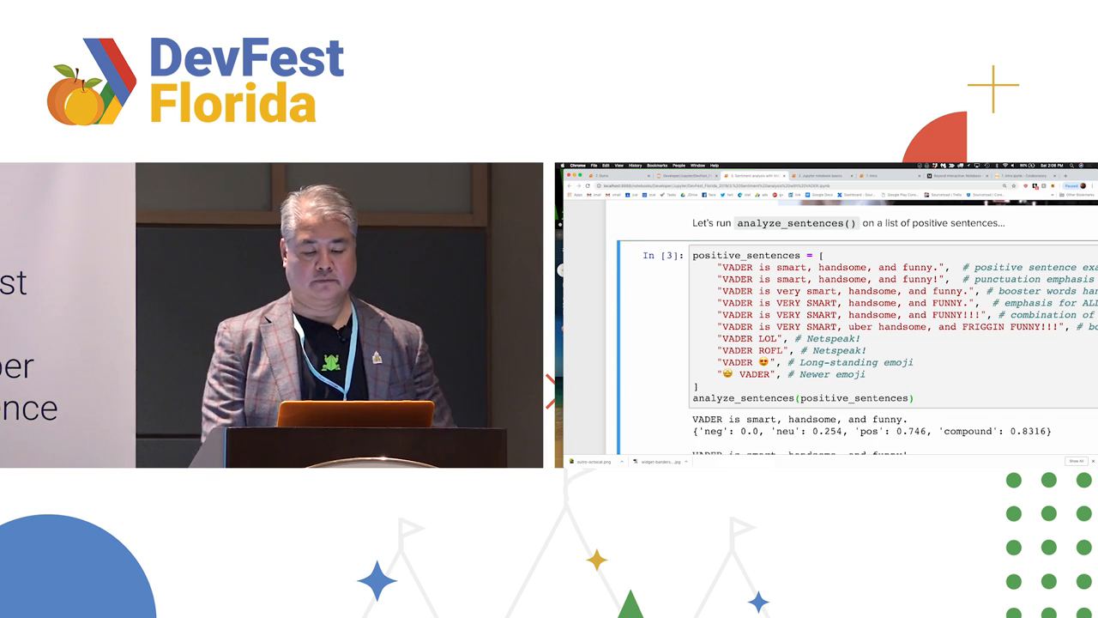
- Review the positive-sentence VADER scores, peaking at compound 0.9469
{"action": "scroll", "scroll_direction": "down", "scroll_amount": 3}
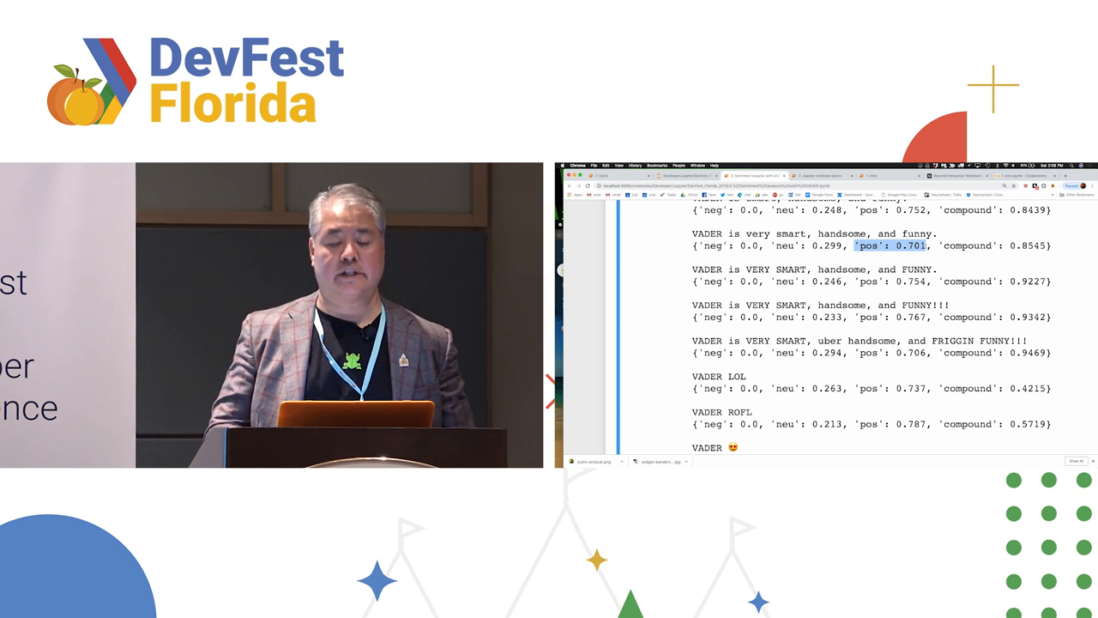
{"action": "scroll", "scroll_direction": "down", "scroll_amount": 3}
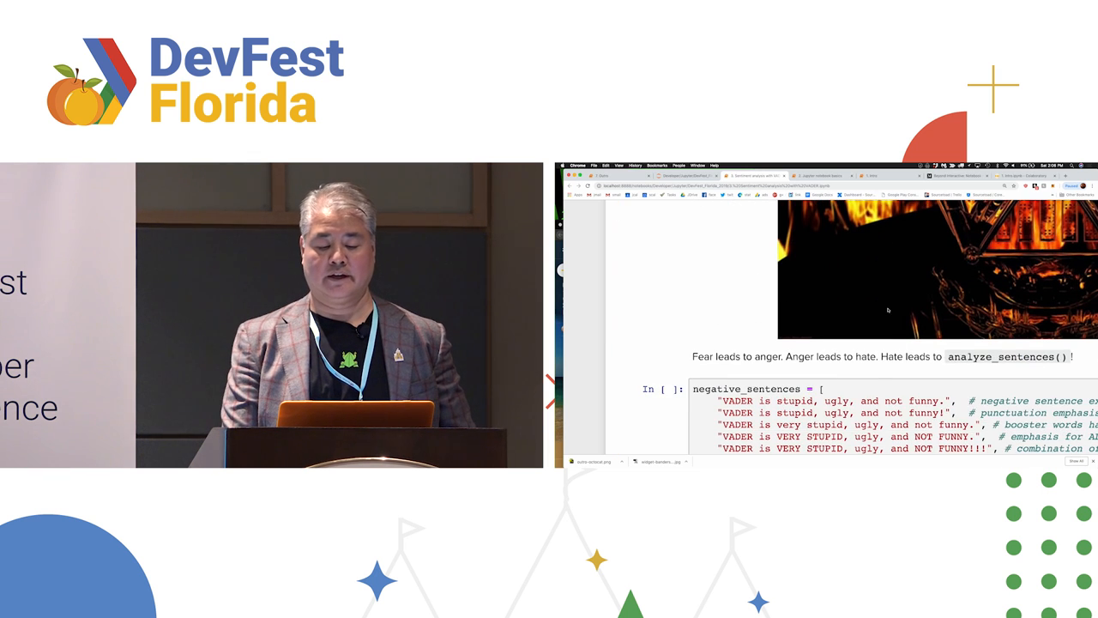
- Score the negative and complex sentences, with 'The book was good.' at compound 0.4404
{"action": "scroll", "scroll_direction": "down", "scroll_amount": 3}
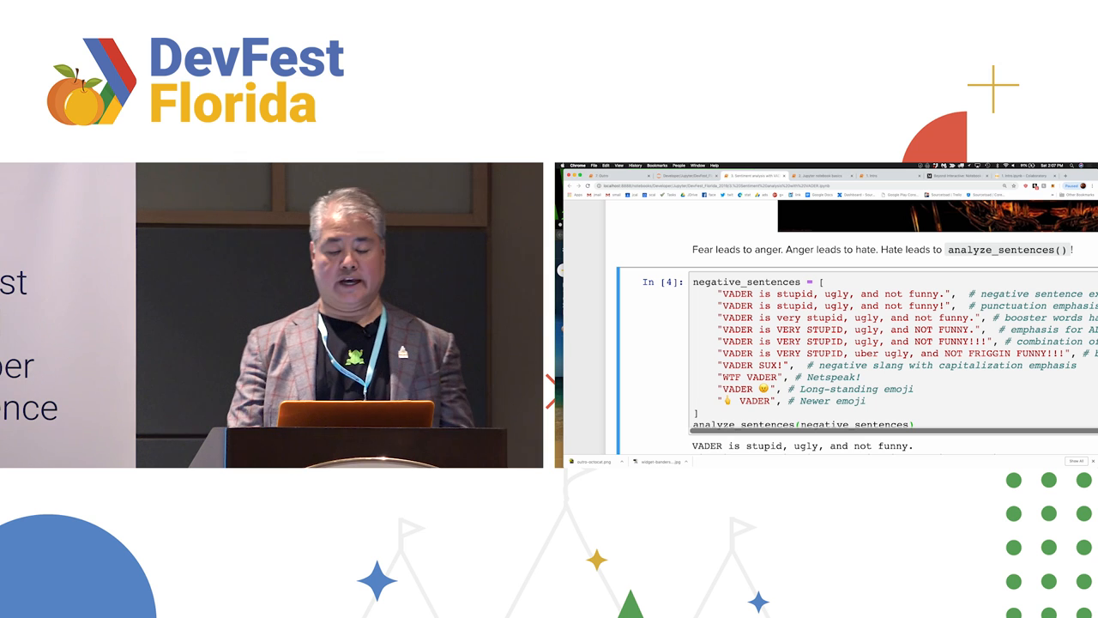
{"action": "scroll", "scroll_direction": "down", "scroll_amount": 3}
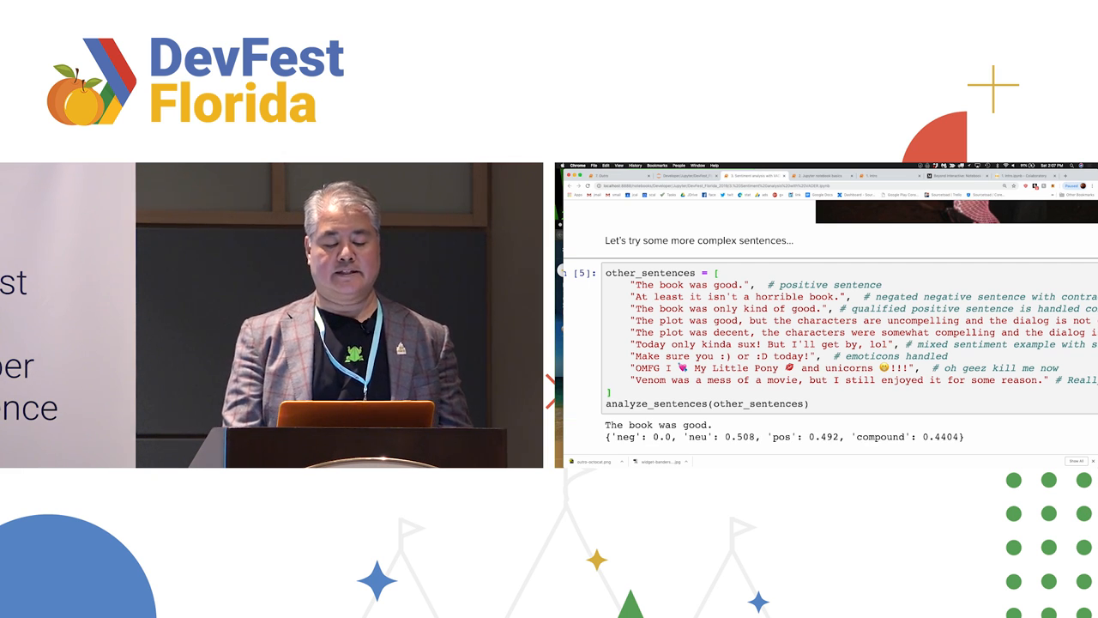
- Read the remaining mixed-sentence scores and go back to the DevFest_Florida_2019 file listing
{"action": "scroll", "scroll_direction": "down", "scroll_amount": 3}
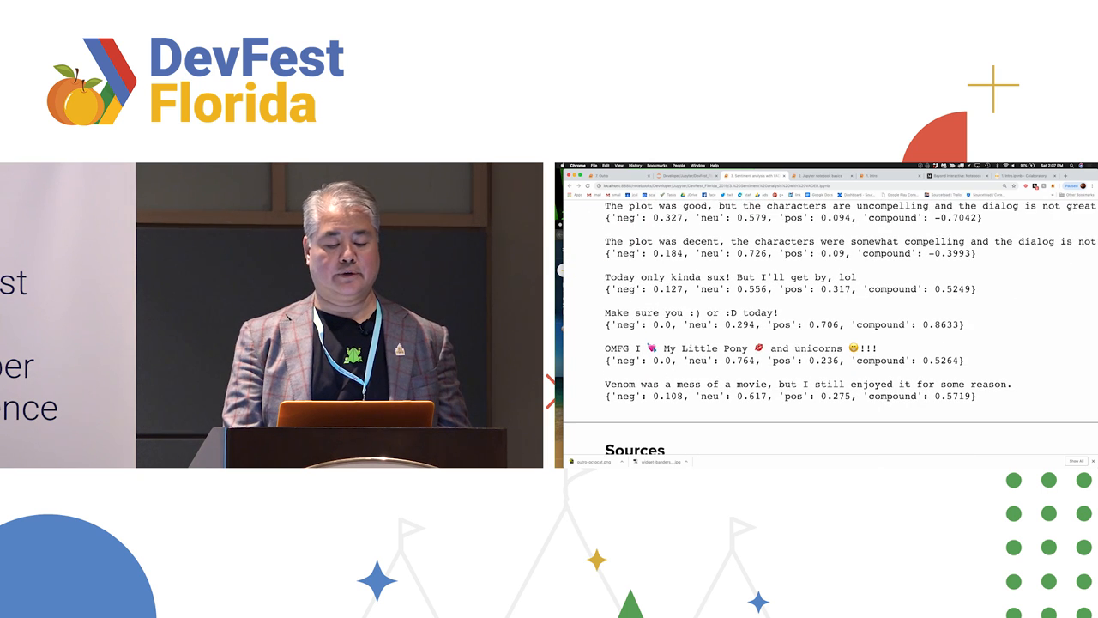
{"action": "scroll", "scroll_direction": "down", "scroll_amount": 3}
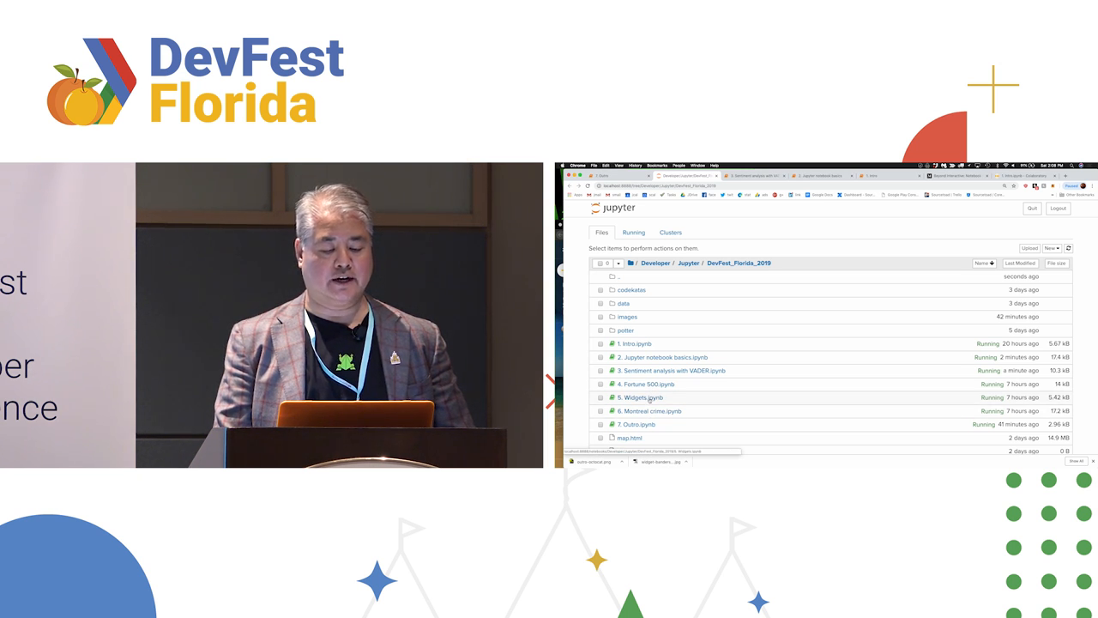
- Open '5. Widgets.ipynb' and scroll past its title image to the text-field cell
{"action": "left_click", "coordinate": [639, 398]}
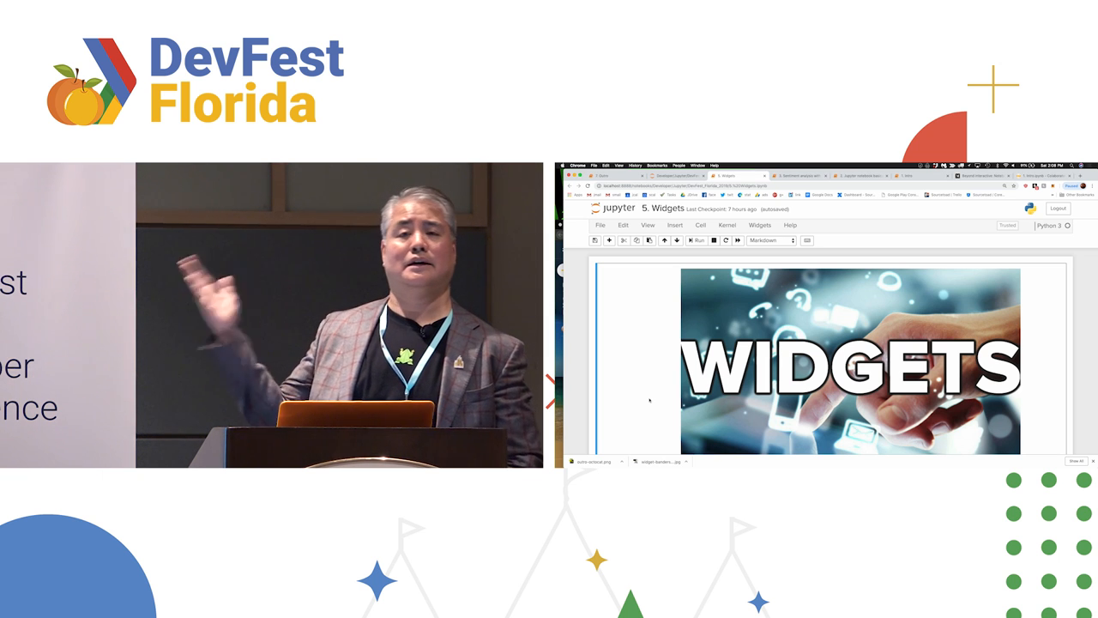
{"action": "scroll", "scroll_direction": "down", "scroll_amount": 3}
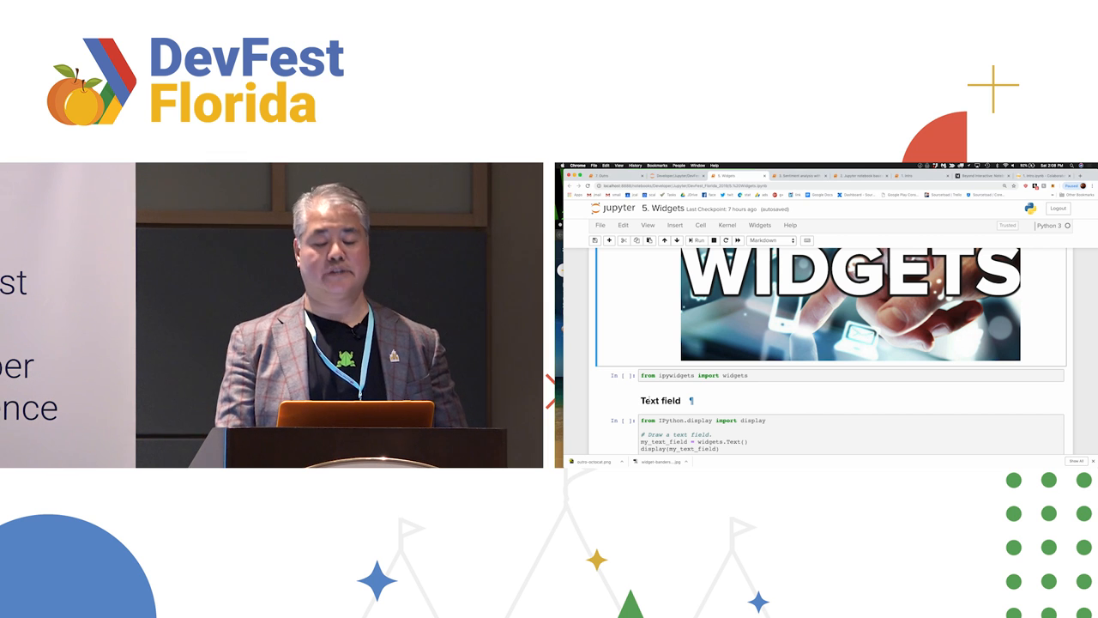
{"action": "scroll", "scroll_direction": "down", "scroll_amount": 3}
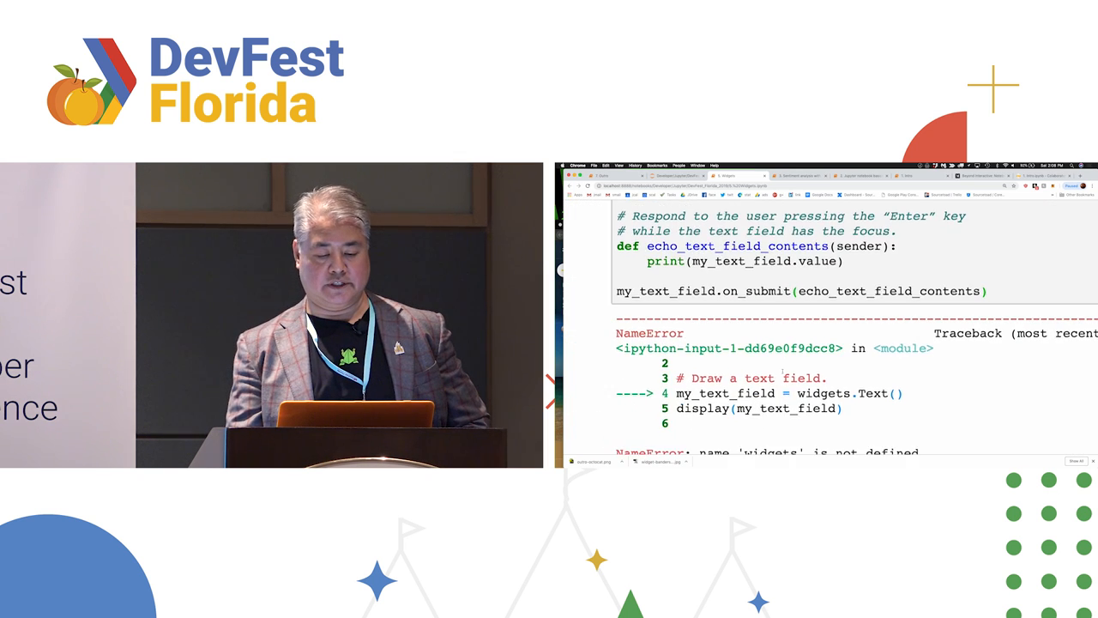
- Run 'from ipywidgets import widgets' after the text-field cell's NameError
{"action": "scroll", "scroll_direction": "down", "scroll_amount": 3}
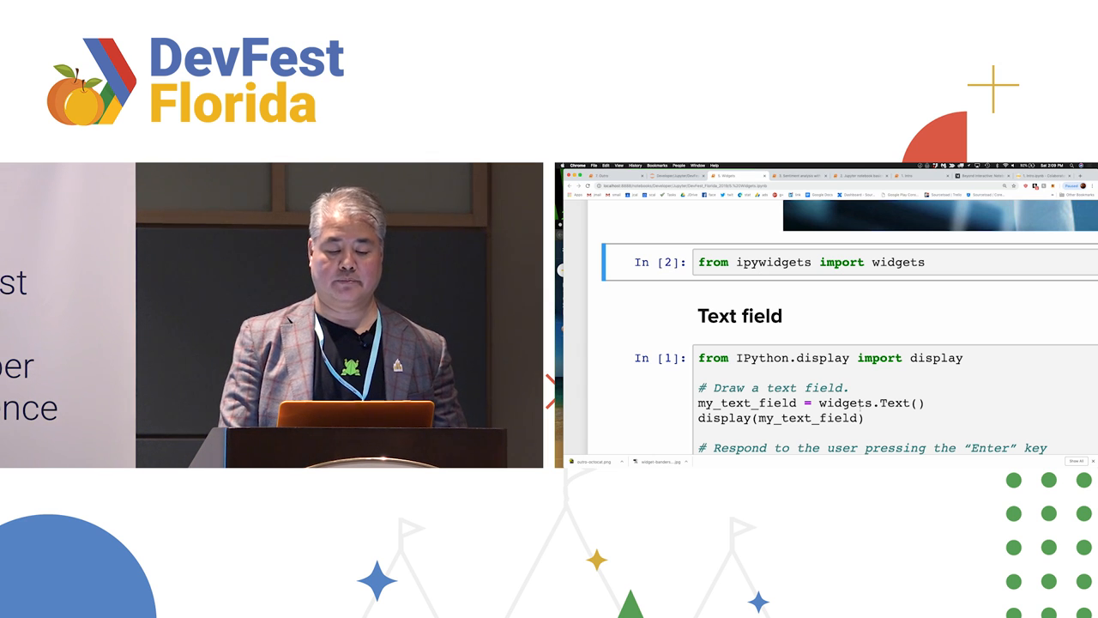
- Enter 'Woop woop' in the Text widget and scroll to the 'Click me!' button
{"action": "scroll", "scroll_direction": "down", "scroll_amount": 3}
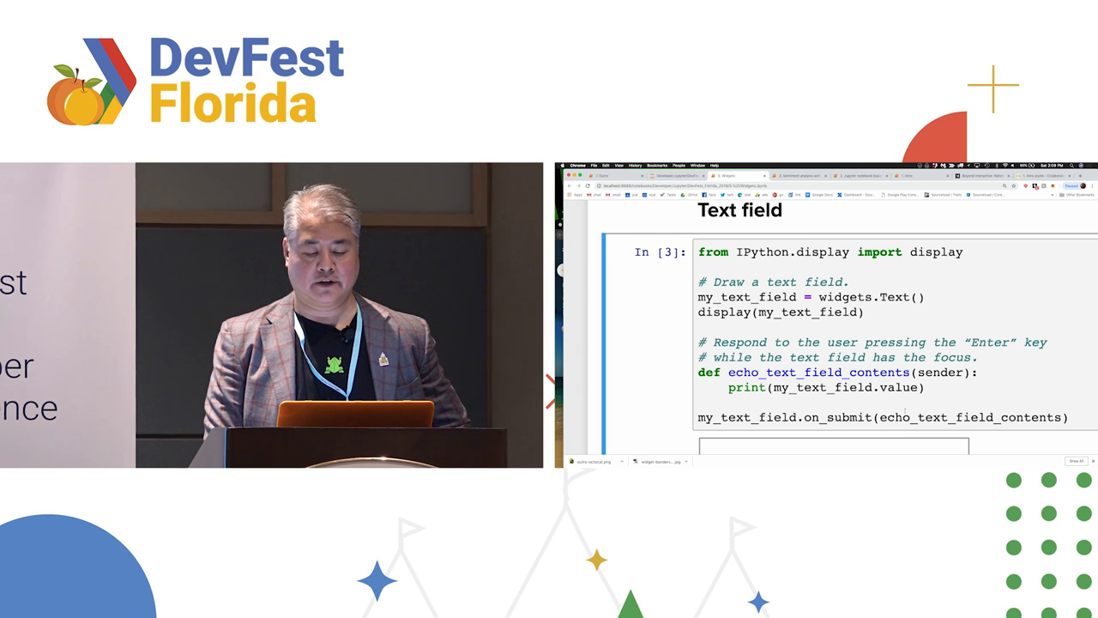
{"action": "scroll", "scroll_direction": "down", "scroll_amount": 3}
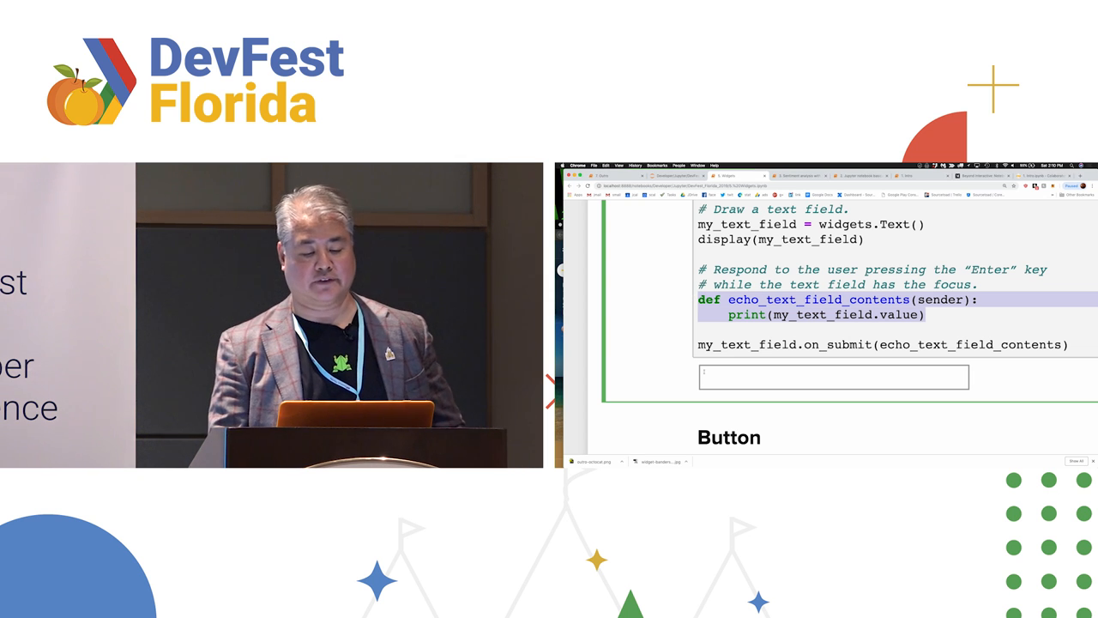
{"action": "type", "text": "Woop"}
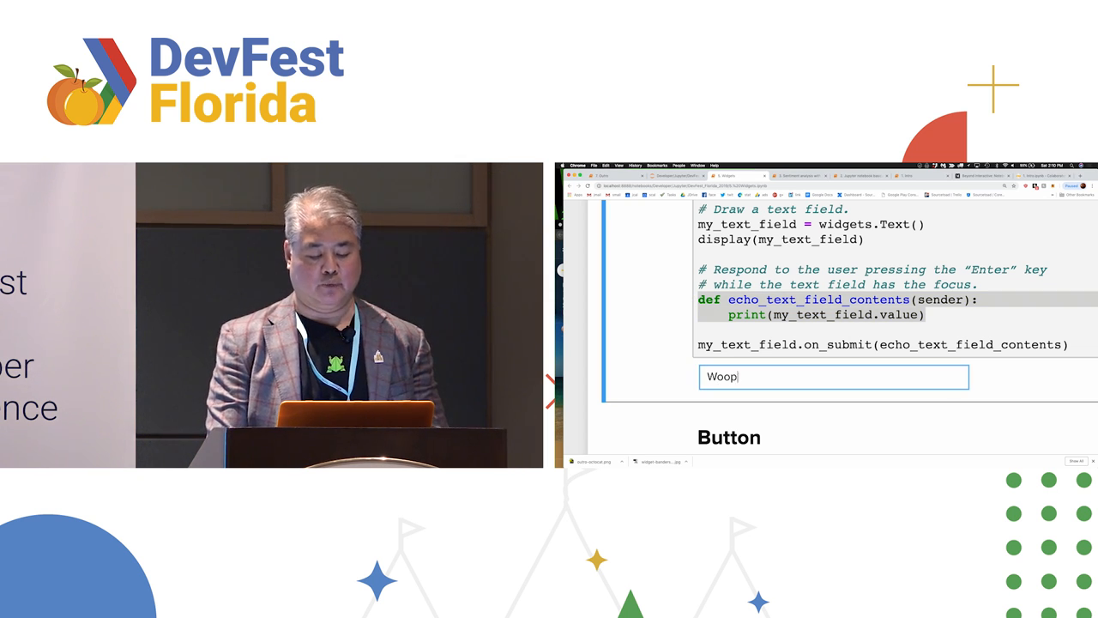
{"action": "type", "text": "woop"}
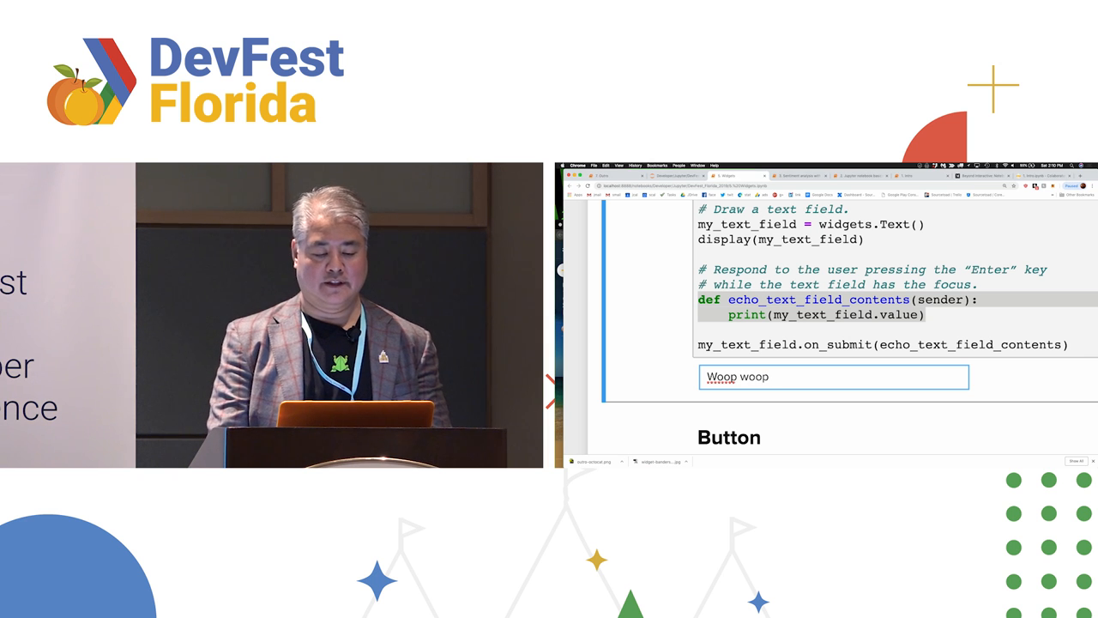
{"action": "scroll", "scroll_direction": "down", "scroll_amount": 3}
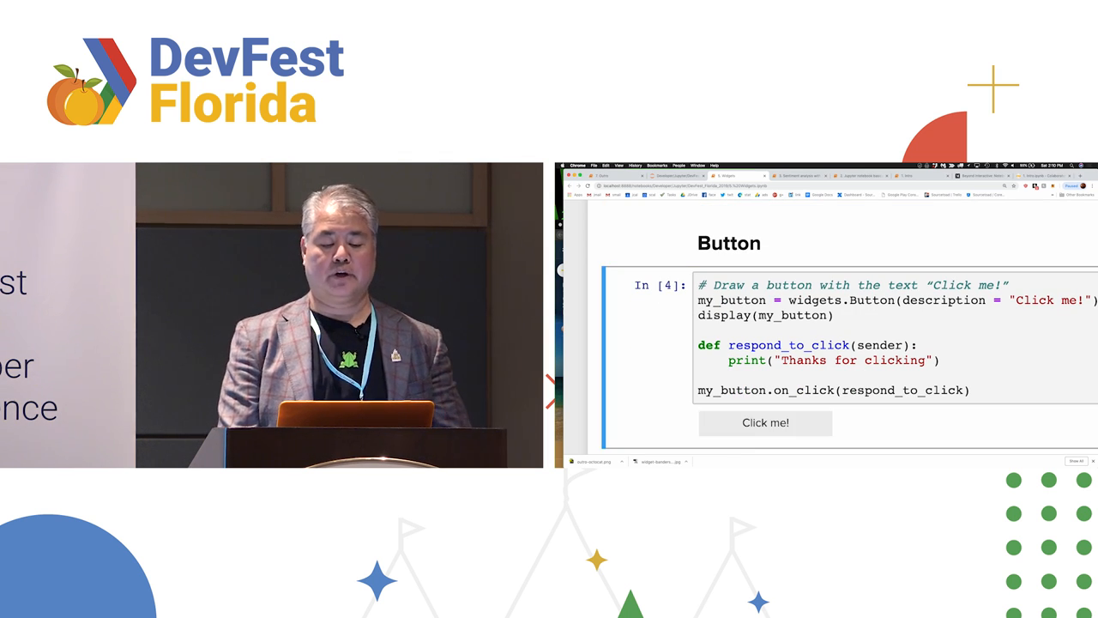
- Show the button's thanks message and set the Test slider to 6, driving the Loading bar
{"action": "scroll", "scroll_direction": "down", "scroll_amount": 3}
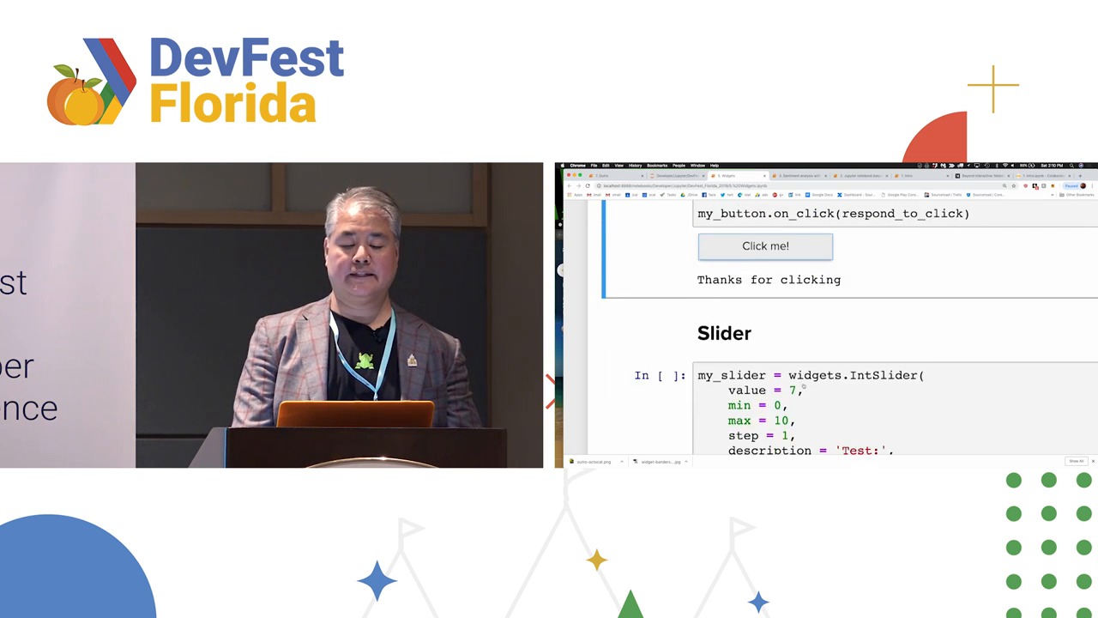
{"action": "scroll", "scroll_direction": "down", "scroll_amount": 3}
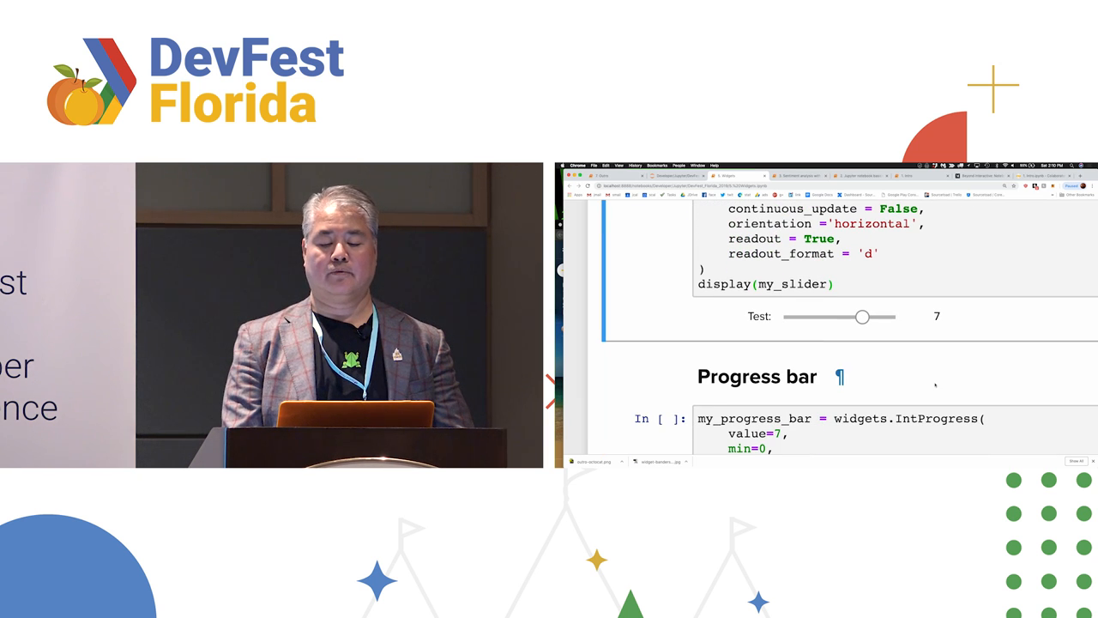
{"action": "left_click_drag", "start_coordinate": [862, 317], "coordinate": [829, 317]}
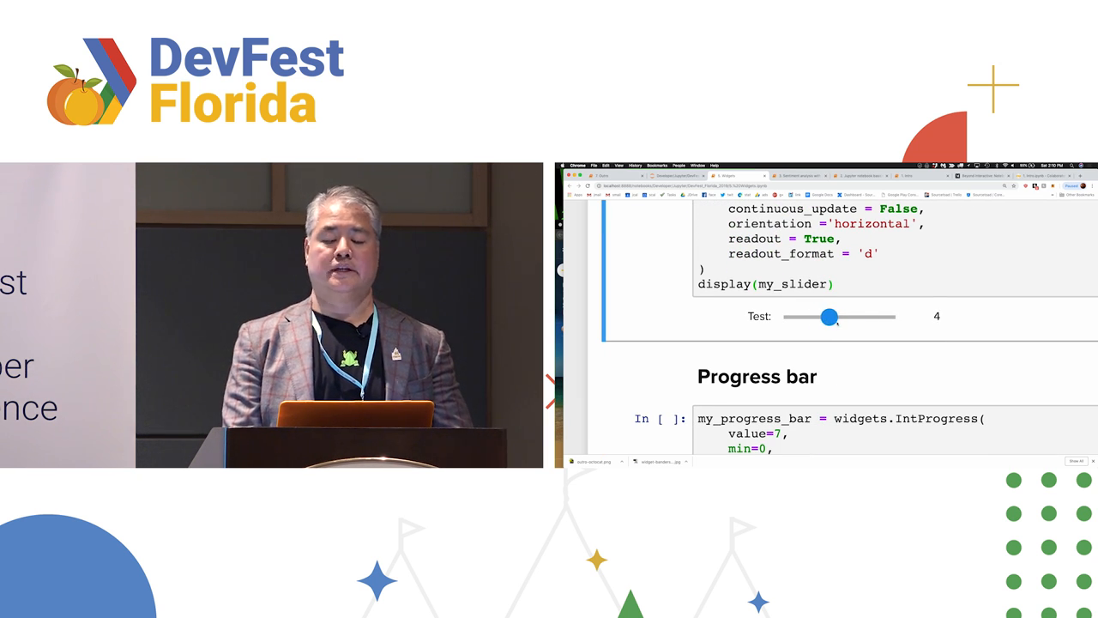
{"action": "left_click_drag", "start_coordinate": [829, 317], "coordinate": [851, 316]}
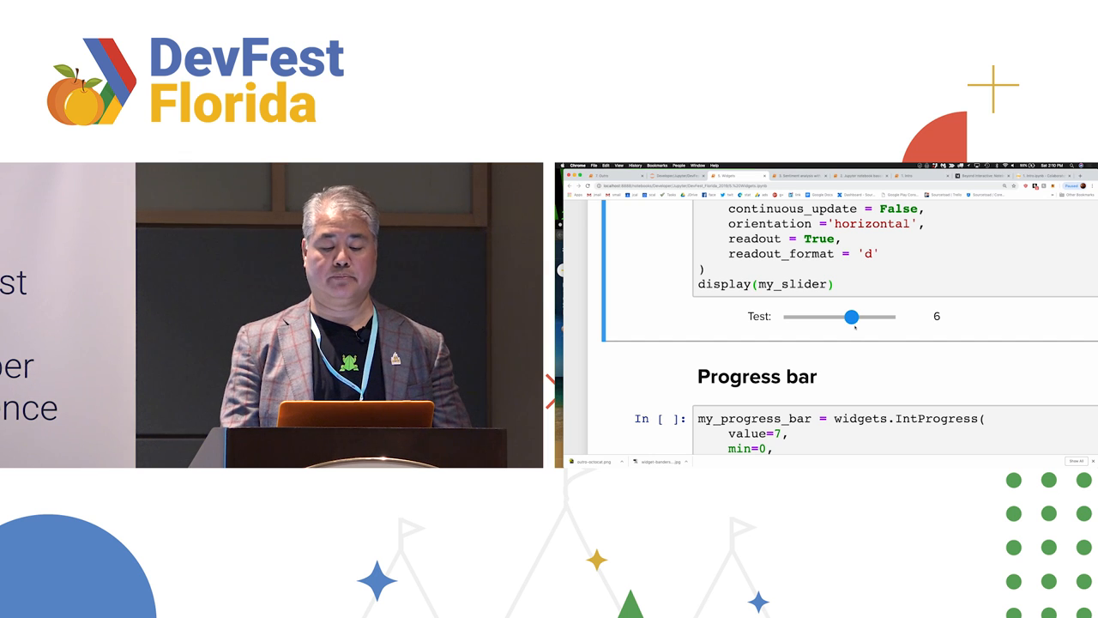
{"action": "scroll", "scroll_direction": "down", "scroll_amount": 3}
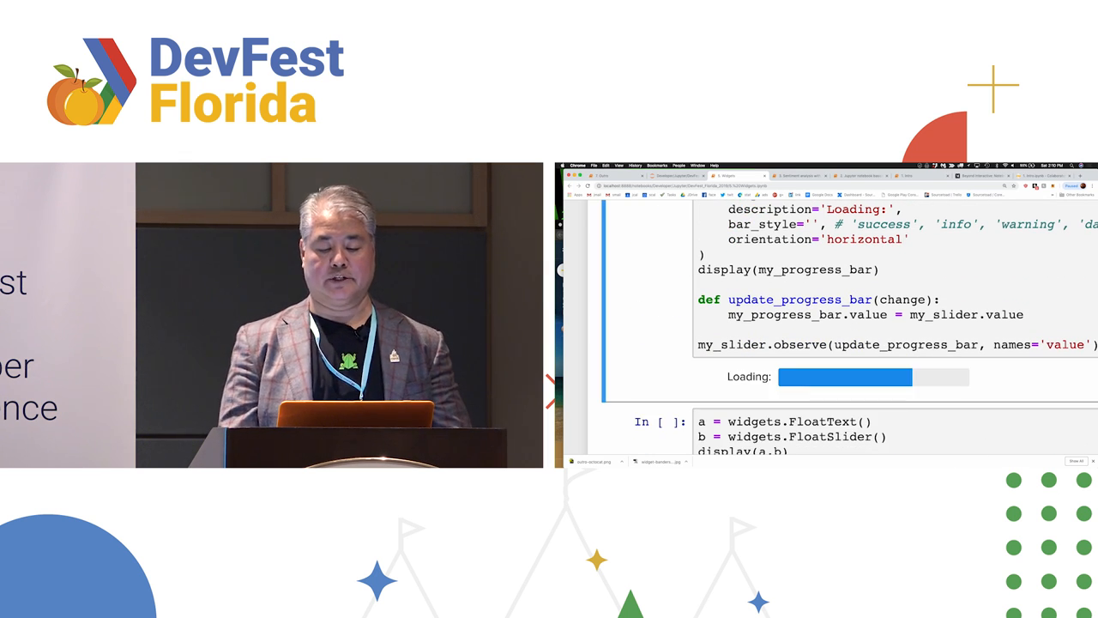
{"action": "scroll", "scroll_direction": "down", "scroll_amount": 3}
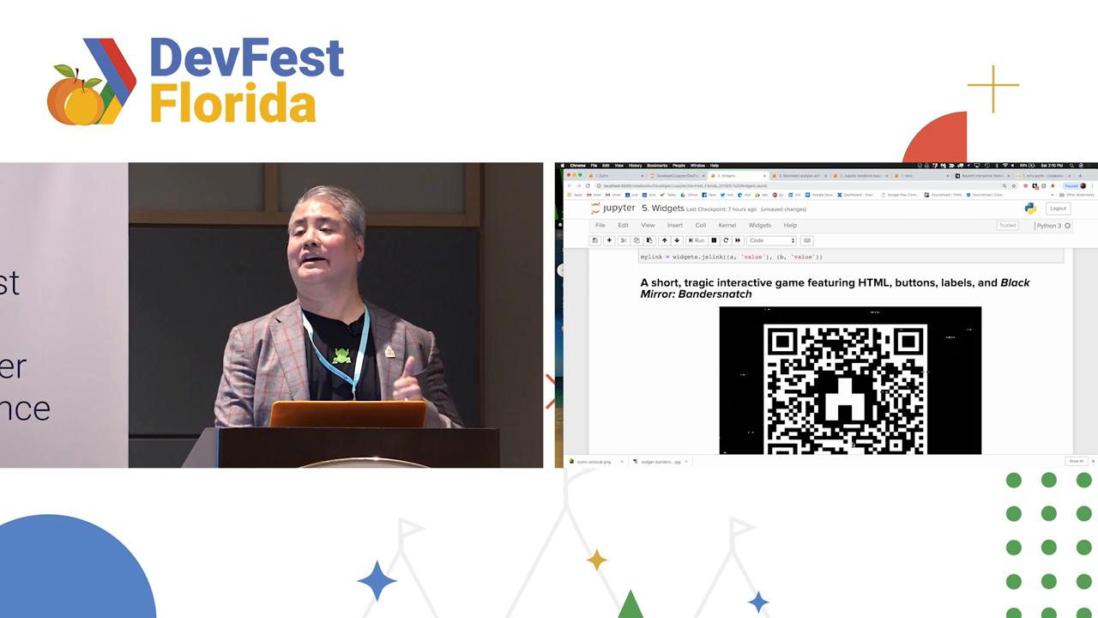
{"action": "scroll", "scroll_direction": "down", "scroll_amount": 3}
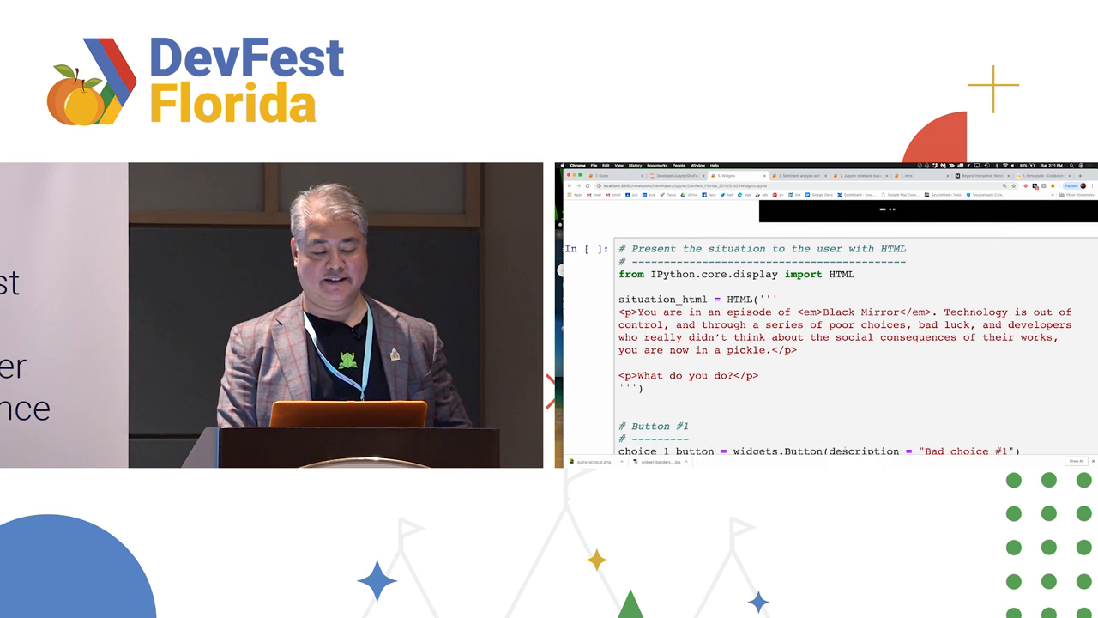
{"action": "scroll", "scroll_direction": "down", "scroll_amount": 3}
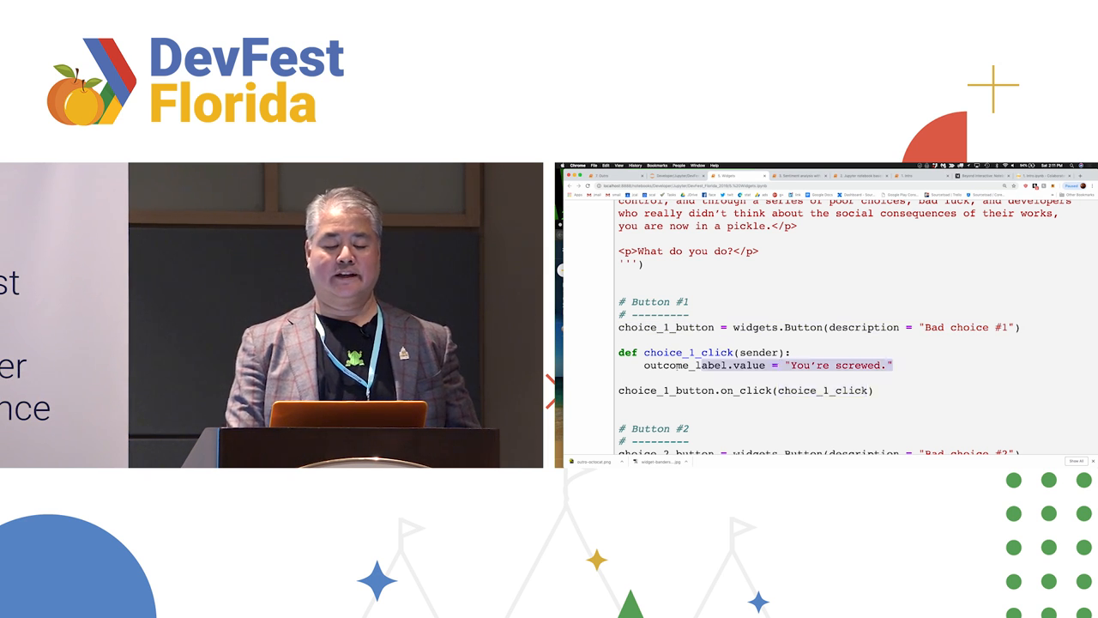
{"action": "scroll", "scroll_direction": "down", "scroll_amount": 3}
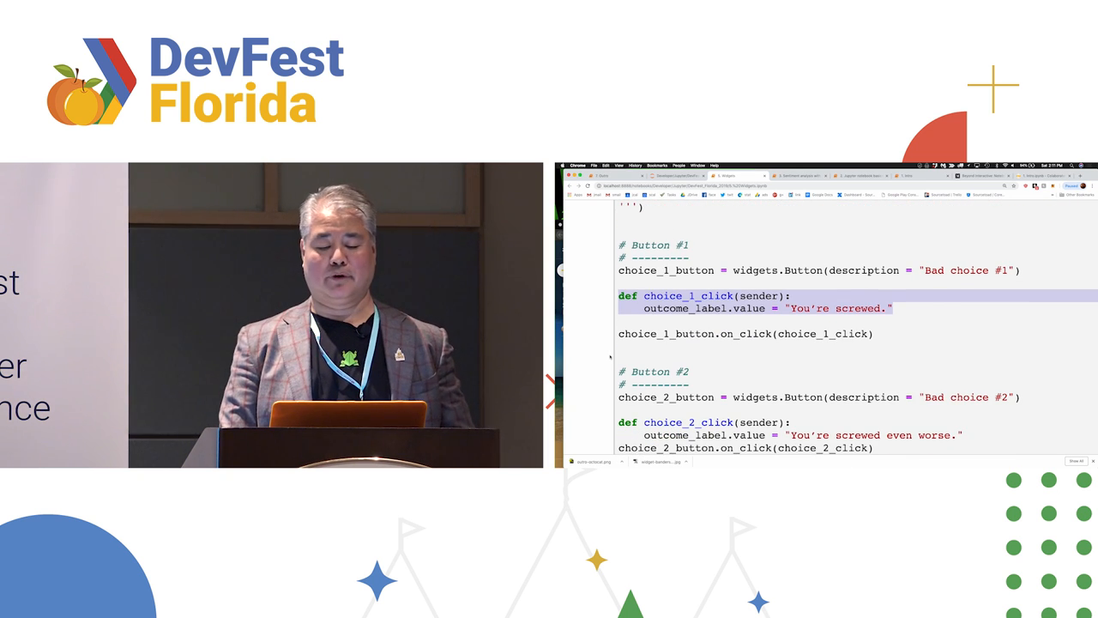
{"action": "scroll", "scroll_direction": "down", "scroll_amount": 3}
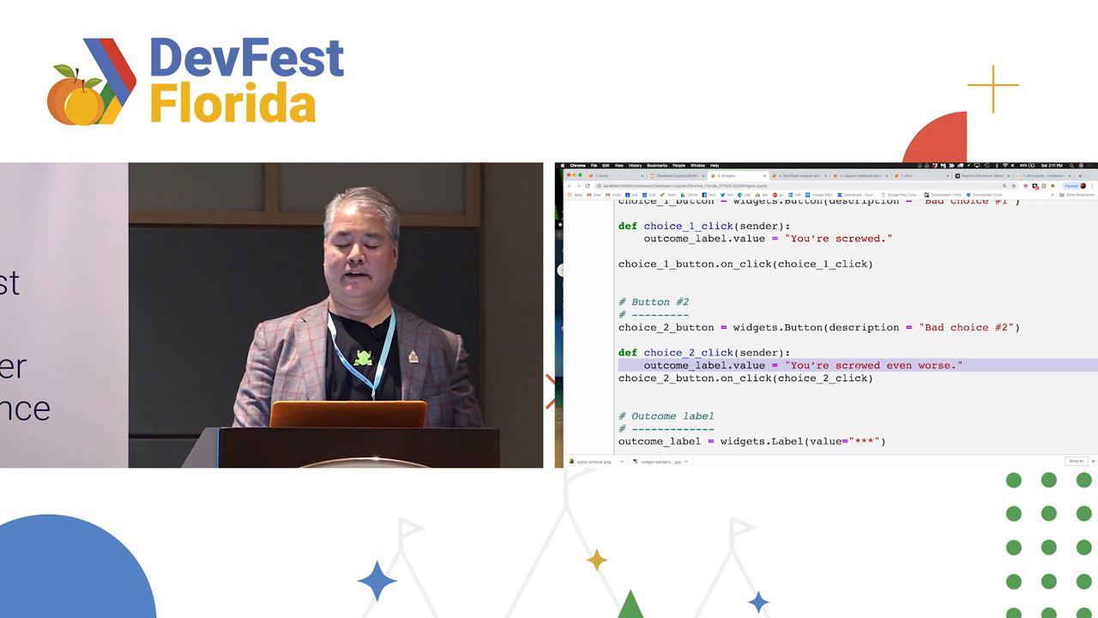
{"action": "scroll", "scroll_direction": "down", "scroll_amount": 3}
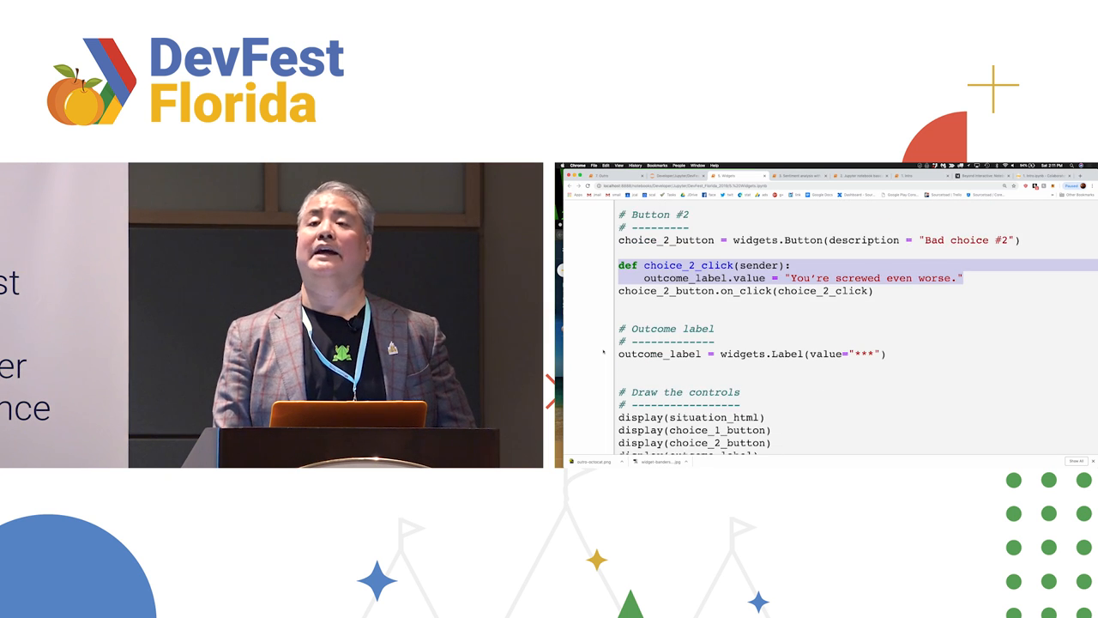
{"action": "scroll", "scroll_direction": "down", "scroll_amount": 3}
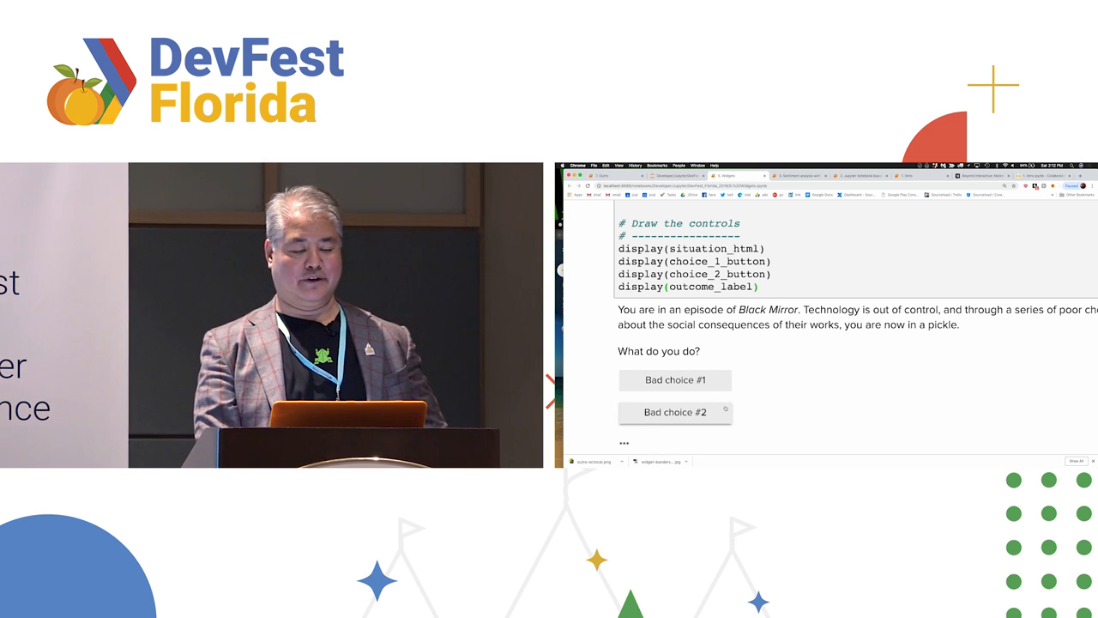
- Pick 'Bad choice #2' in the Black Mirror game
{"action": "left_click", "coordinate": [675, 412]}
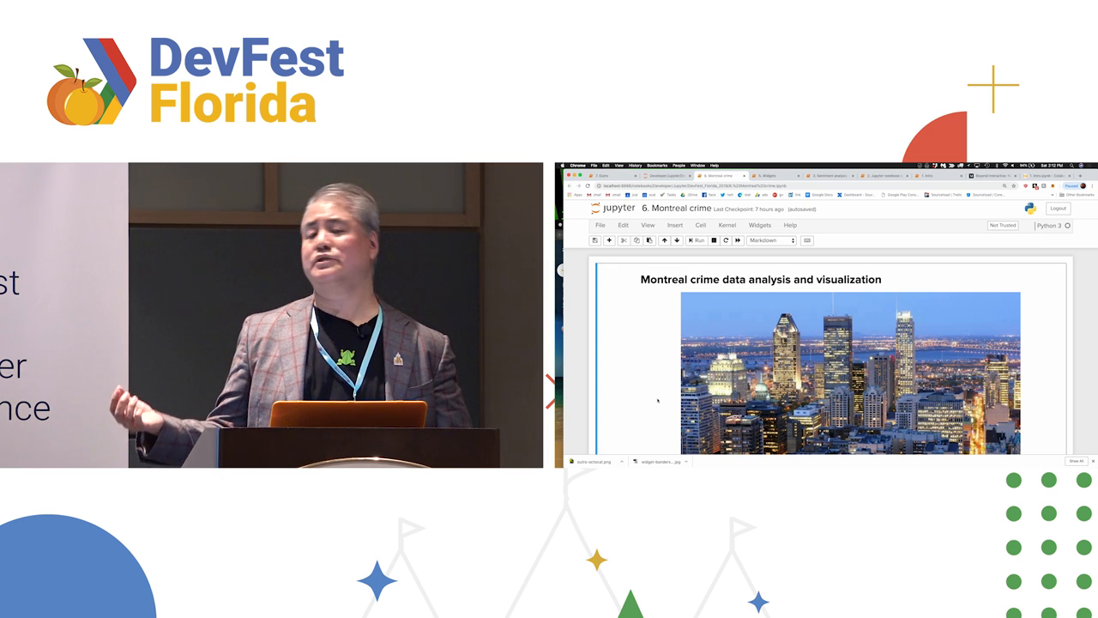
- Scroll past the intro images to the pandas, folium, plotly and geopy import cell
{"action": "scroll", "scroll_direction": "down", "scroll_amount": 3}
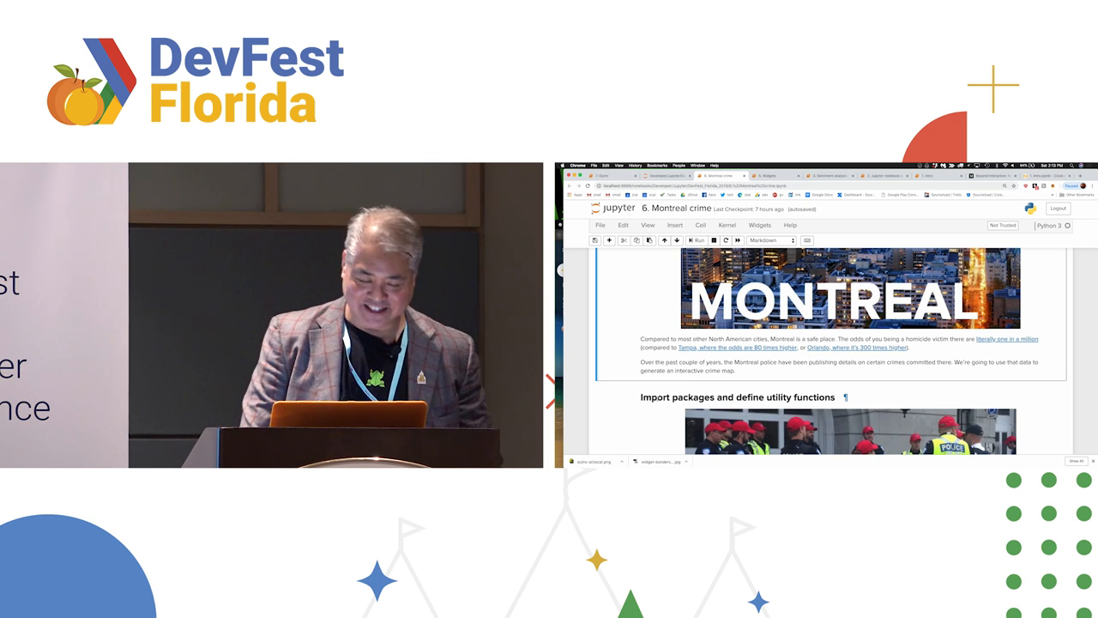
{"action": "scroll", "scroll_direction": "down", "scroll_amount": 3}
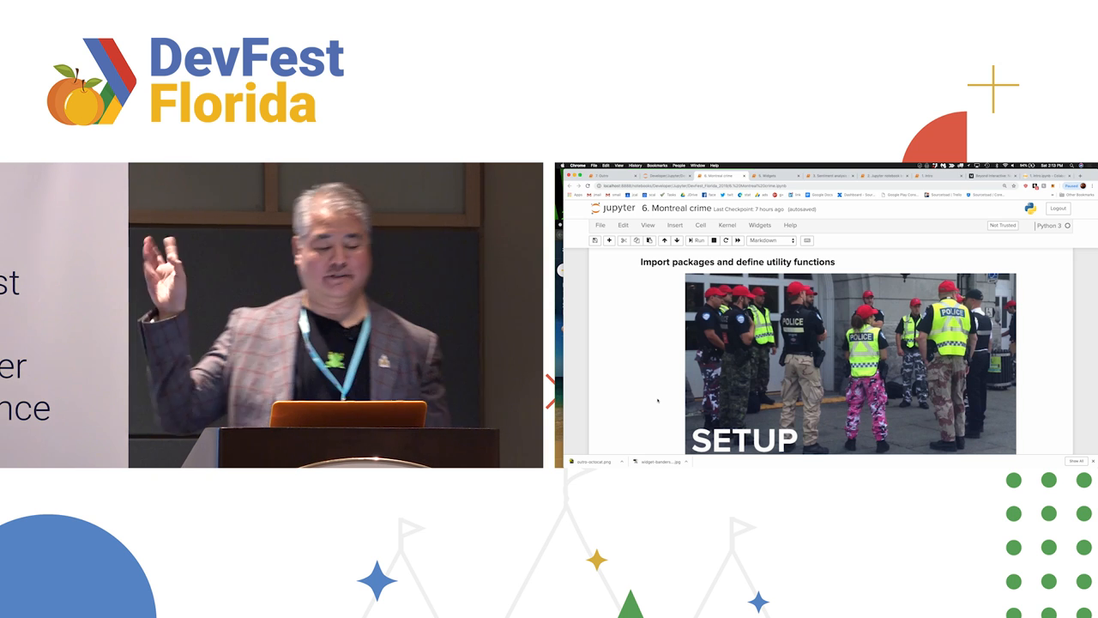
{"action": "scroll", "scroll_direction": "down", "scroll_amount": 3}
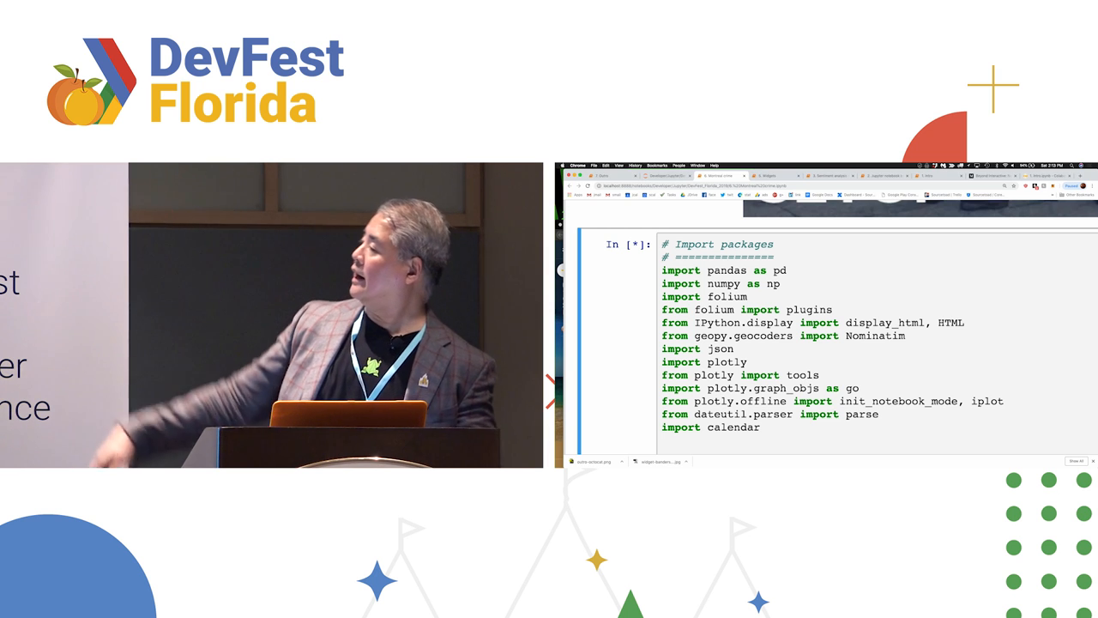
{"action": "scroll", "scroll_direction": "down", "scroll_amount": 3}
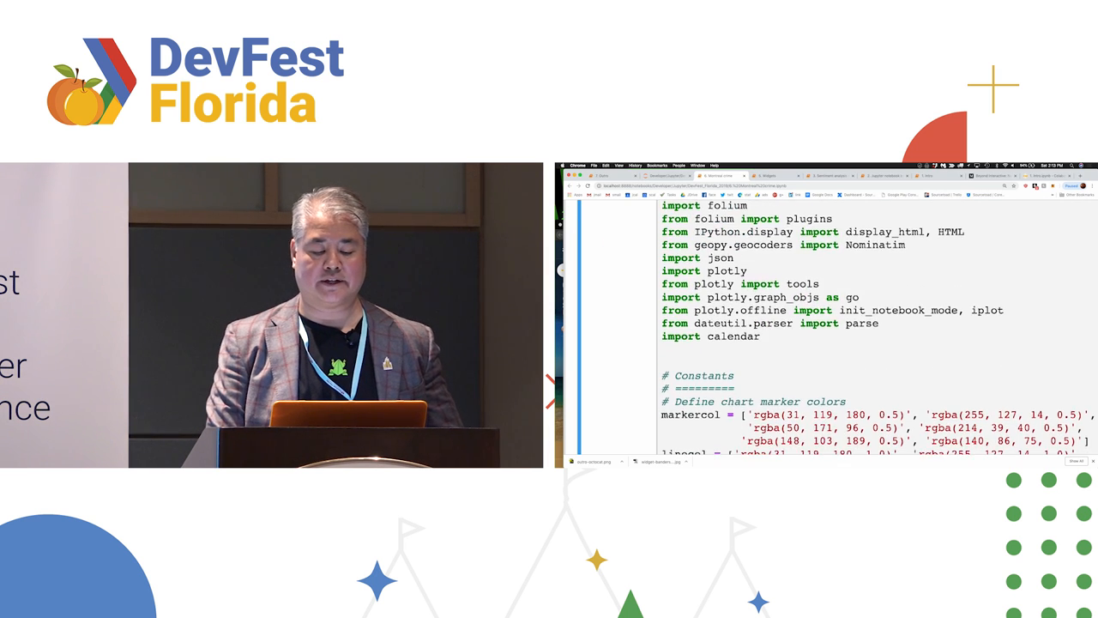
{"action": "scroll", "scroll_direction": "down", "scroll_amount": 3}
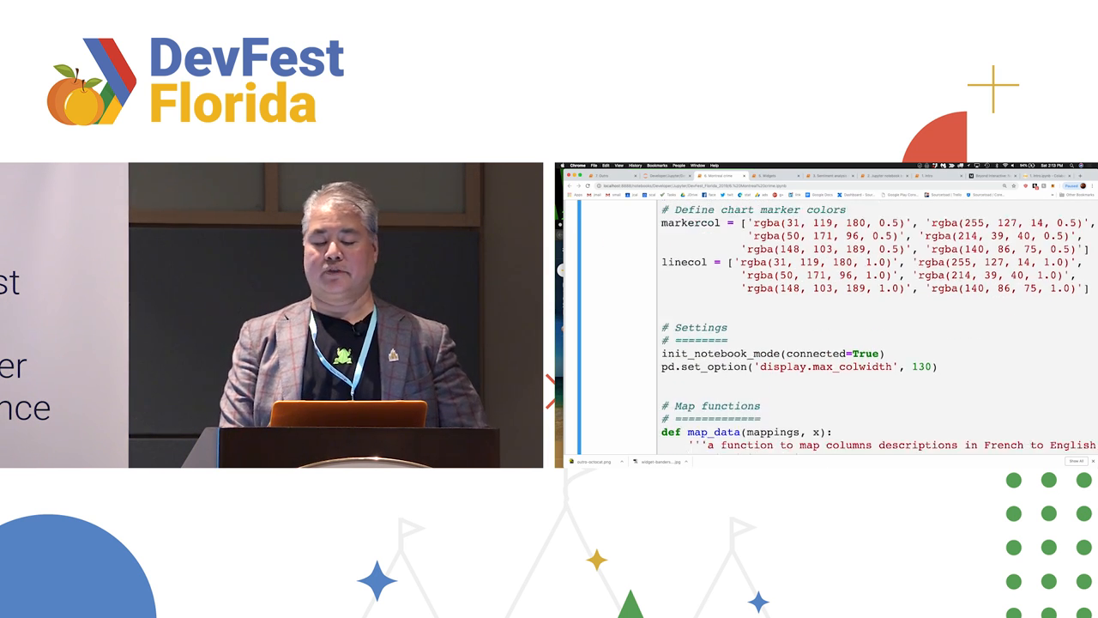
{"action": "scroll", "scroll_direction": "down", "scroll_amount": 3}
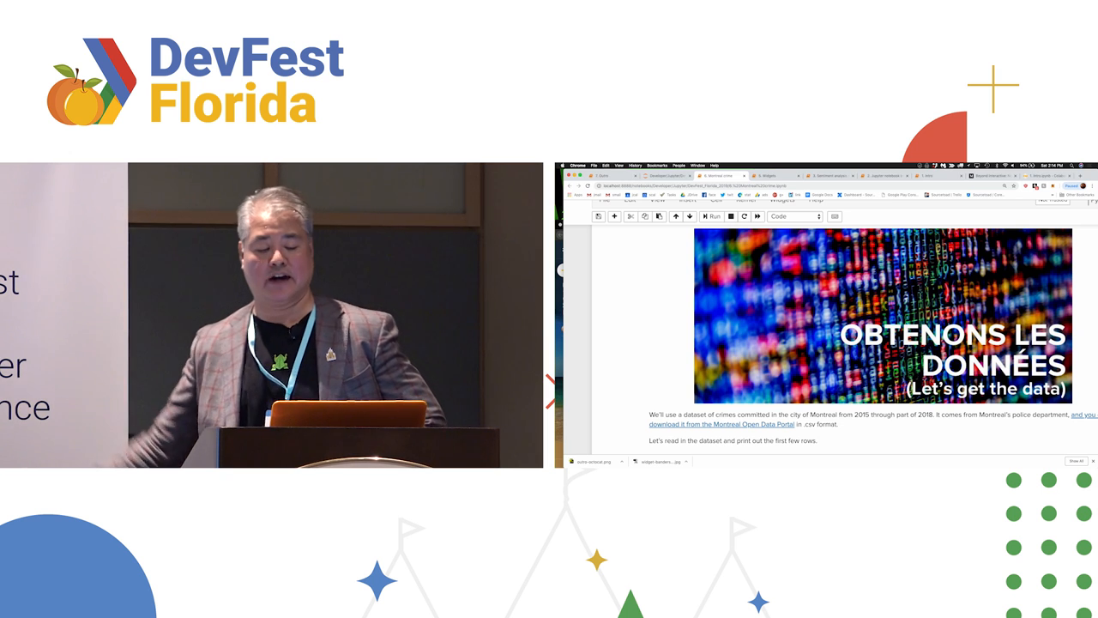
- Run the read_csv cell and scroll to the French-to-English translation cell
{"action": "scroll", "scroll_direction": "down", "scroll_amount": 3}
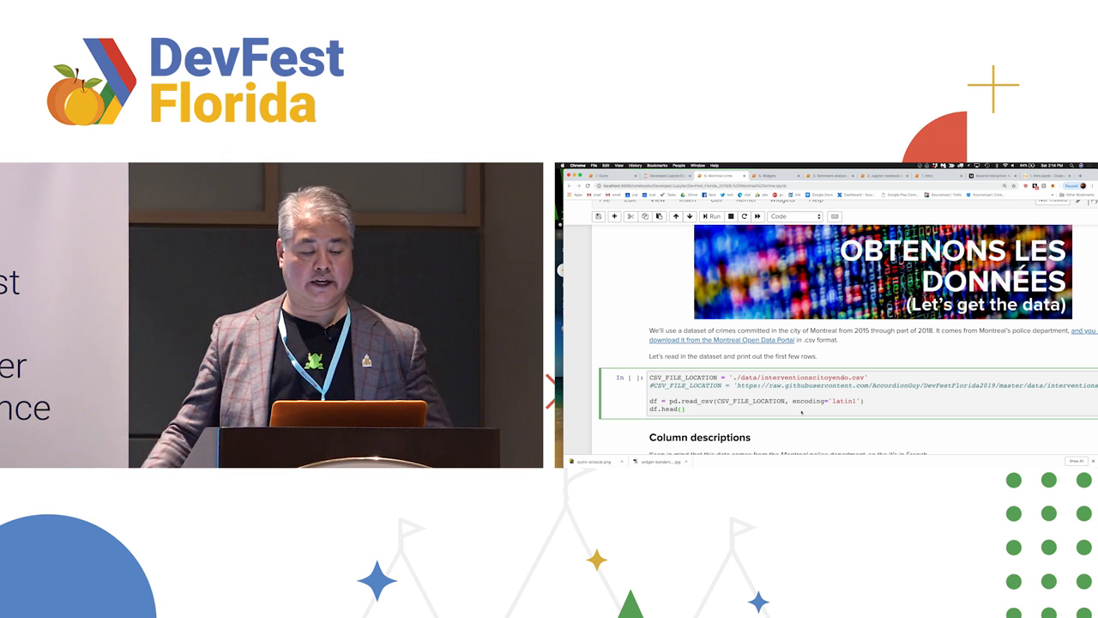
{"action": "left_click", "coordinate": [713, 216]}
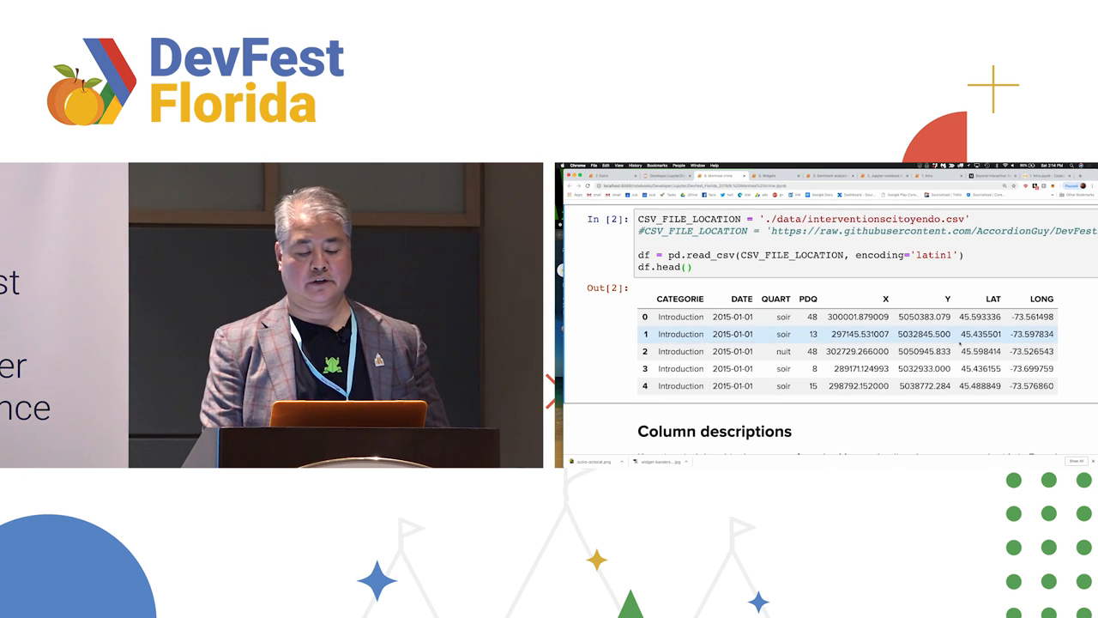
{"action": "scroll", "scroll_direction": "down", "scroll_amount": 3}
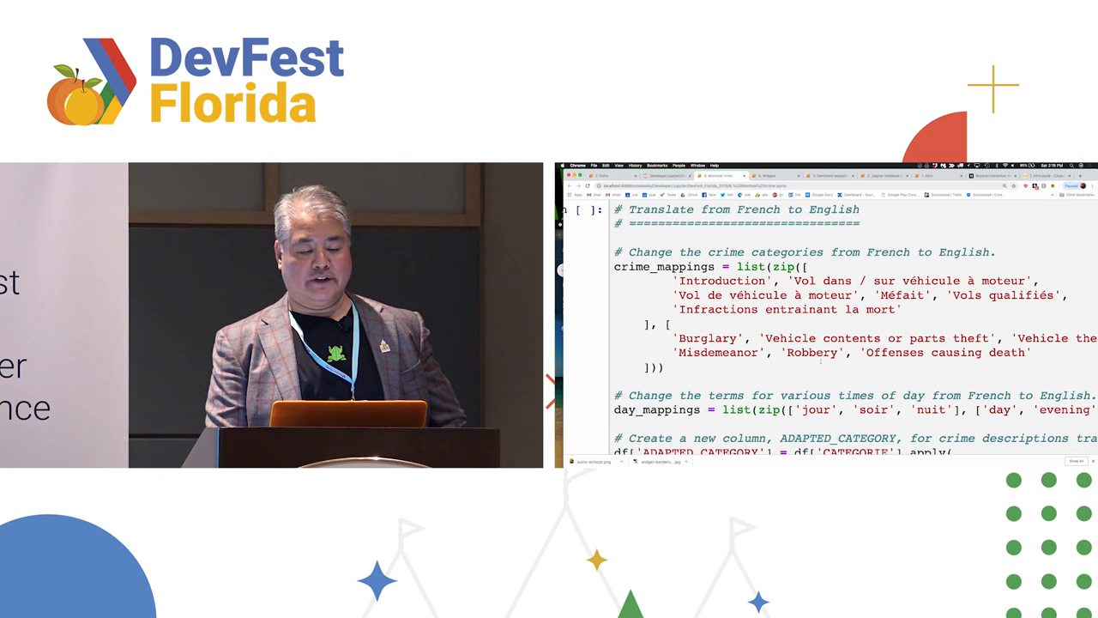
- Scroll to the '2015 - 2017' filter cell and run it
{"action": "scroll", "scroll_direction": "down", "scroll_amount": 3}
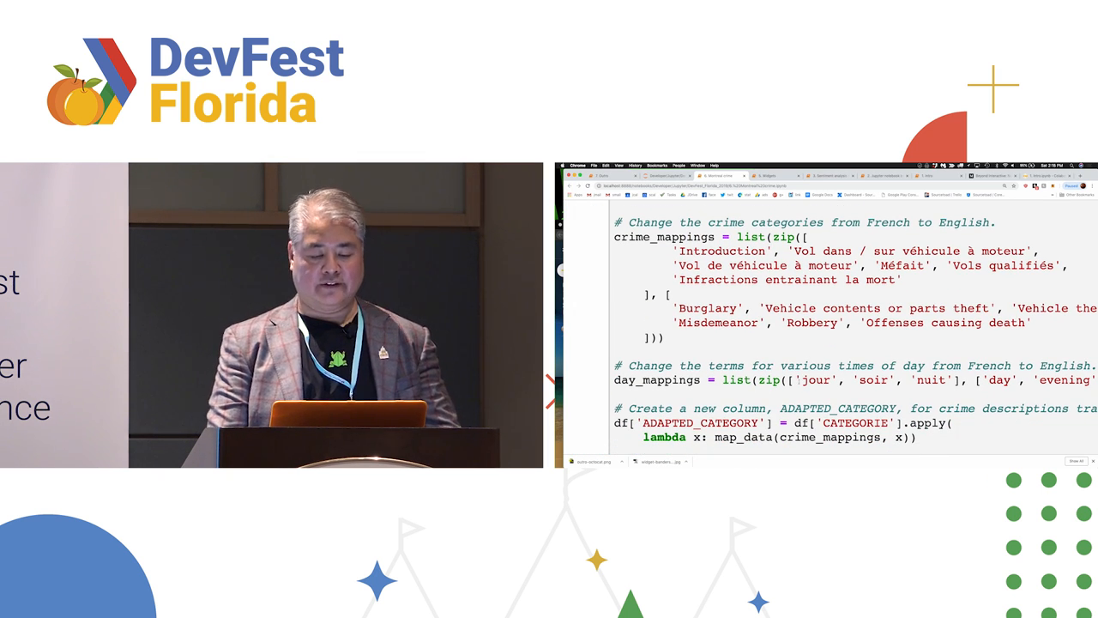
{"action": "scroll", "scroll_direction": "down", "scroll_amount": 3}
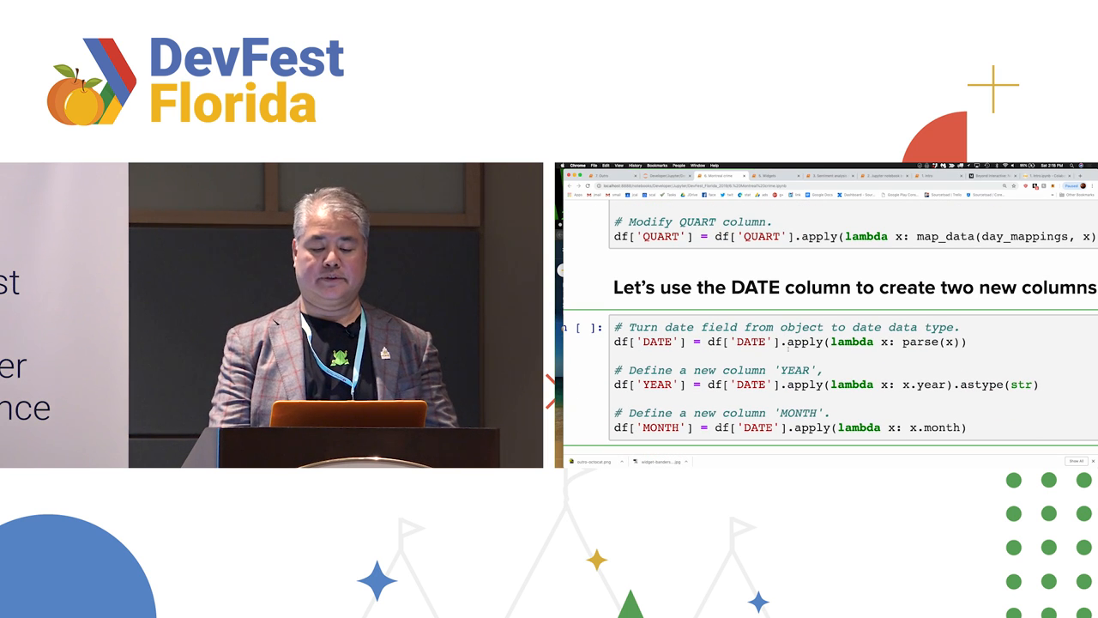
{"action": "scroll", "scroll_direction": "down", "scroll_amount": 3}
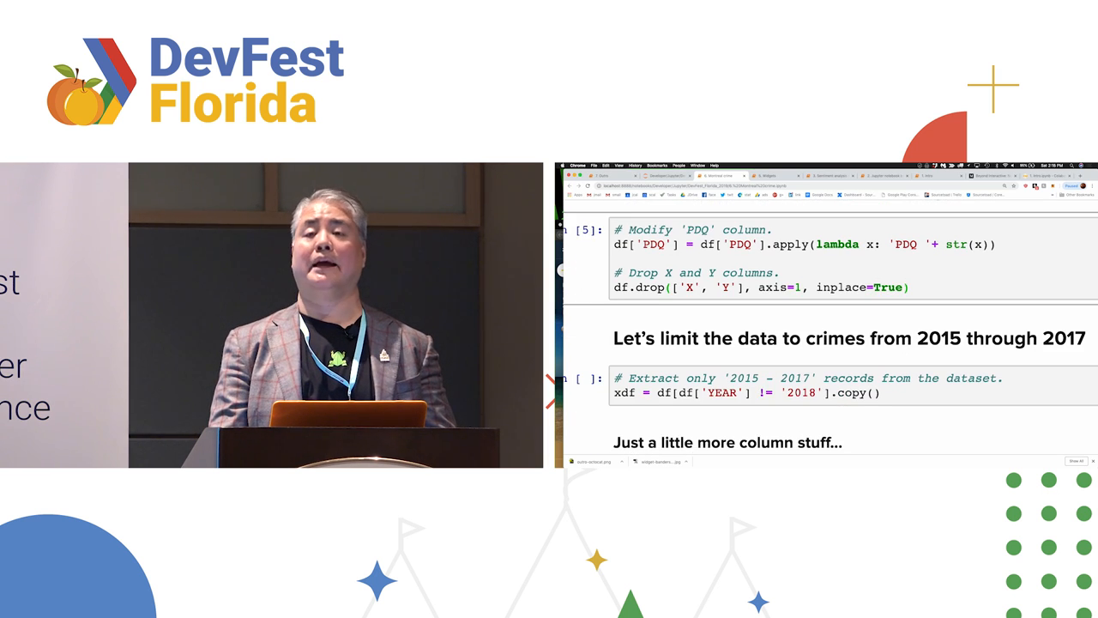
{"action": "scroll", "scroll_direction": "down", "scroll_amount": 3}
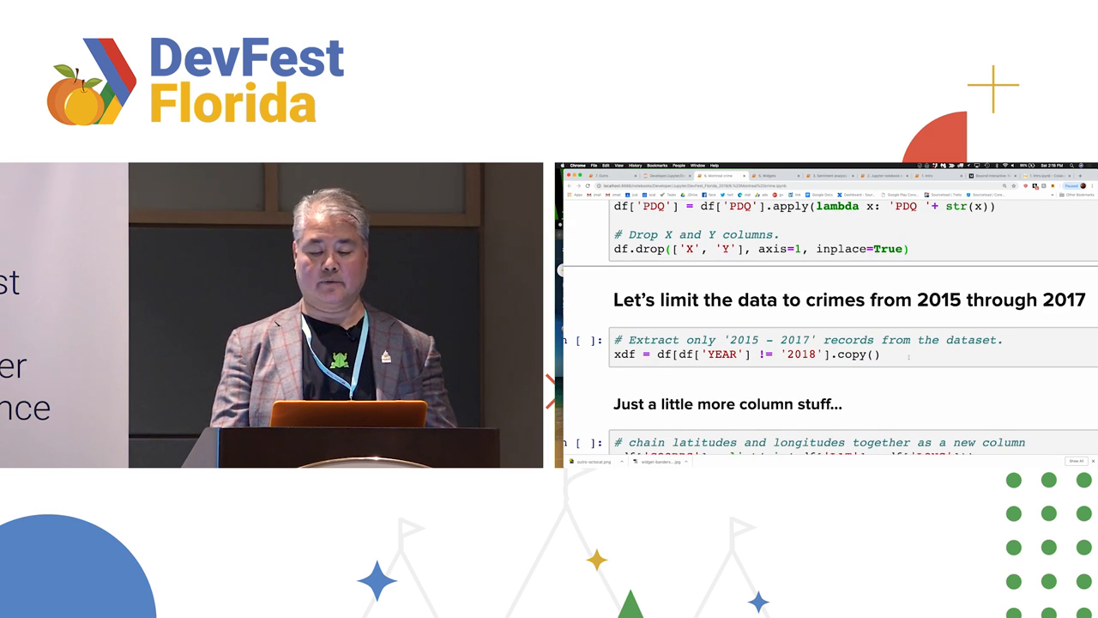
{"action": "left_click", "coordinate": [583, 339]}
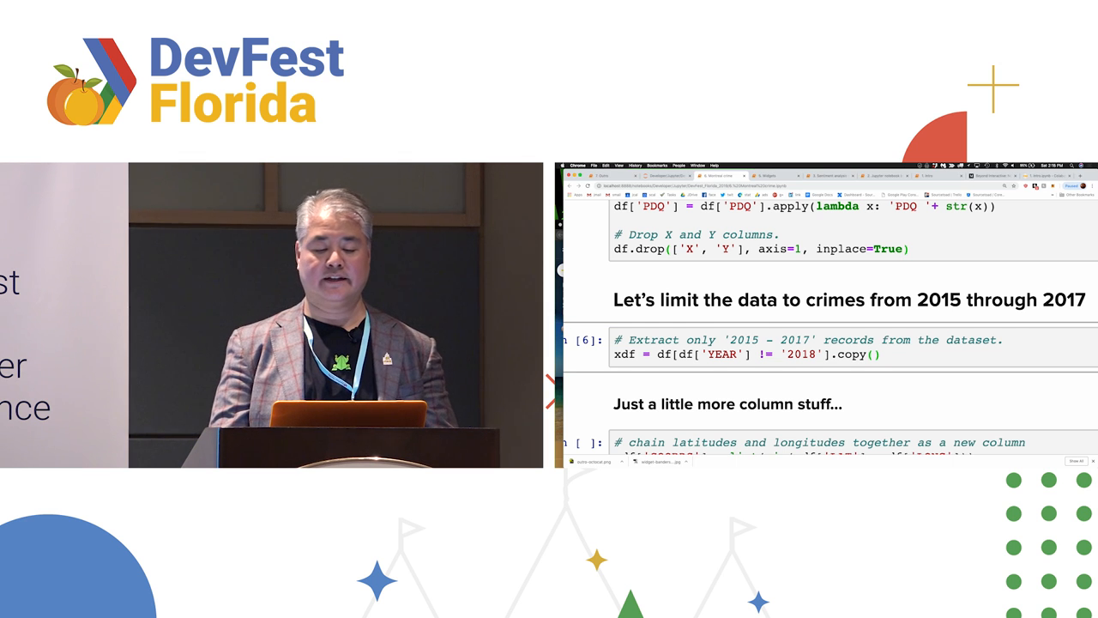
- Scroll down to the aggcrime.head() output of the aggregated crime table
{"action": "scroll", "scroll_direction": "down", "scroll_amount": 3}
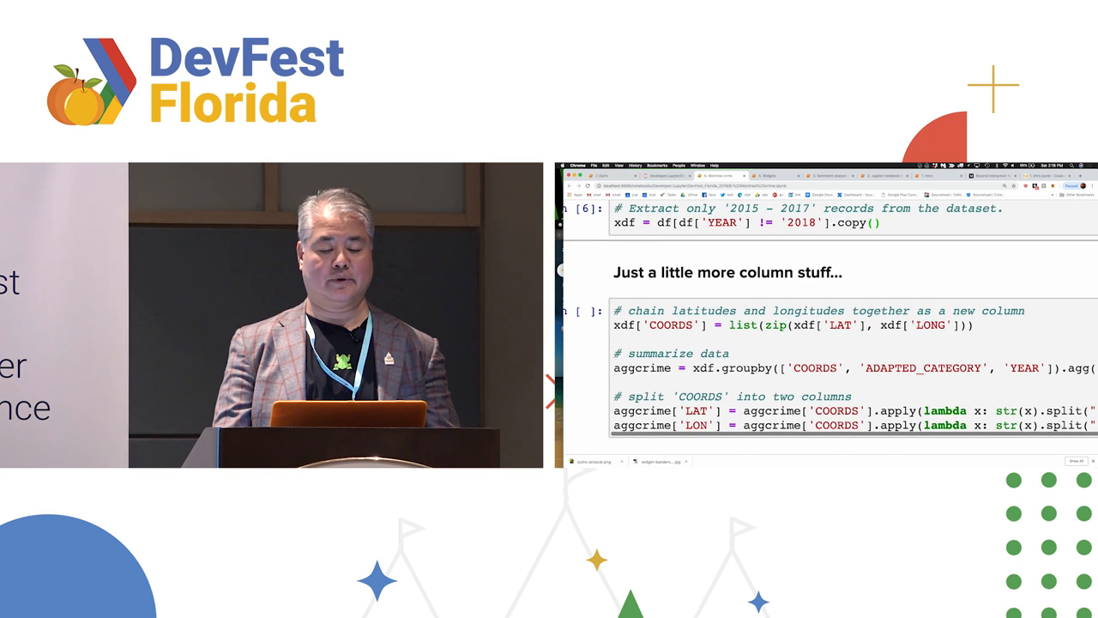
{"action": "scroll", "scroll_direction": "down", "scroll_amount": 3}
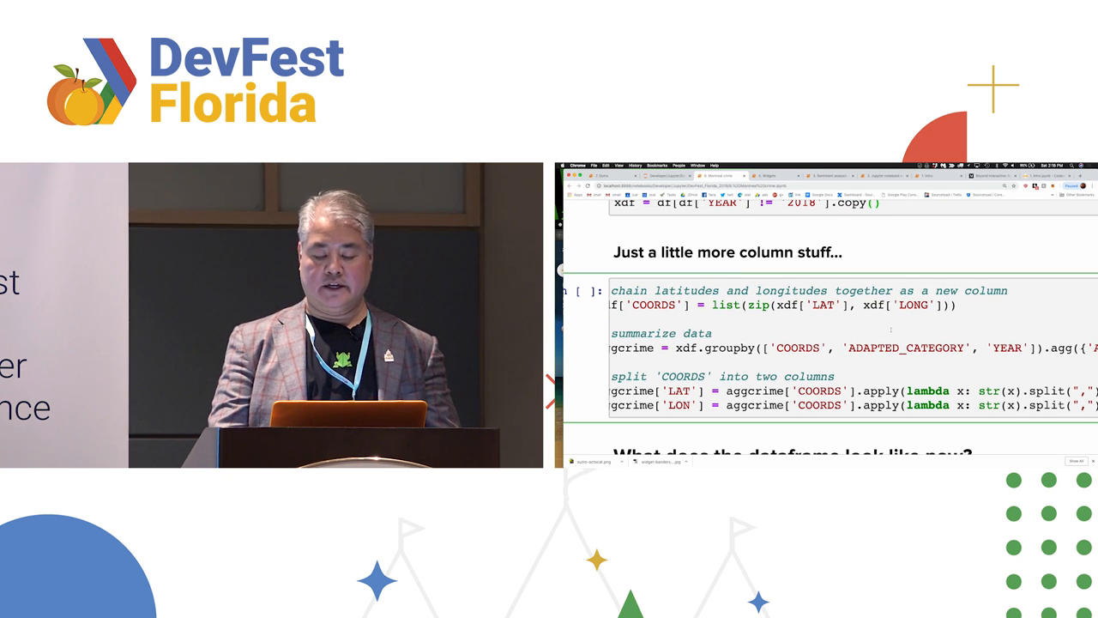
{"action": "scroll", "scroll_direction": "down", "scroll_amount": 3}
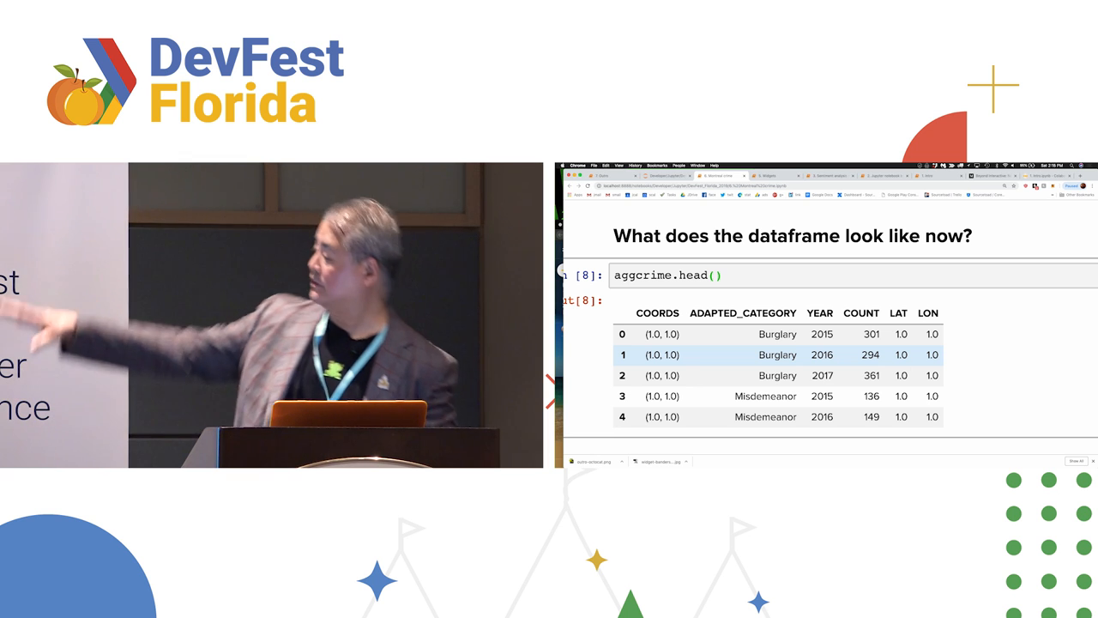
{"action": "scroll", "scroll_direction": "down", "scroll_amount": 3}
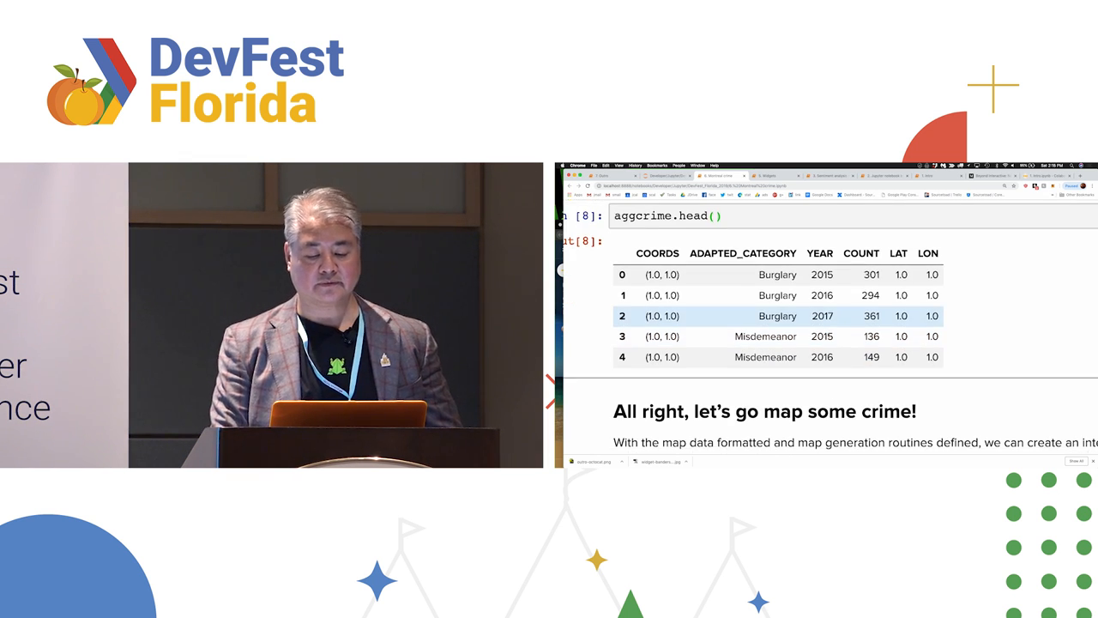
{"action": "scroll", "scroll_direction": "down", "scroll_amount": 3}
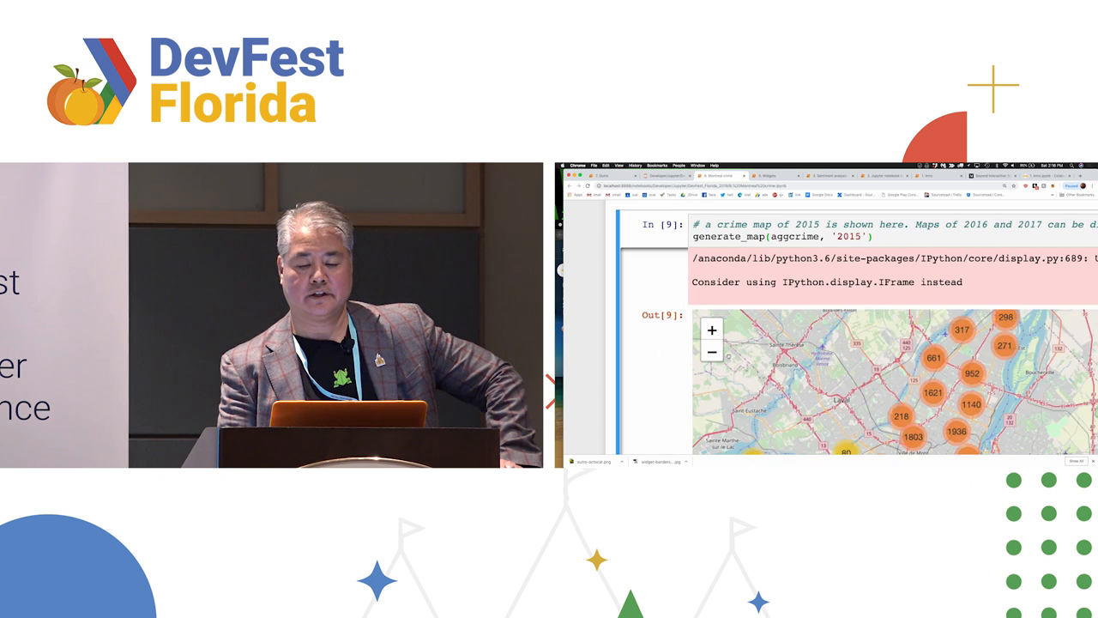
- Zoom into the folium map's clusters until individual crime pin markers show
{"action": "left_click", "coordinate": [711, 351]}
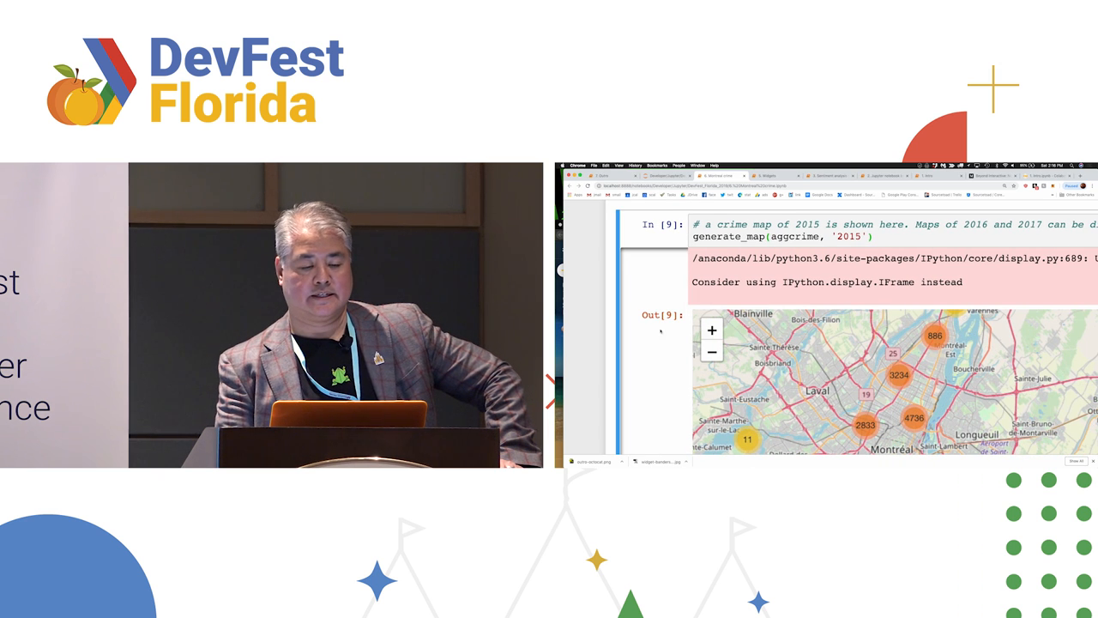
{"action": "scroll", "scroll_direction": "down", "scroll_amount": 3}
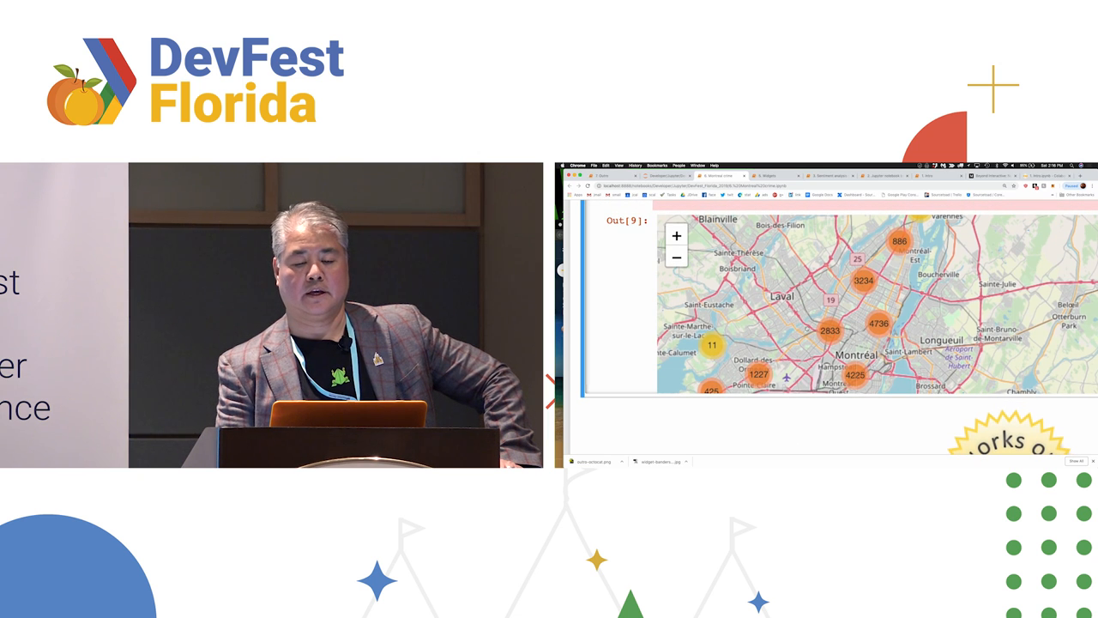
{"action": "left_click", "coordinate": [676, 235]}
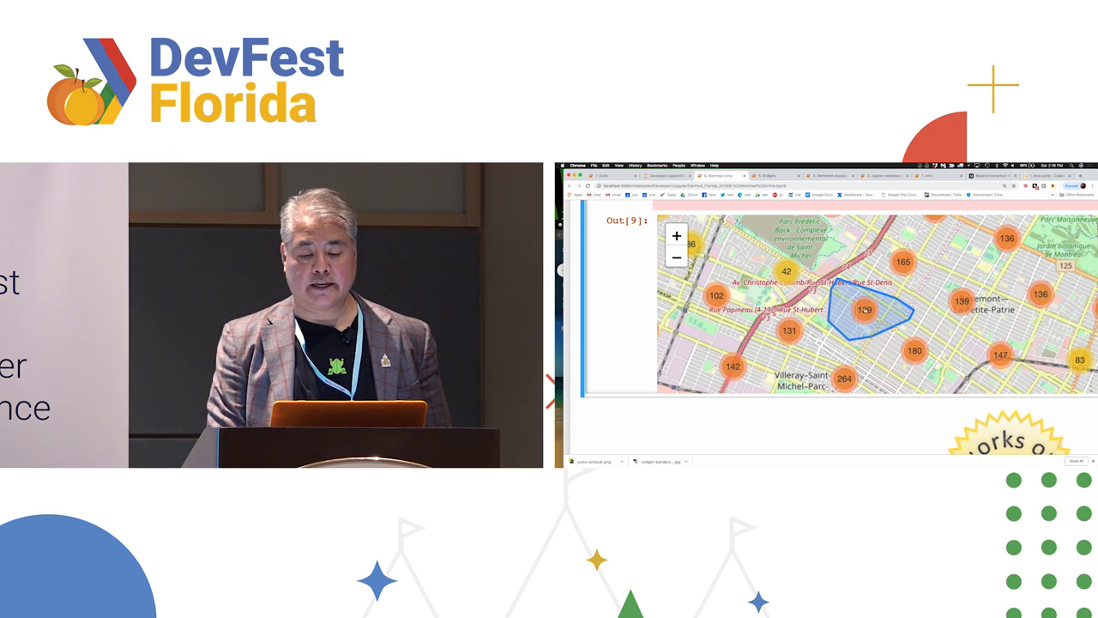
{"action": "left_click", "coordinate": [676, 222]}
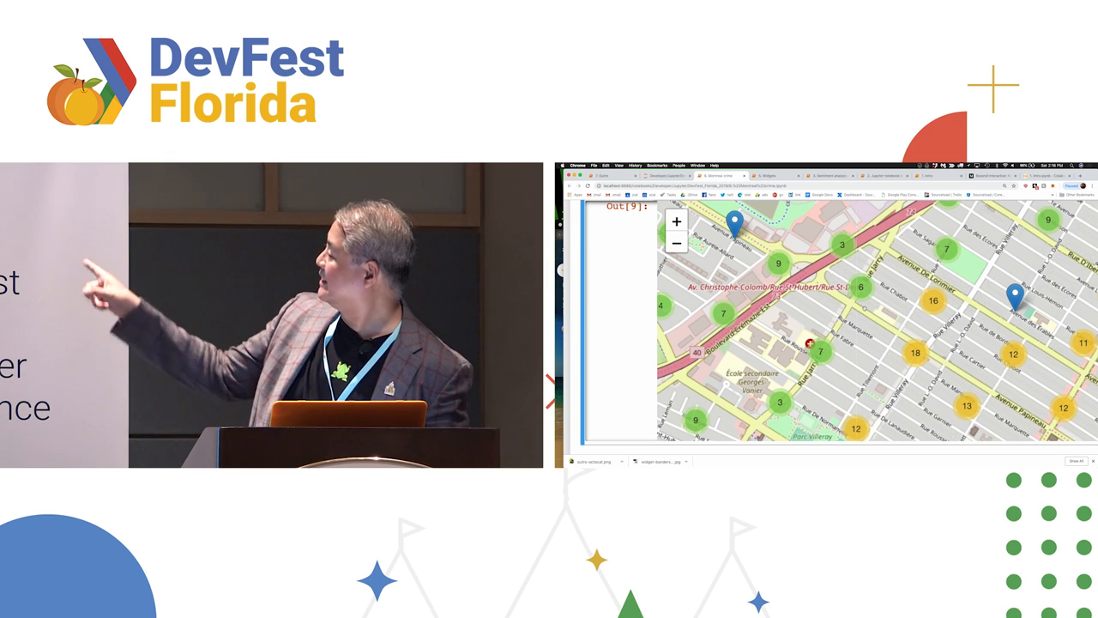
{"action": "left_click", "coordinate": [676, 221]}
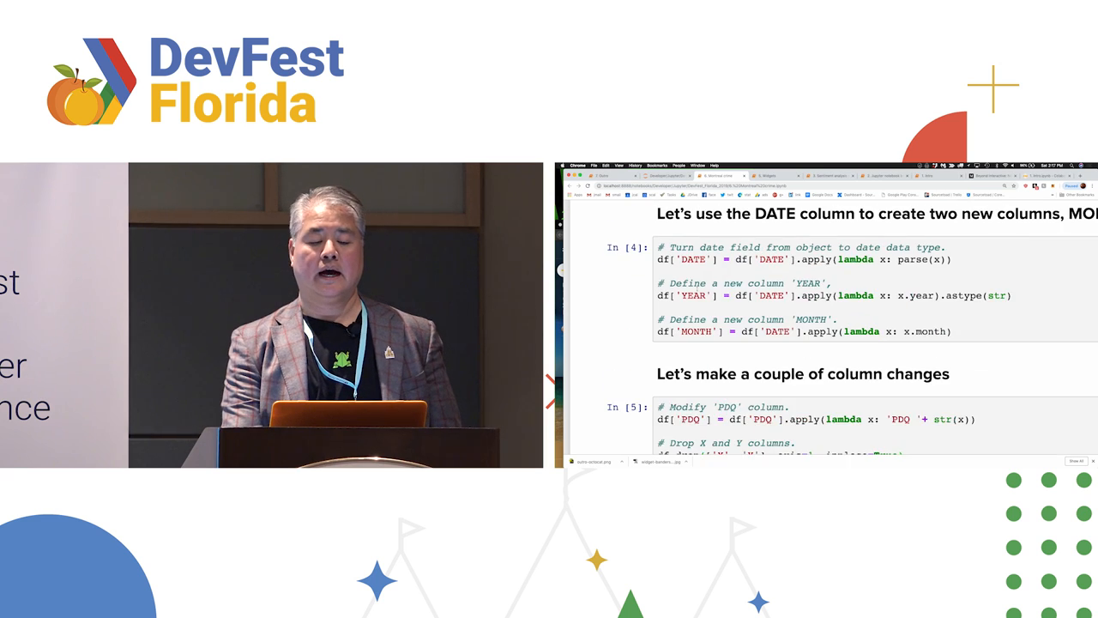
- Scroll back up through the Montreal crime notebook
{"action": "scroll", "scroll_direction": "up", "scroll_amount": 3}
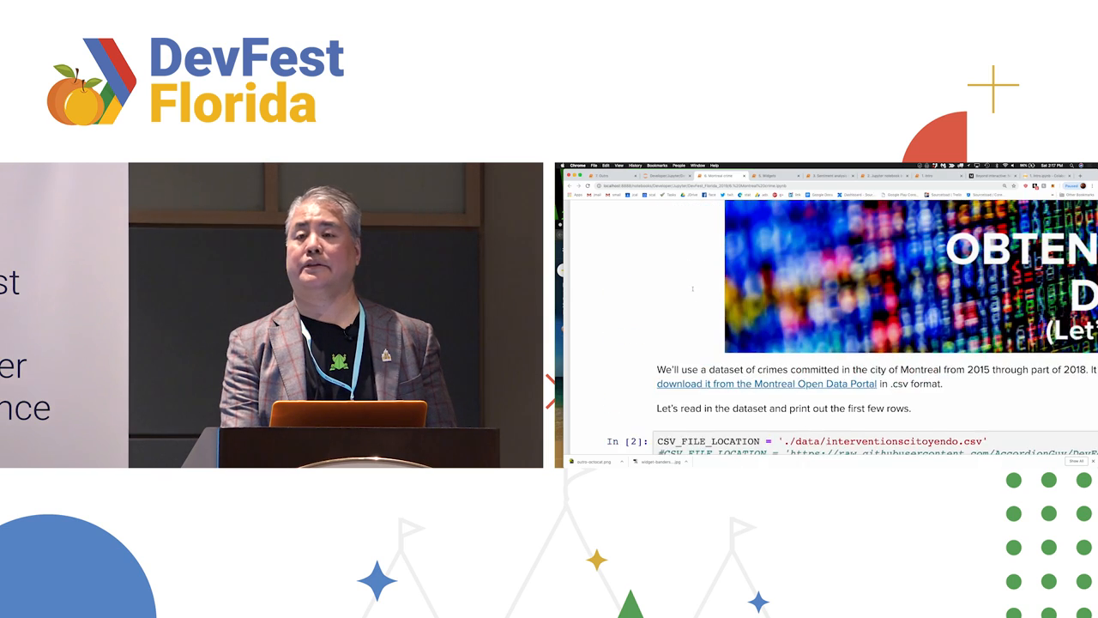
{"action": "scroll", "scroll_direction": "down", "scroll_amount": 3}
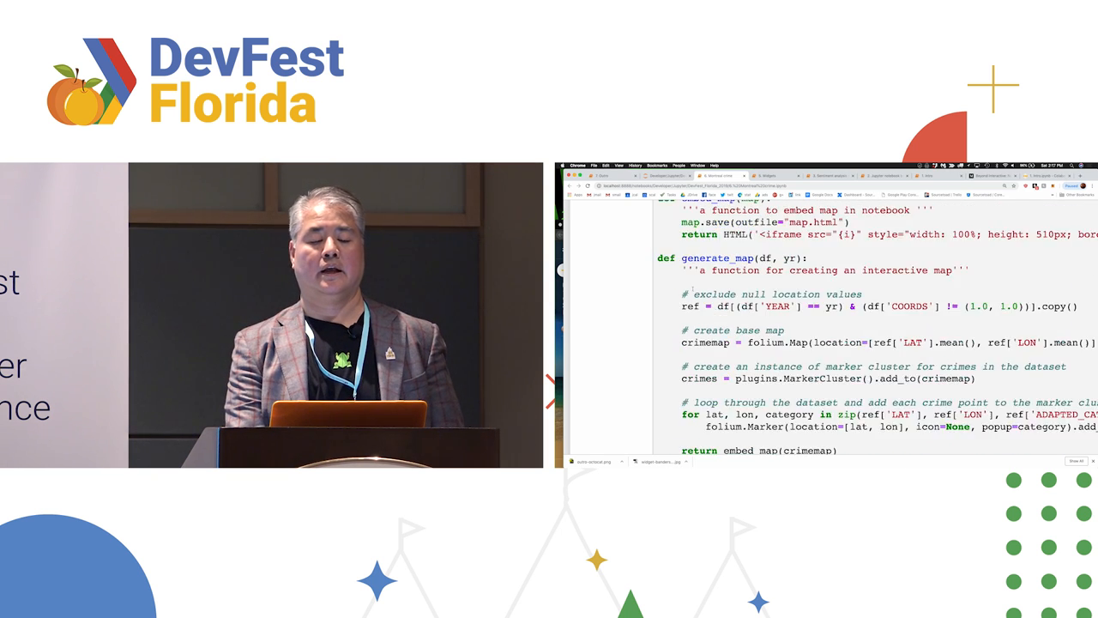
{"action": "scroll", "scroll_direction": "up", "scroll_amount": 3}
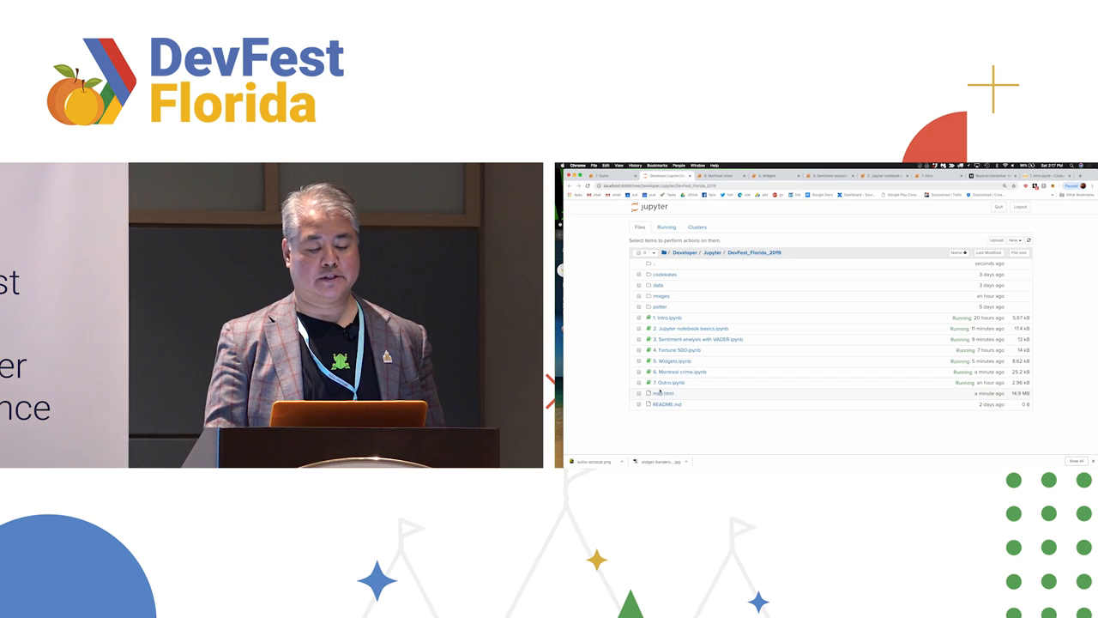
- Open '7. Outro.ipynb' and scroll to the Joel Grus 'I don't like notebooks' section
{"action": "left_click", "coordinate": [669, 382]}
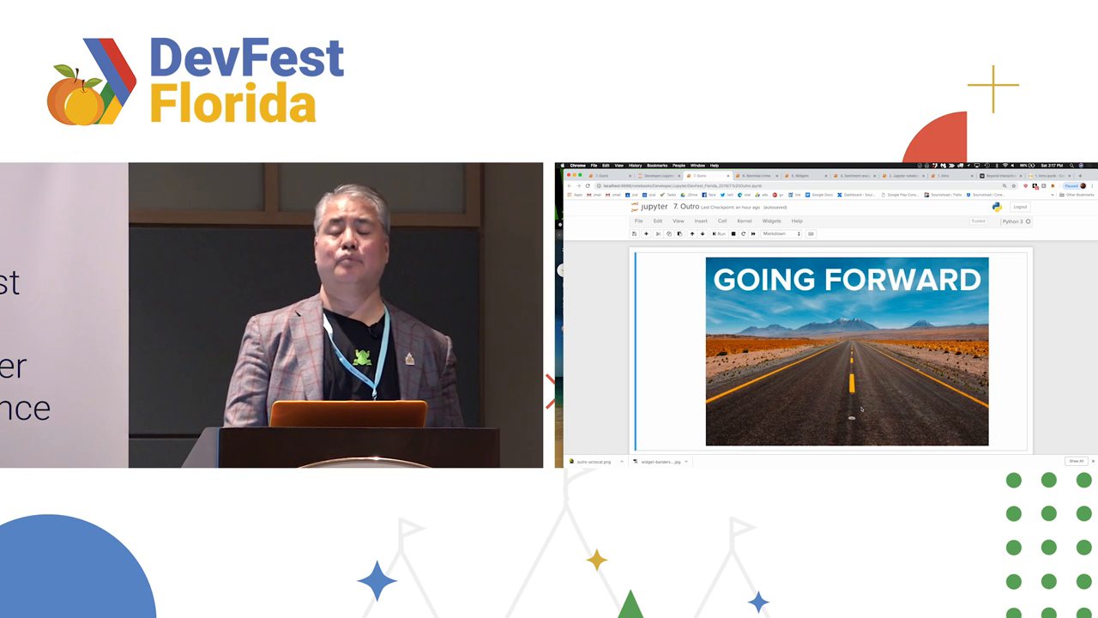
{"action": "scroll", "scroll_direction": "down", "scroll_amount": 3}
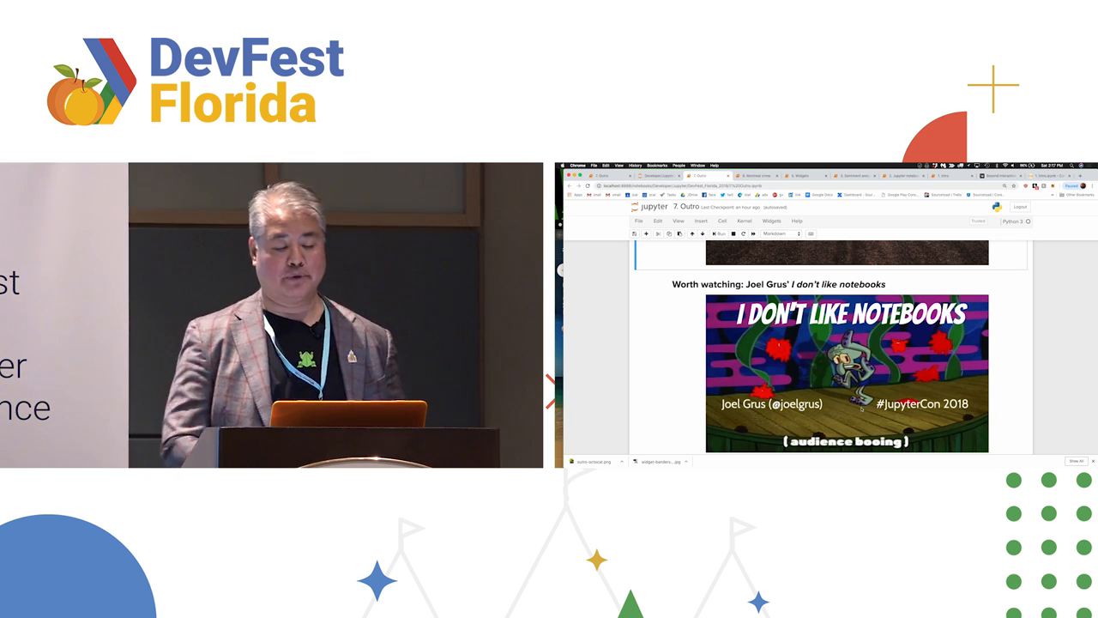
{"action": "scroll", "scroll_direction": "down", "scroll_amount": 3}
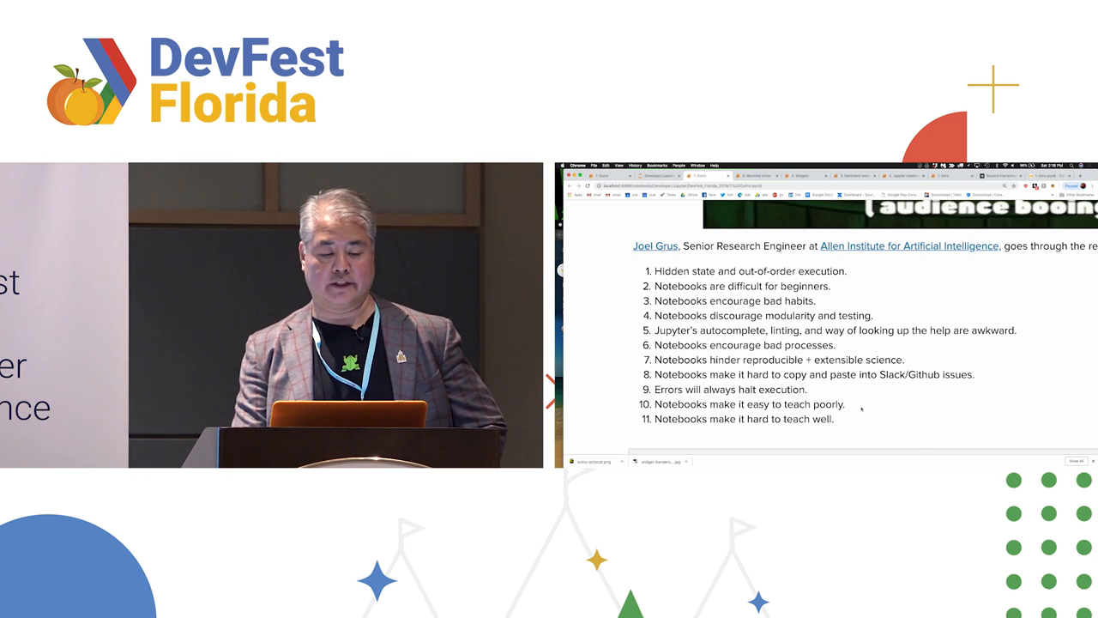
{"action": "double_click", "coordinate": [790, 271]}
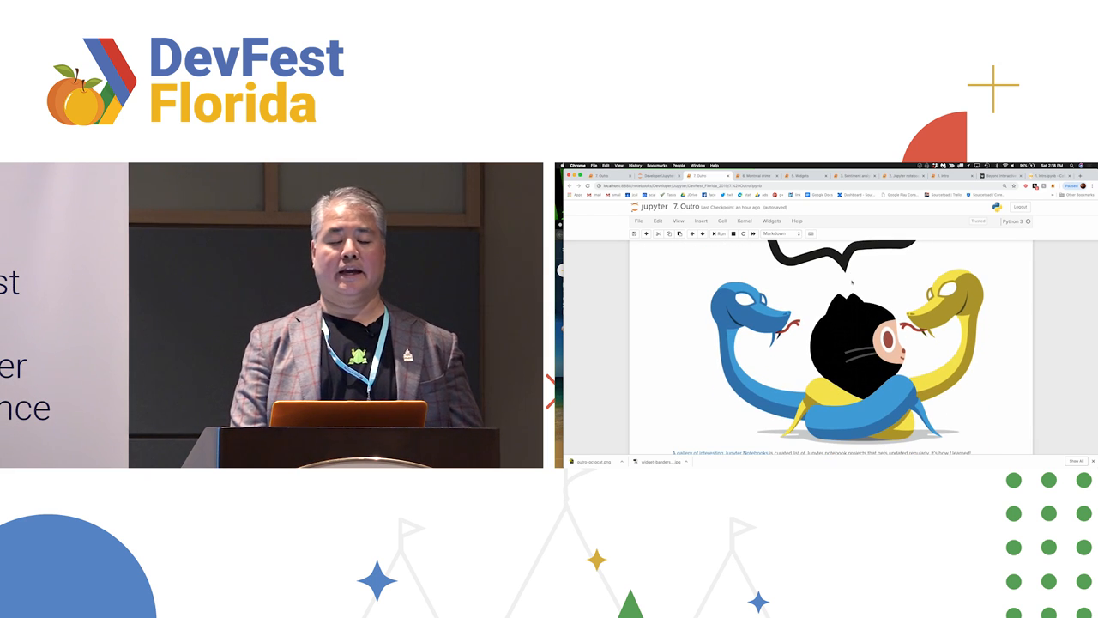
- Scroll through the Outro past the GitHub gallery and Books to 'Contact me!'
{"action": "scroll", "scroll_direction": "up", "scroll_amount": 3}
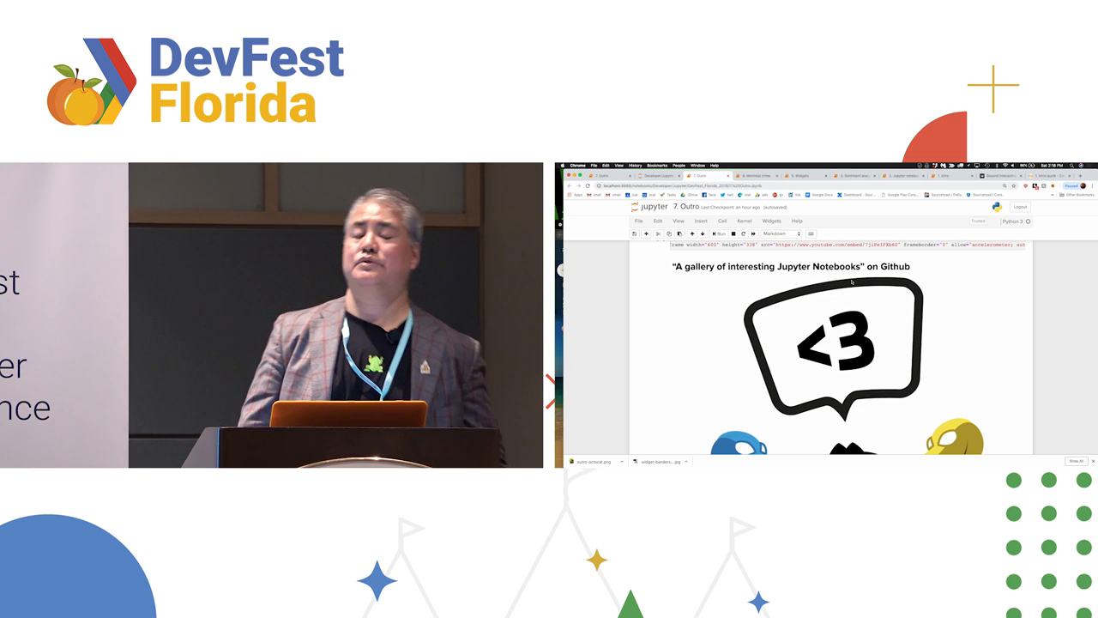
{"action": "scroll", "scroll_direction": "down", "scroll_amount": 3}
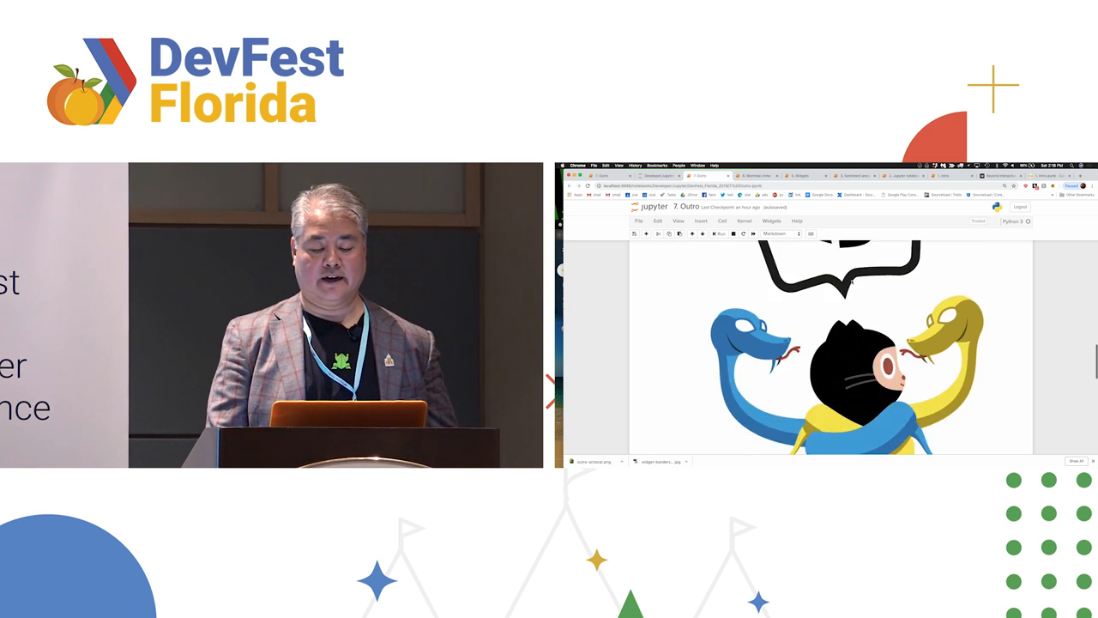
{"action": "scroll", "scroll_direction": "down", "scroll_amount": 3}
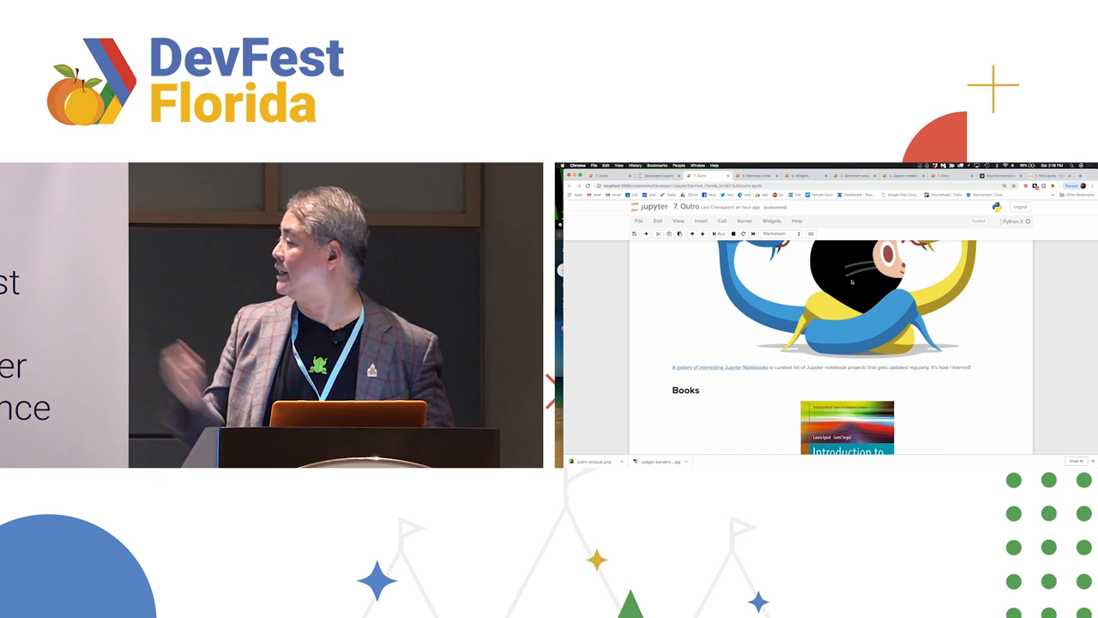
{"action": "scroll", "scroll_direction": "down", "scroll_amount": 3}
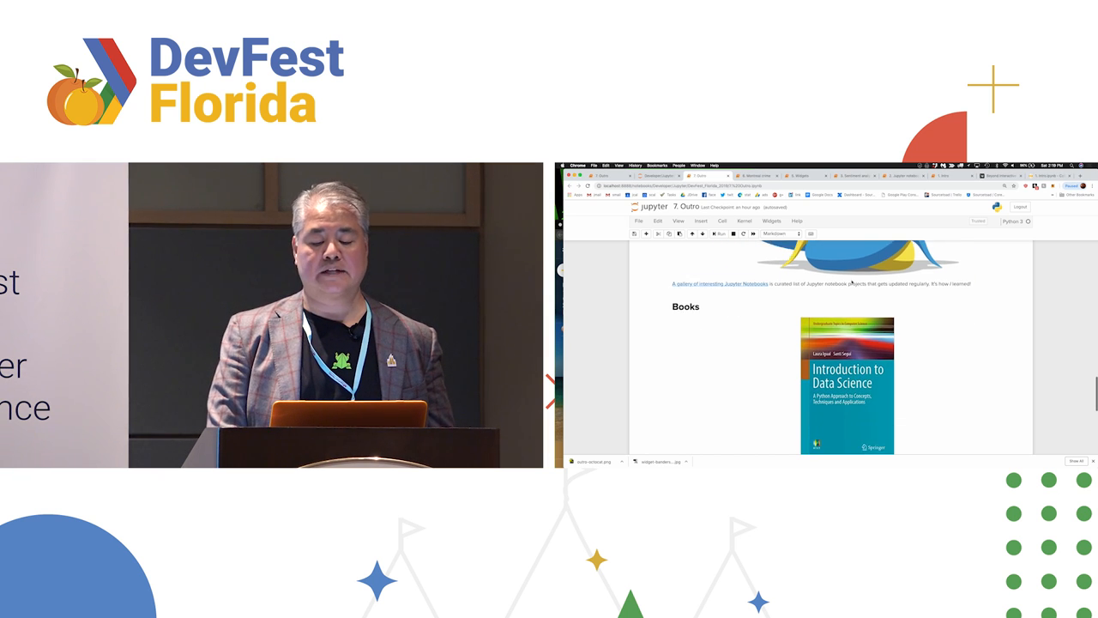
{"action": "scroll", "scroll_direction": "down", "scroll_amount": 3}
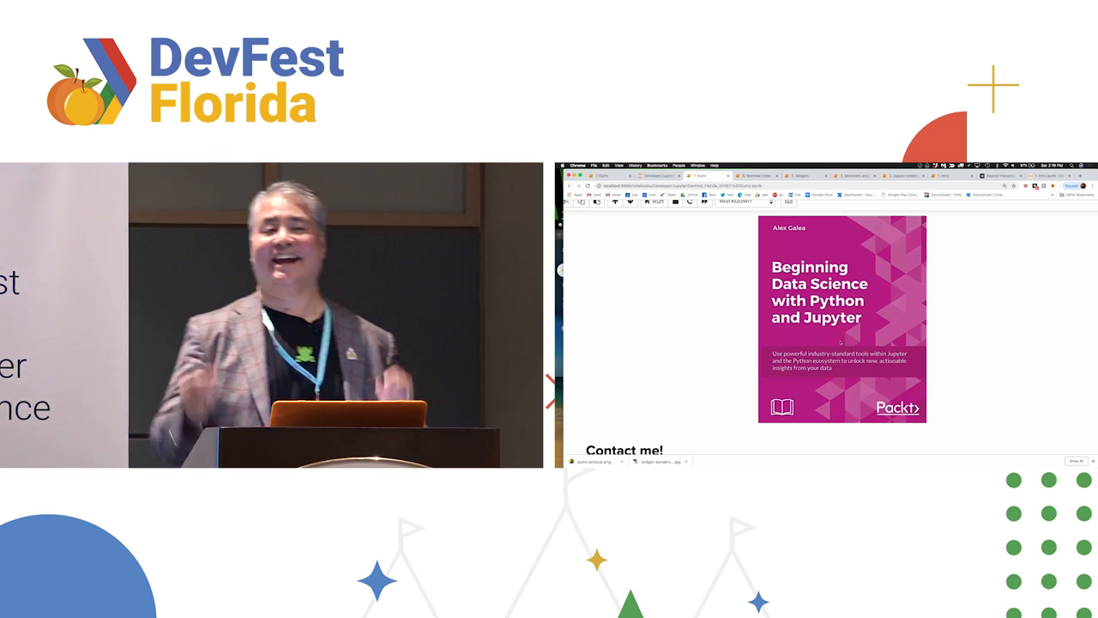
{"action": "scroll", "scroll_direction": "down", "scroll_amount": 3}
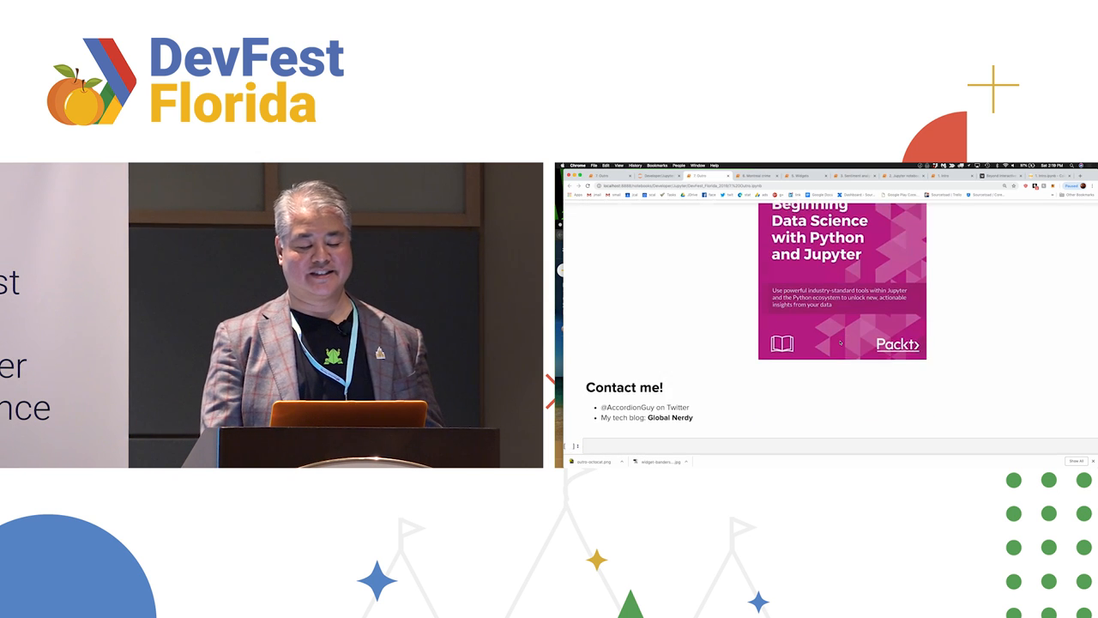